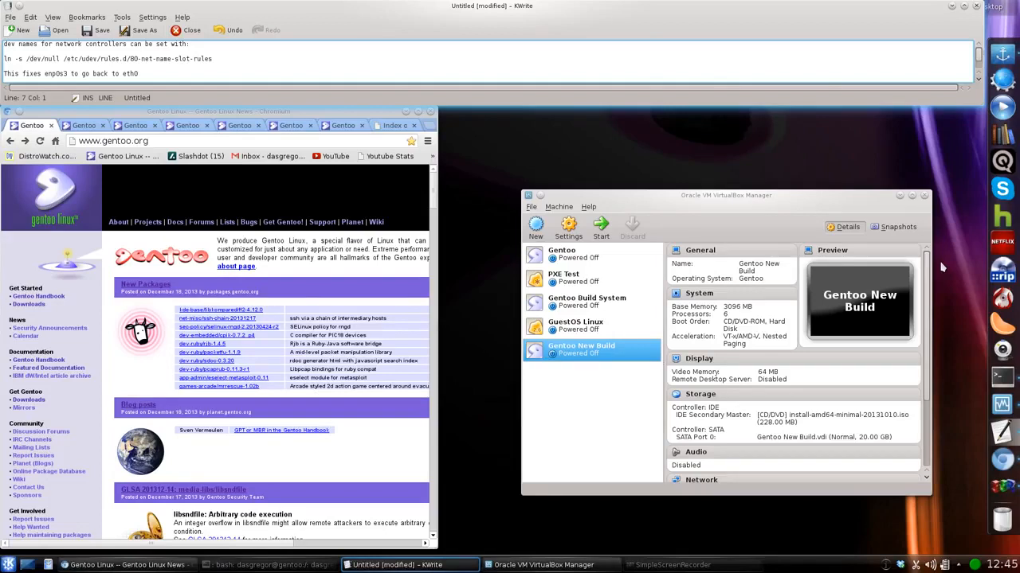
pyautogui.moveTo(879, 194)
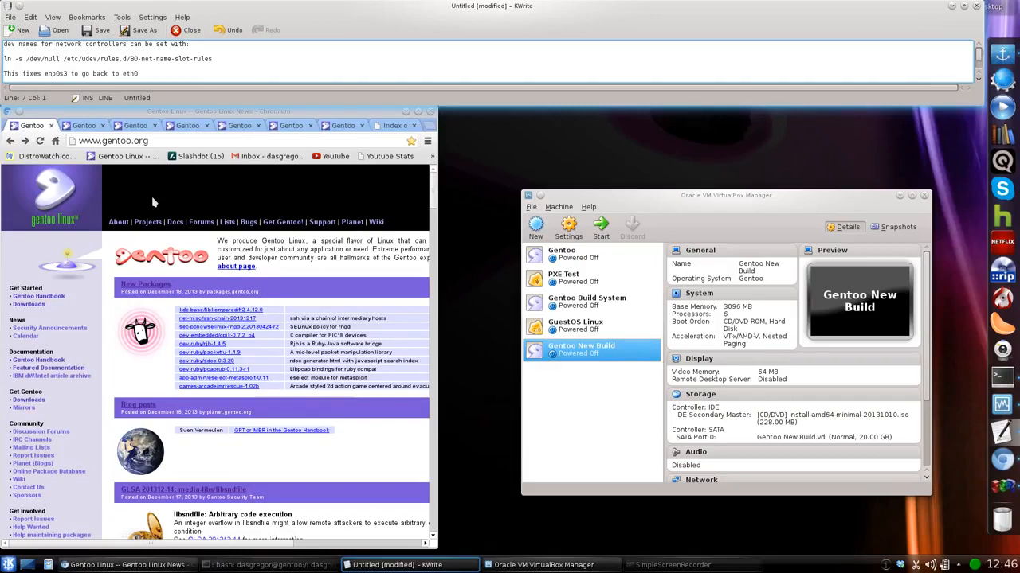
pyautogui.moveTo(65, 299)
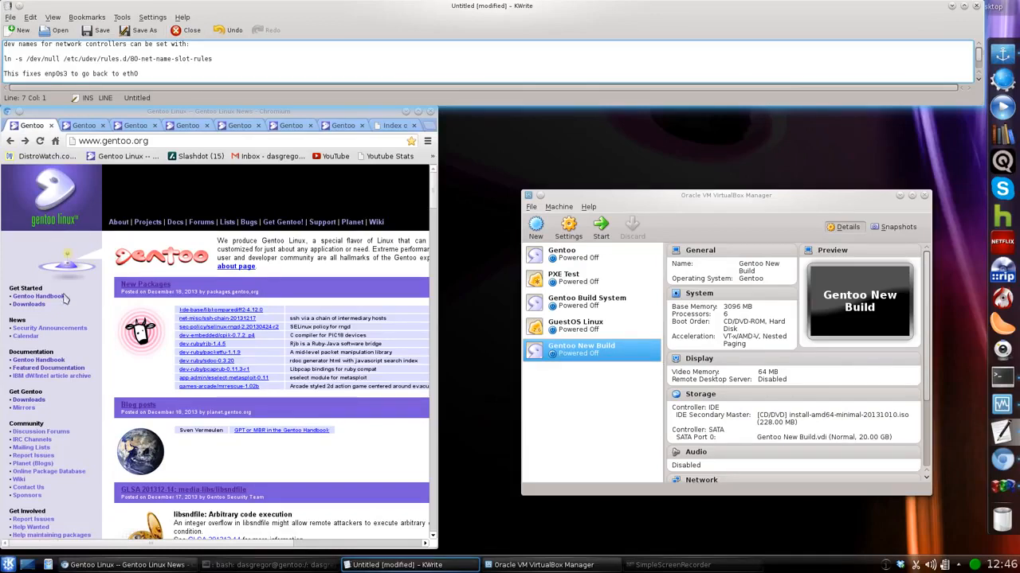
pyautogui.moveTo(38, 296)
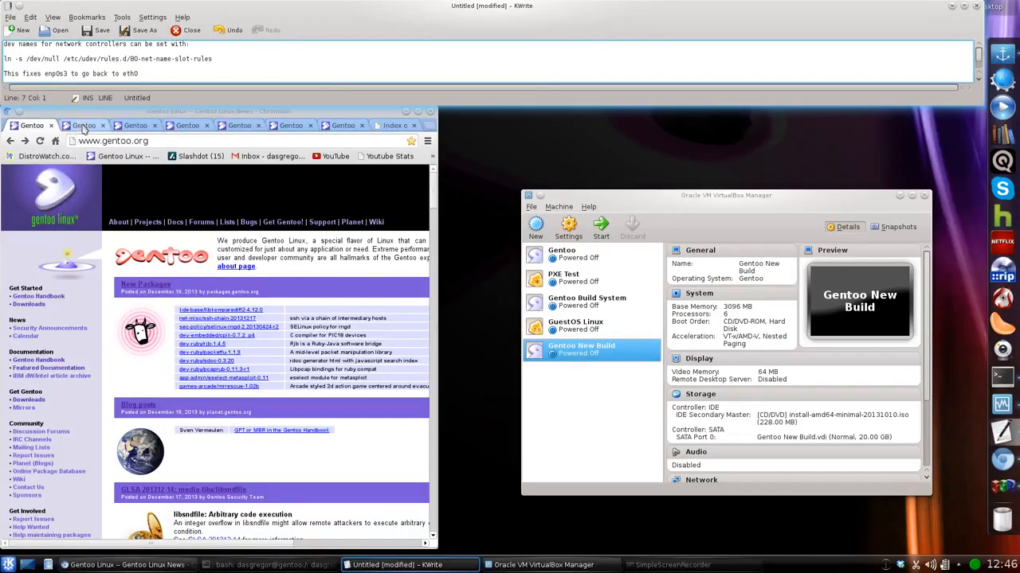
pyautogui.moveTo(204, 105)
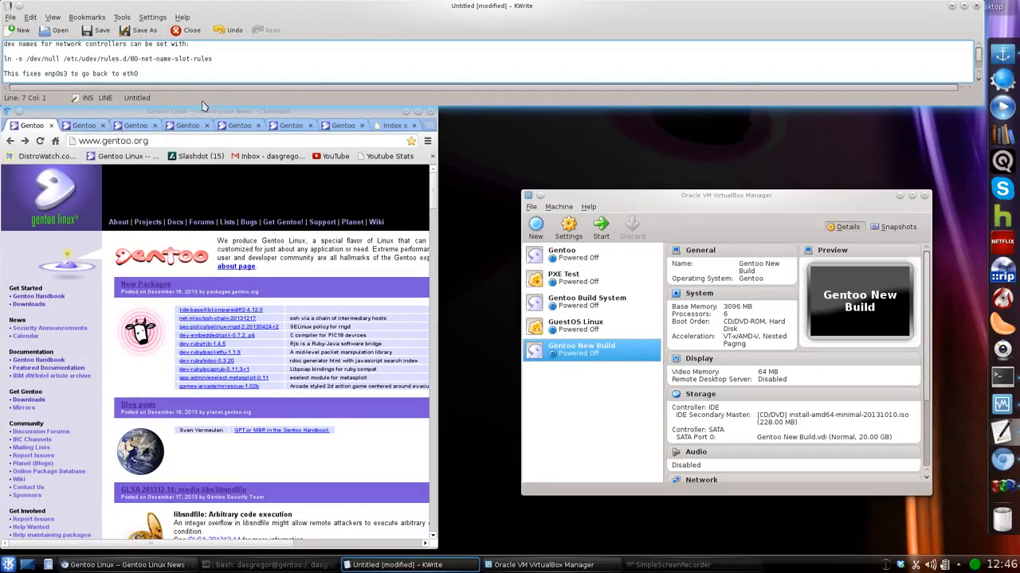
pyautogui.moveTo(83, 126)
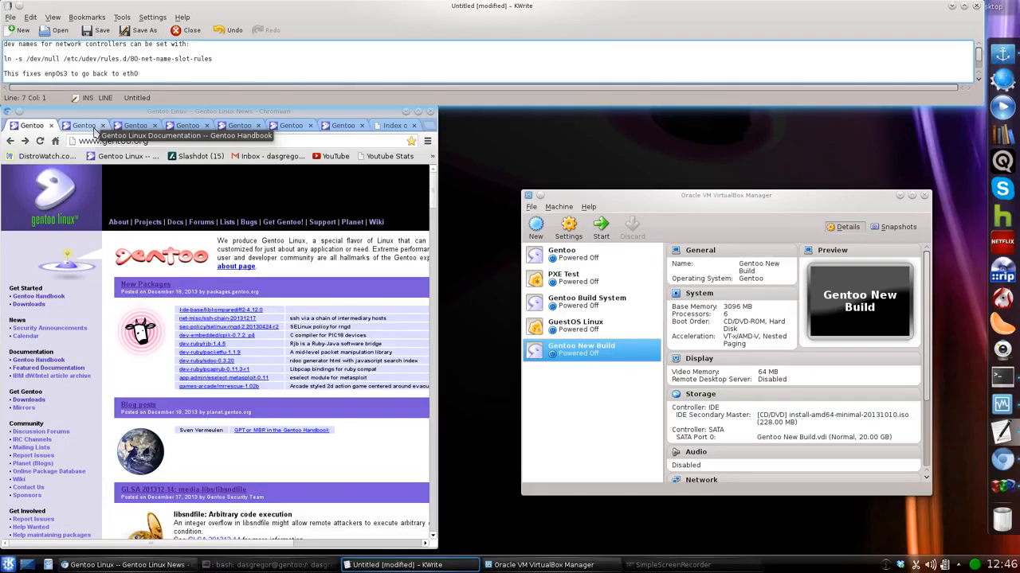
# - Show the Gentoo Handbook page scrolled to its 'View the Handbook' architecture table
pyautogui.click(83, 125)
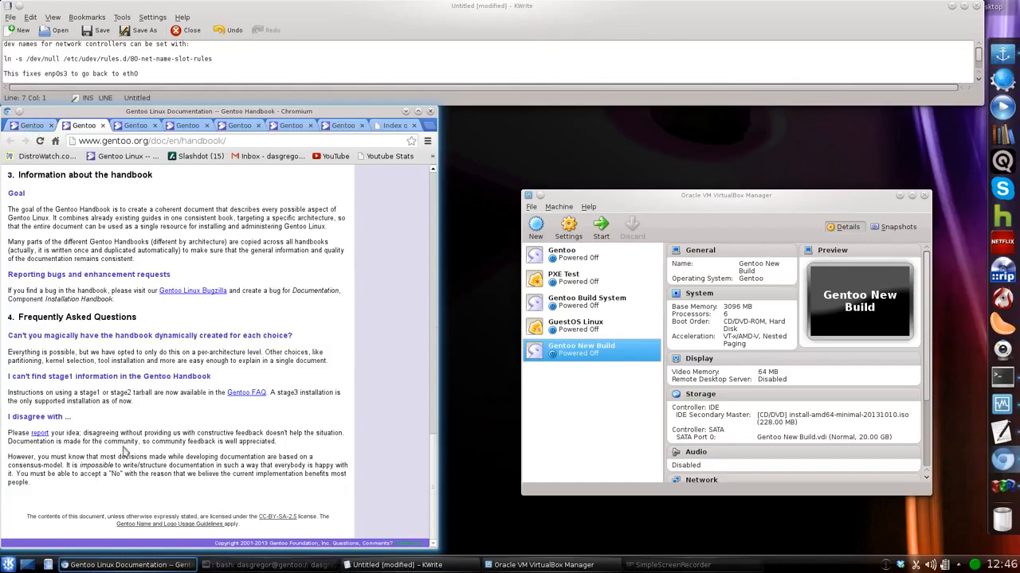
pyautogui.scroll(-3)
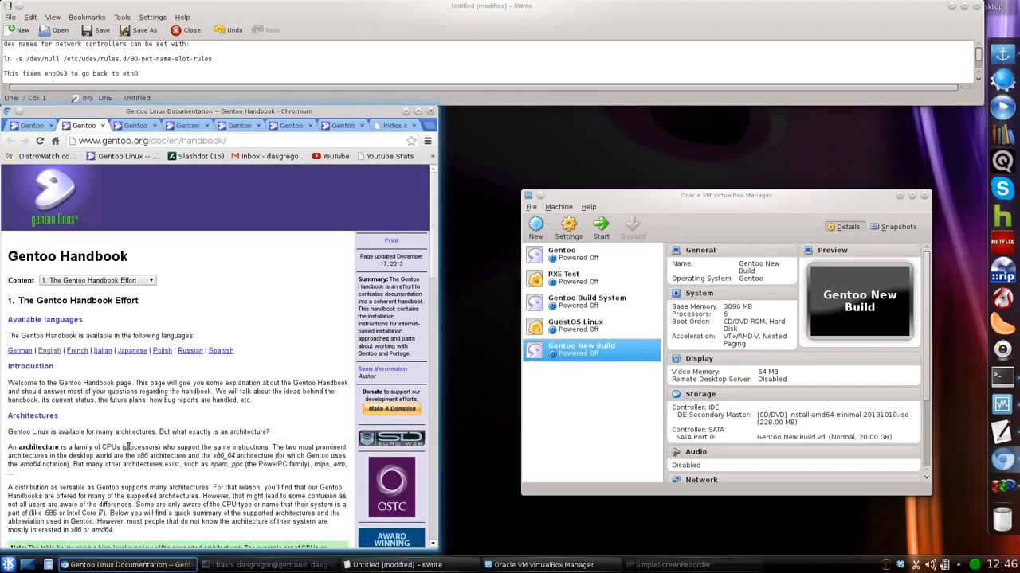
pyautogui.scroll(-3)
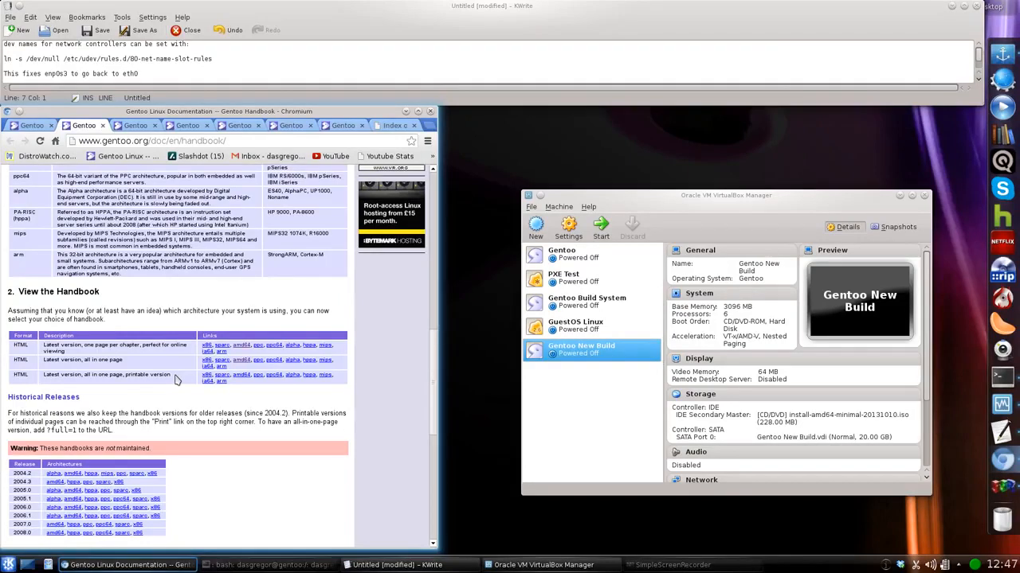
pyautogui.moveTo(242, 360)
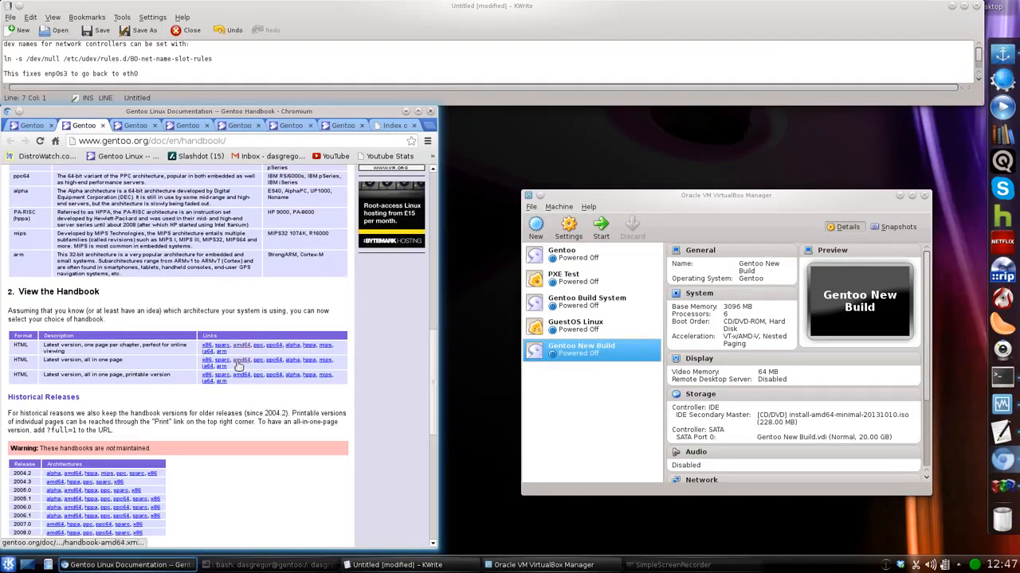
pyautogui.moveTo(242, 365)
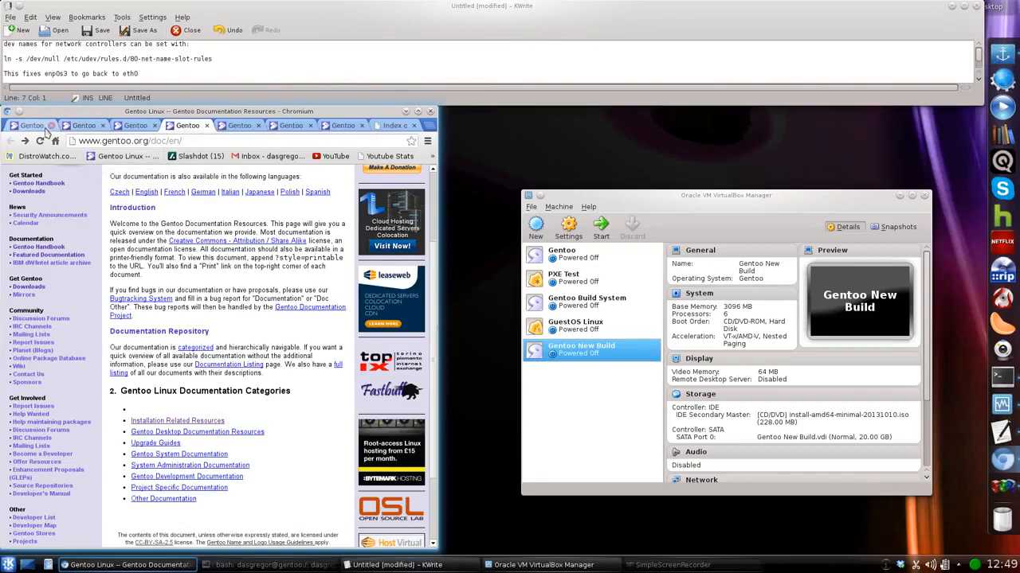
# - Switch to the Gentoo Linux x86 Quick Install Guide and view its introduction
pyautogui.click(9, 140)
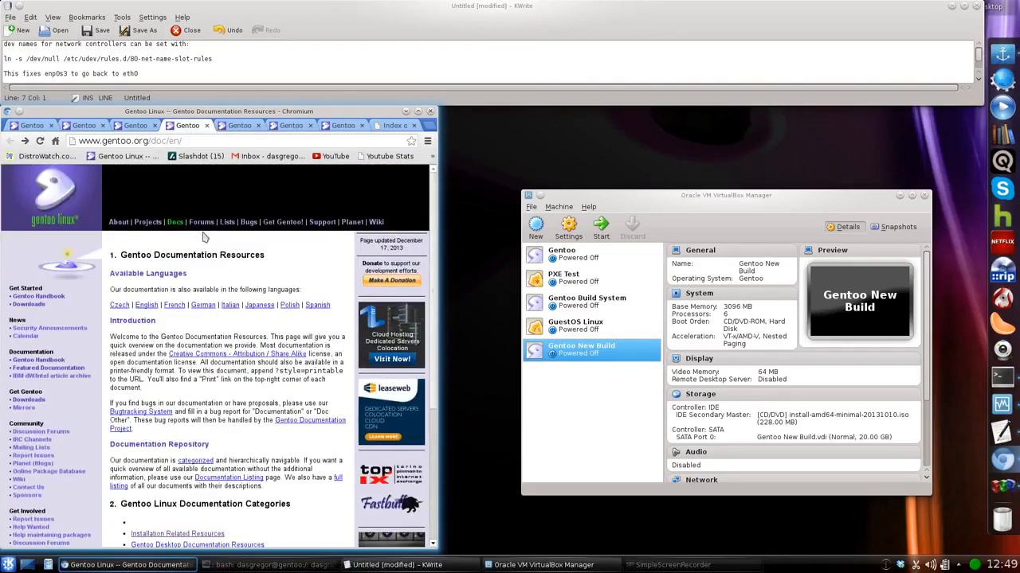
pyautogui.scroll(-3)
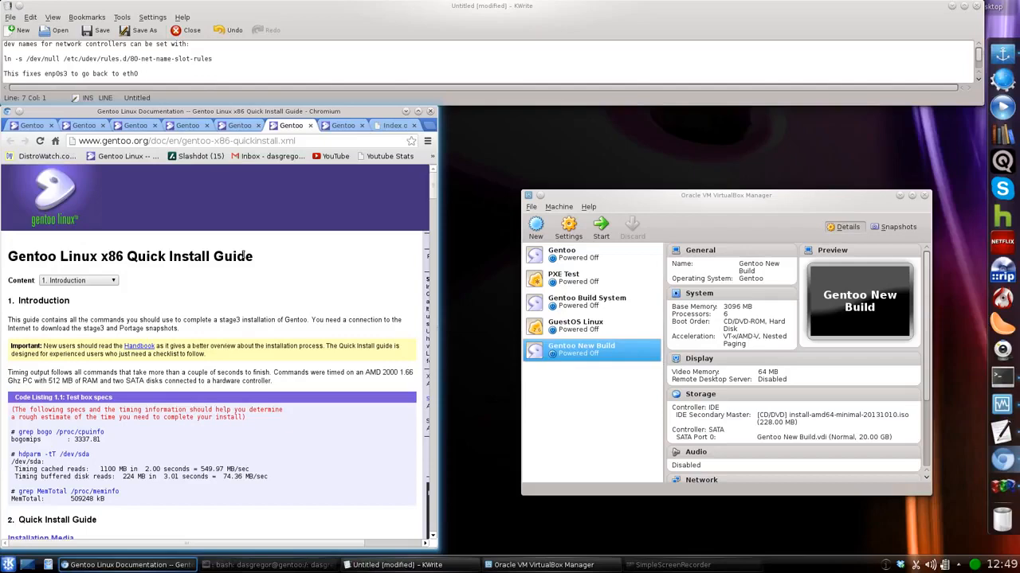
pyautogui.scroll(-3)
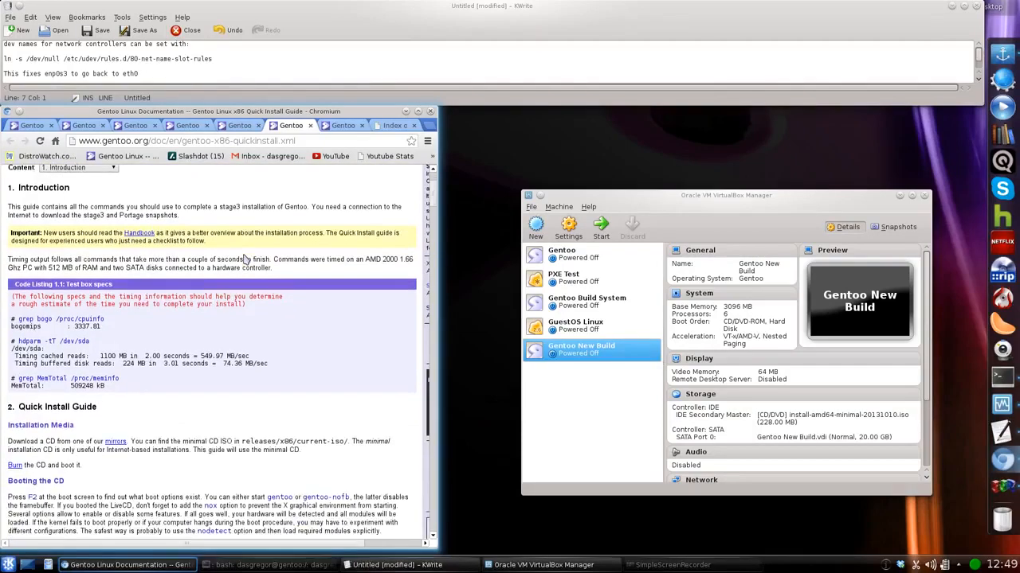
pyautogui.scroll(-3)
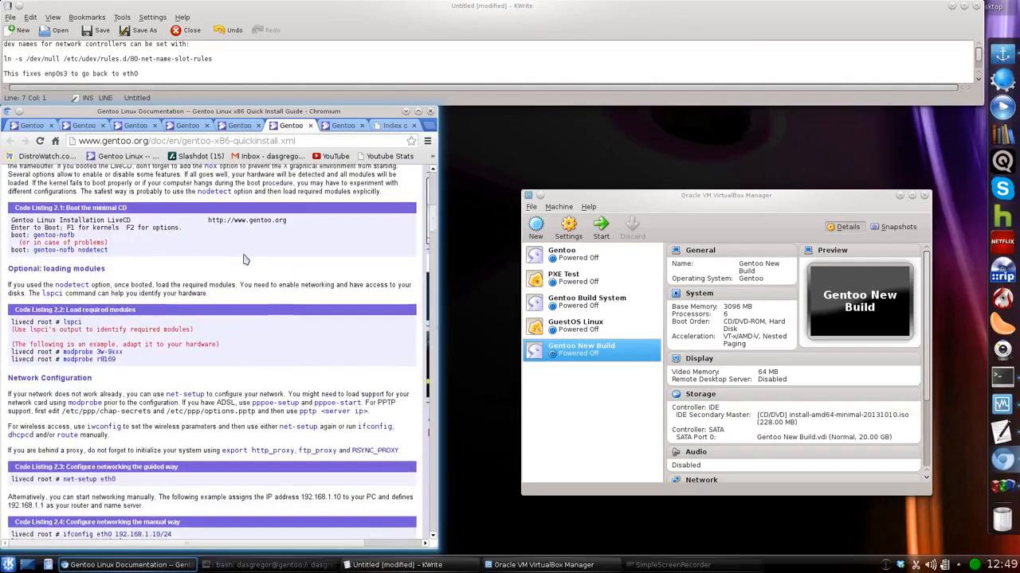
pyautogui.scroll(-3)
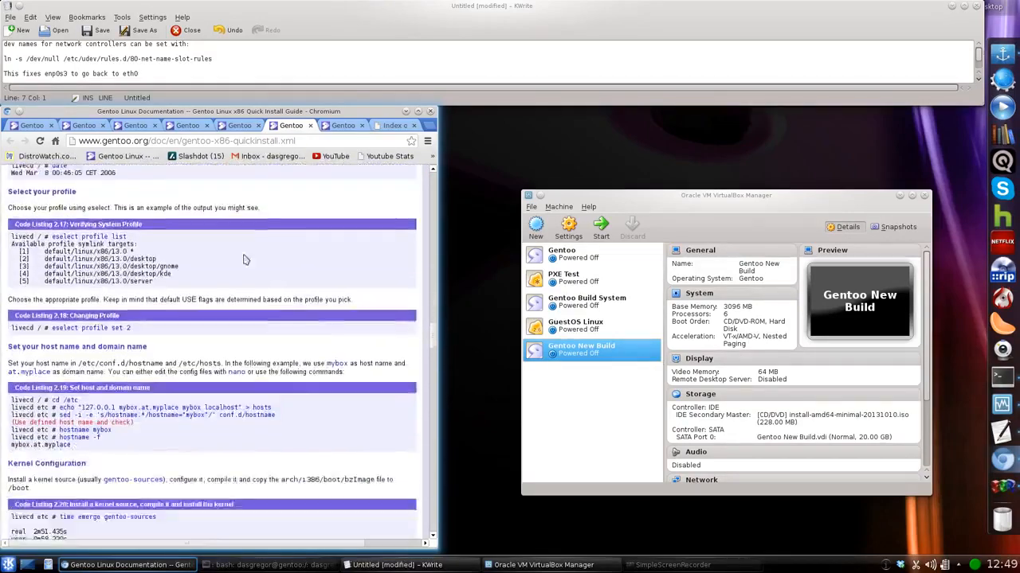
pyautogui.scroll(-3)
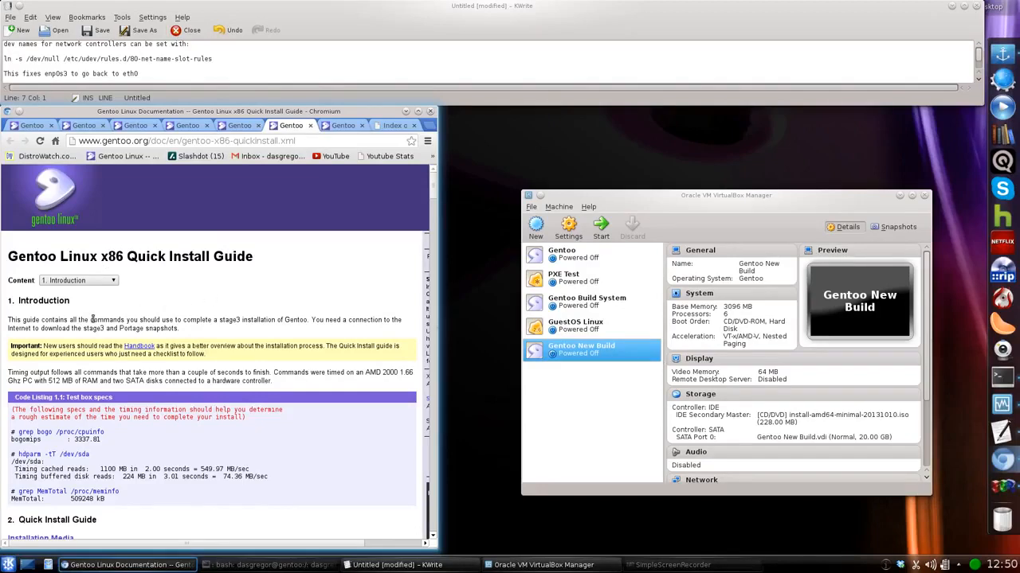
pyautogui.moveTo(29, 207)
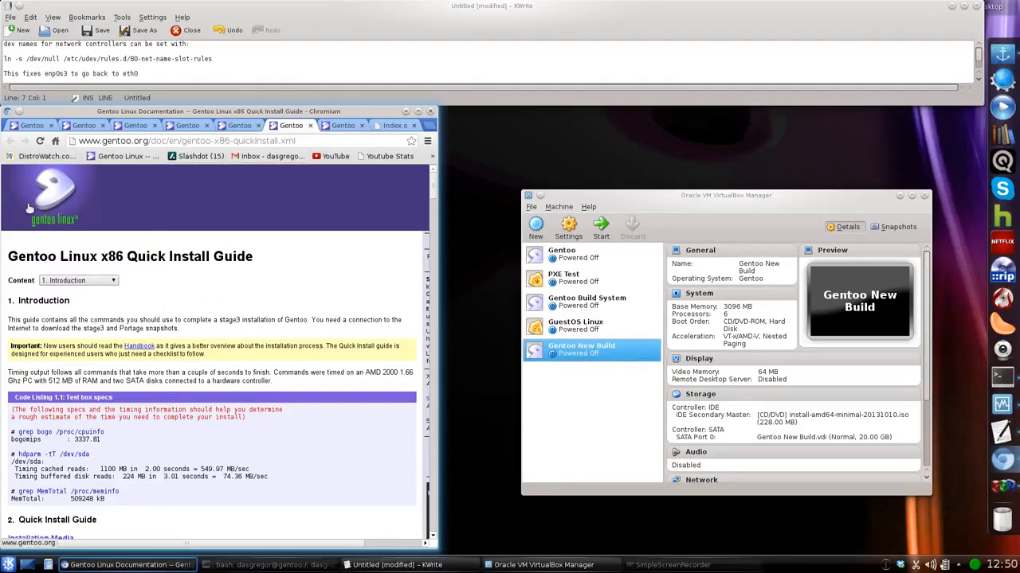
# - From gentoo.org's home page, show the 'Where to Get Gentoo' installation media listing
pyautogui.click(32, 125)
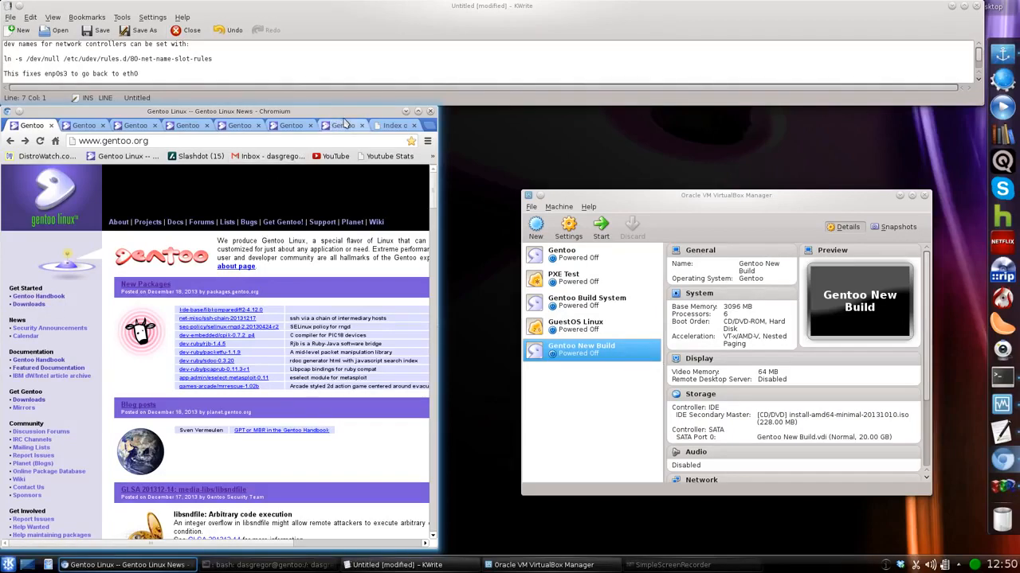
pyautogui.click(343, 124)
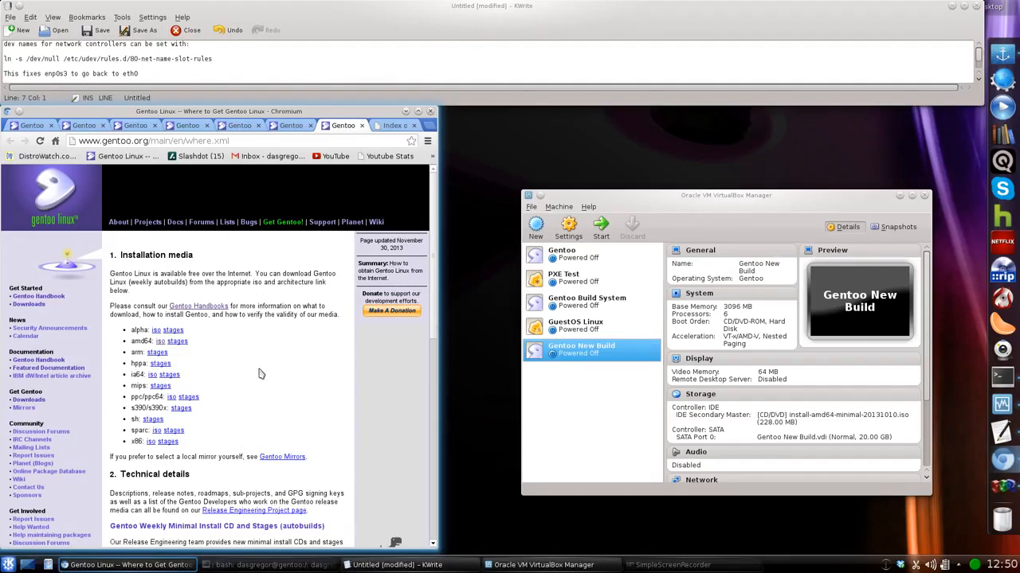
pyautogui.scroll(-3)
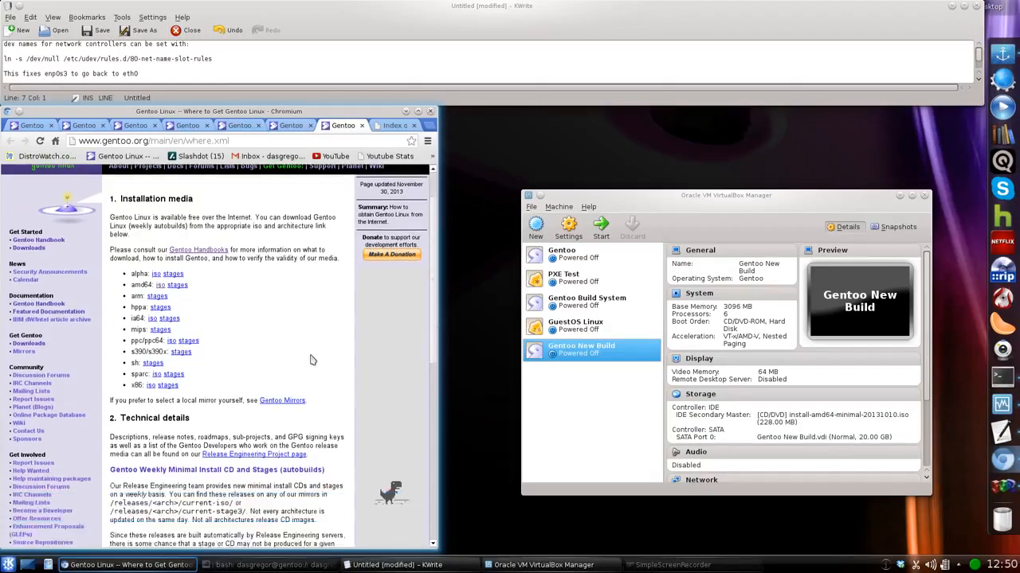
pyautogui.scroll(-3)
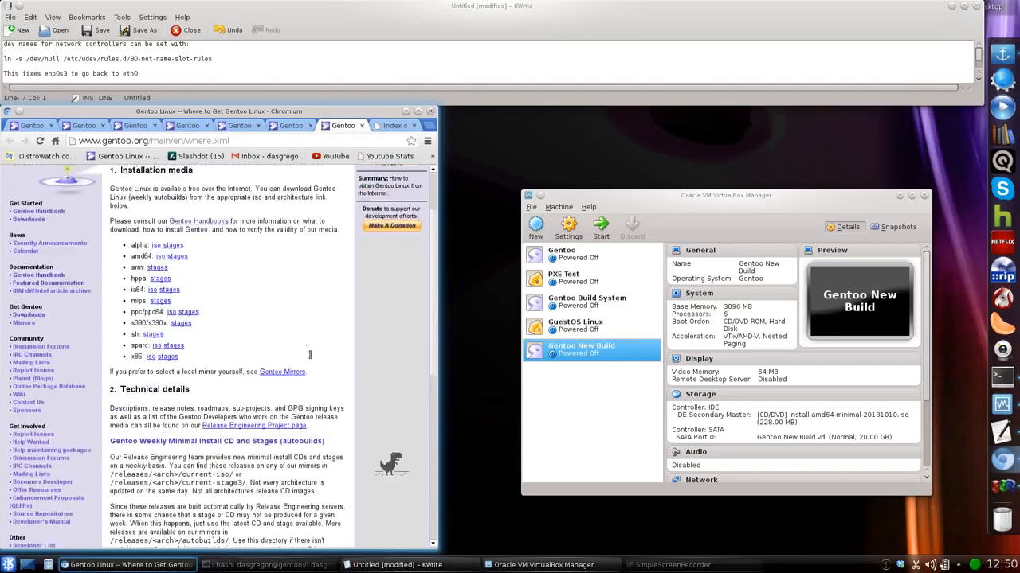
pyautogui.scroll(-3)
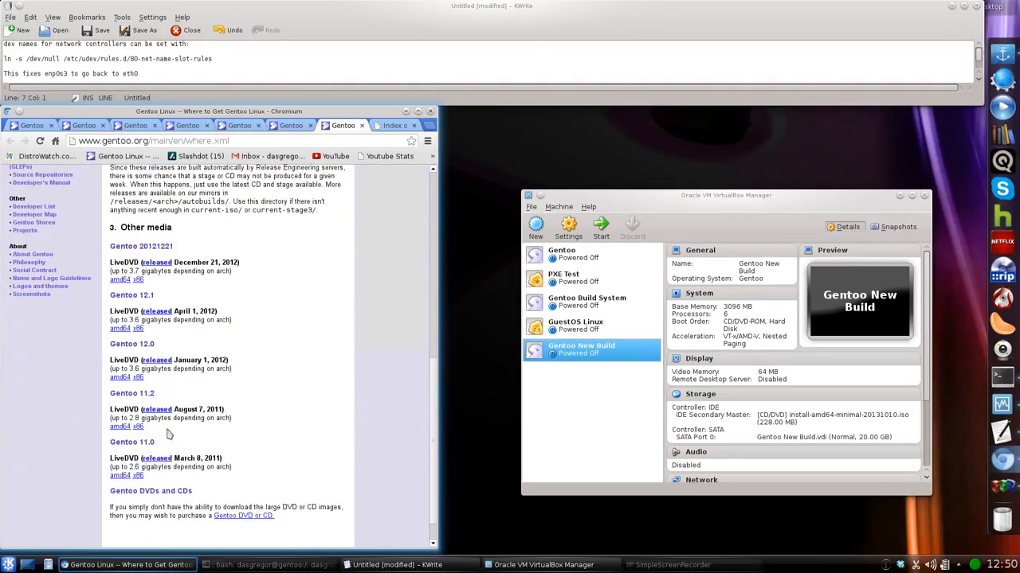
pyautogui.moveTo(140, 246)
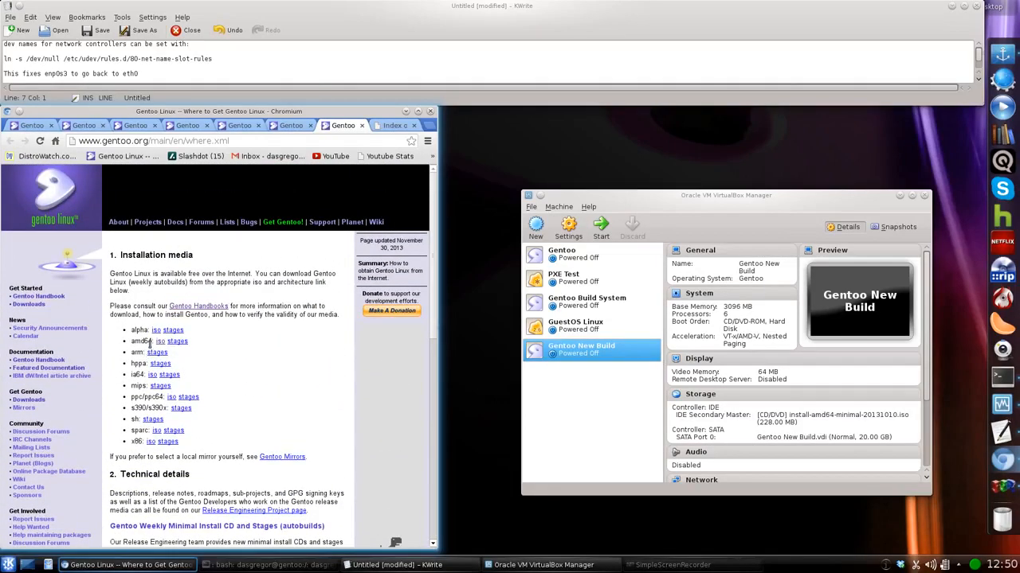
pyautogui.moveTo(162, 341)
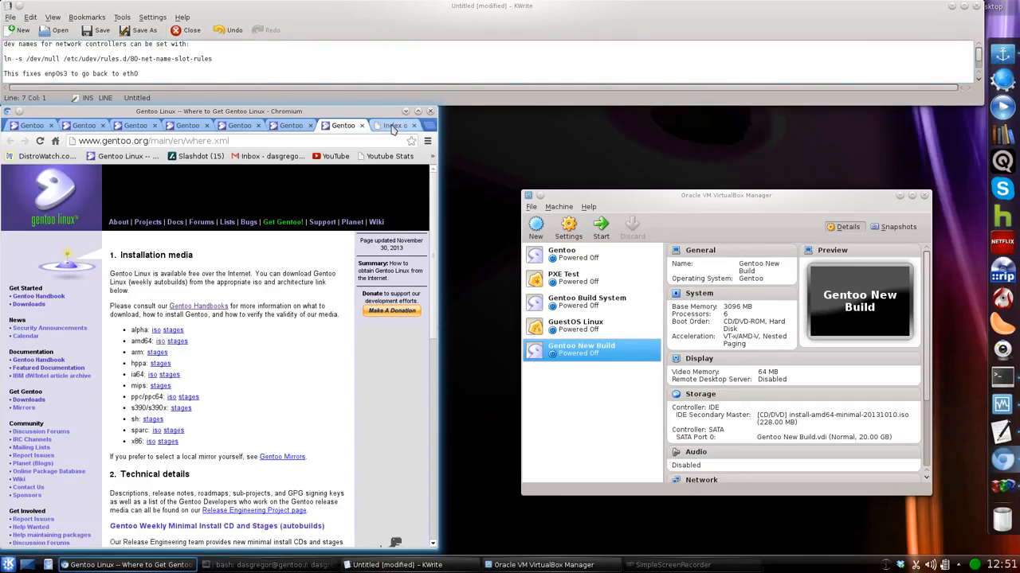
# - Show the distfiles.gentoo.org amd64 autobuilds current-iso directory with minimal ISO and stage3 files
pyautogui.click(394, 124)
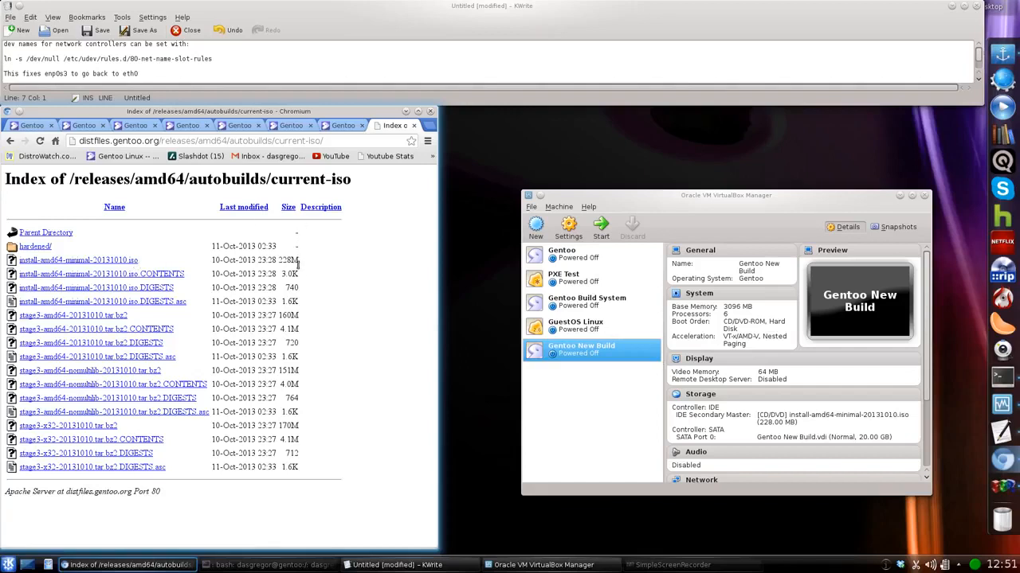
pyautogui.moveTo(300, 268)
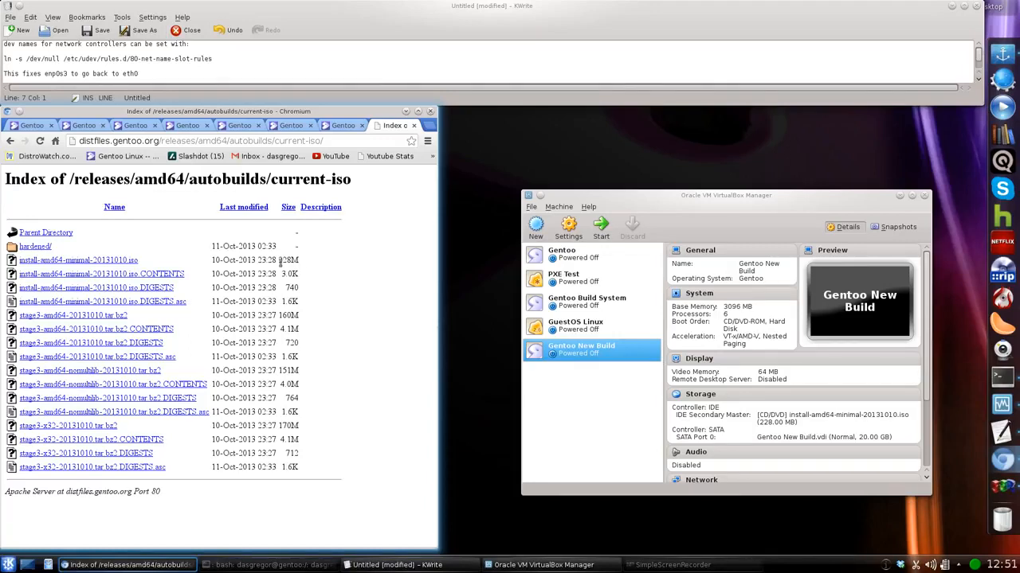
pyautogui.moveTo(67, 309)
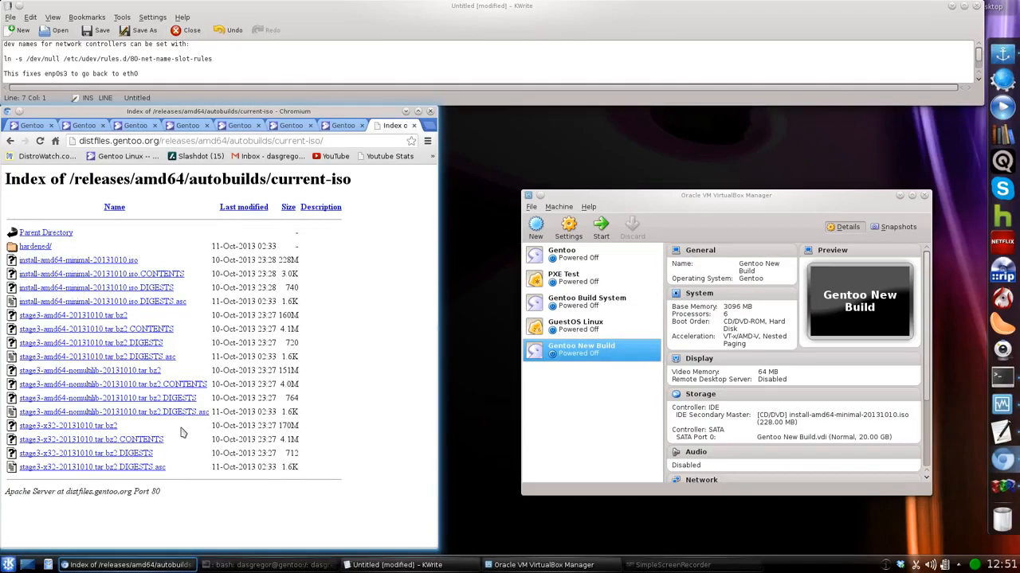
pyautogui.moveTo(156, 315)
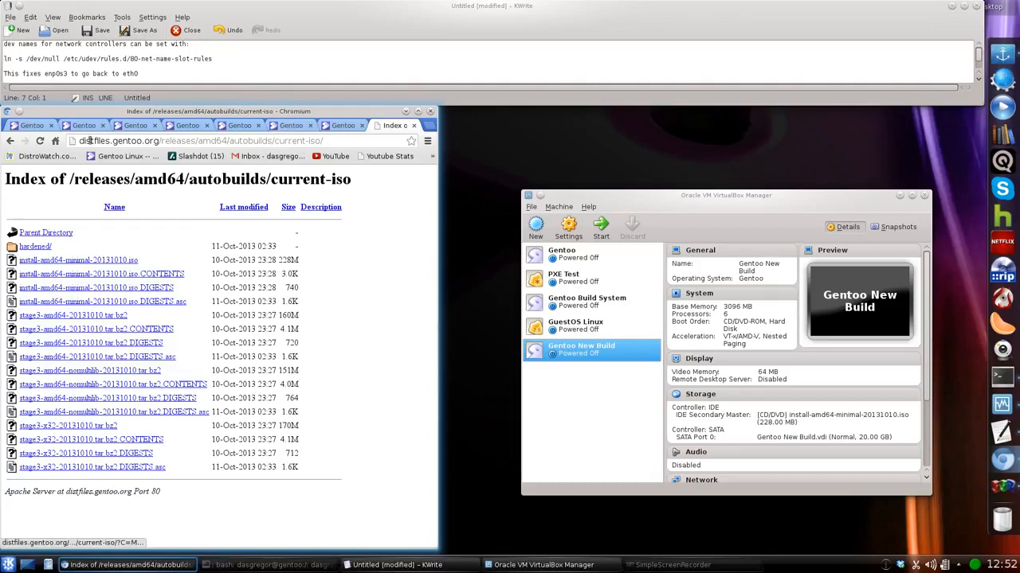
# - Select the Gentoo New Build VM in VirtualBox Manager and review its Details pane
pyautogui.click(135, 124)
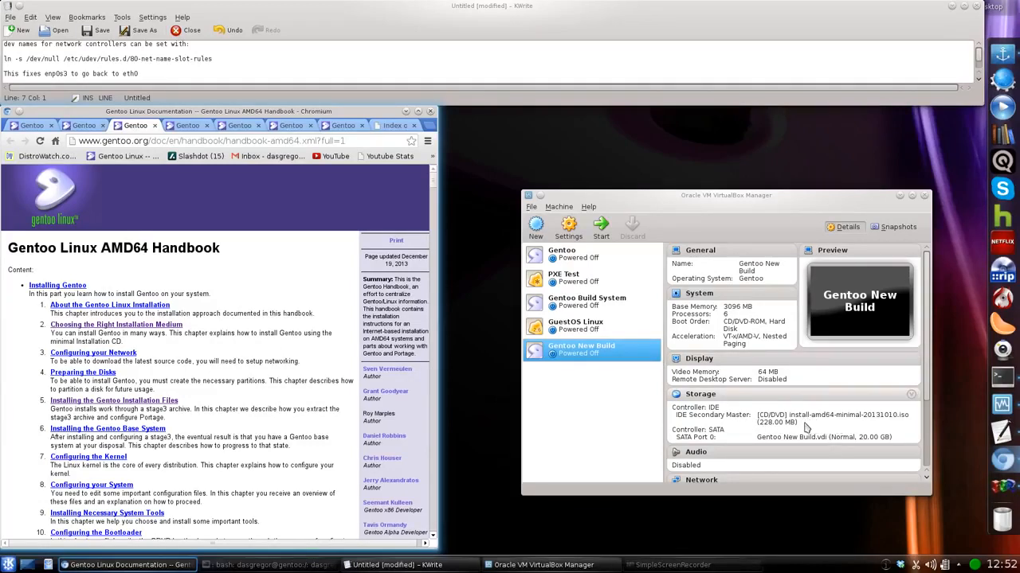
pyautogui.moveTo(869, 427)
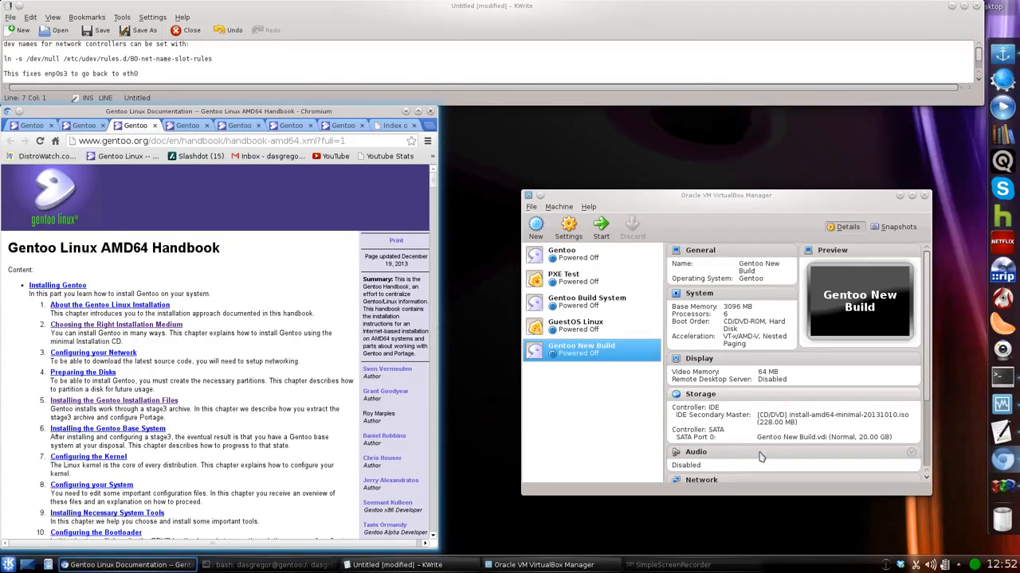
pyautogui.moveTo(698, 453)
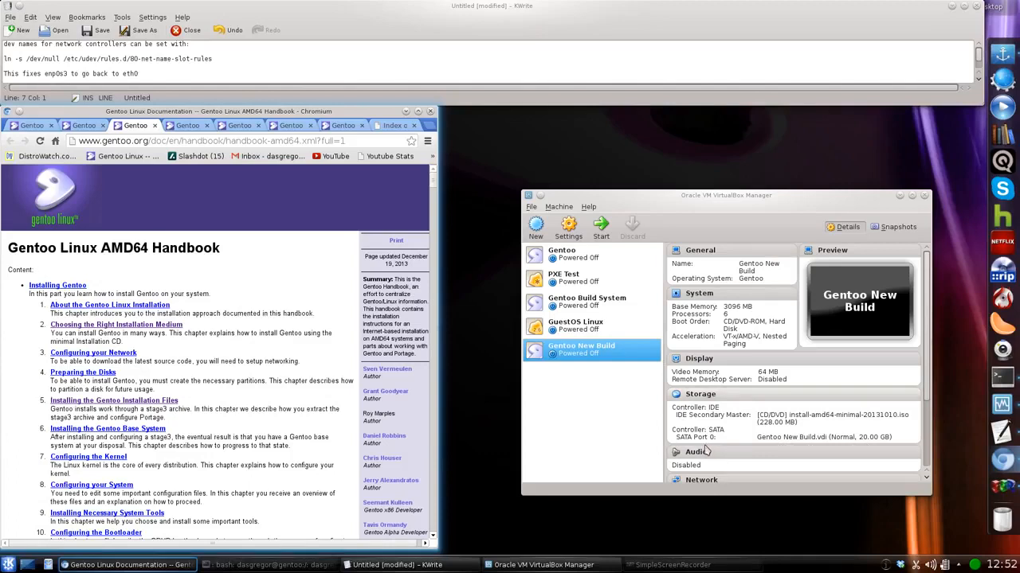
pyautogui.moveTo(748, 438)
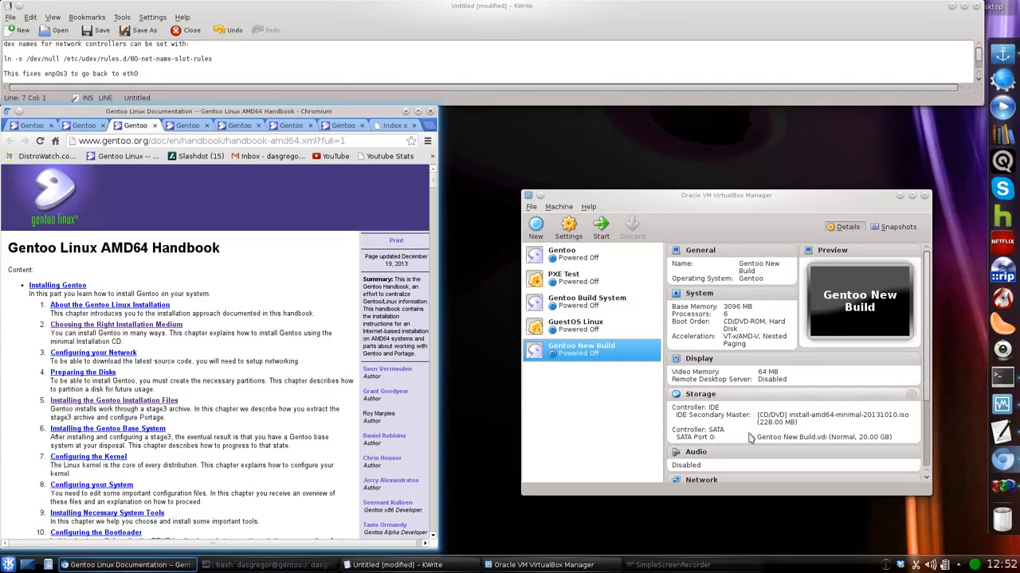
pyautogui.moveTo(580, 250)
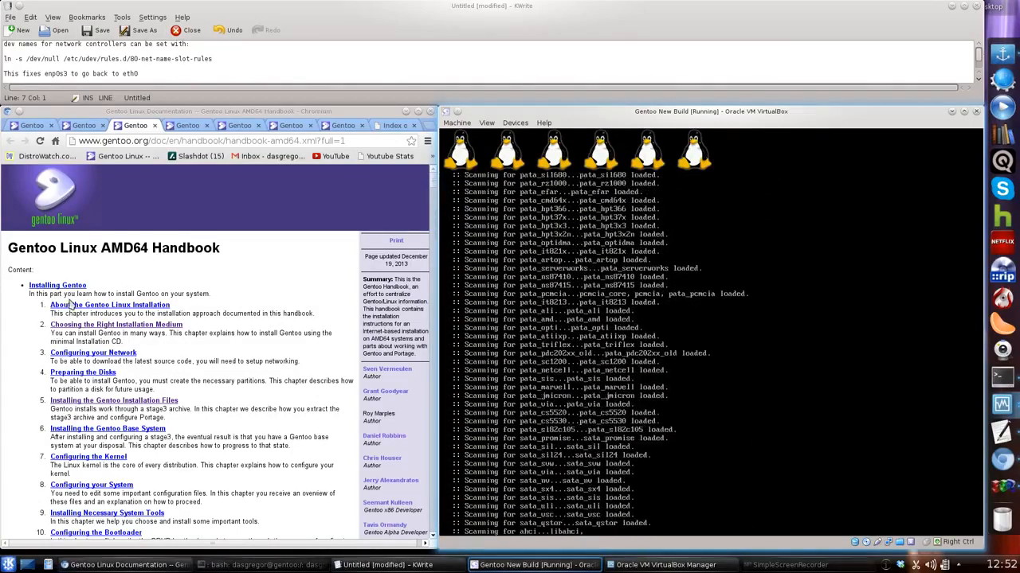
# - Wait for the Gentoo minimal install CD to boot to a root prompt in the VM
pyautogui.scroll(-3)
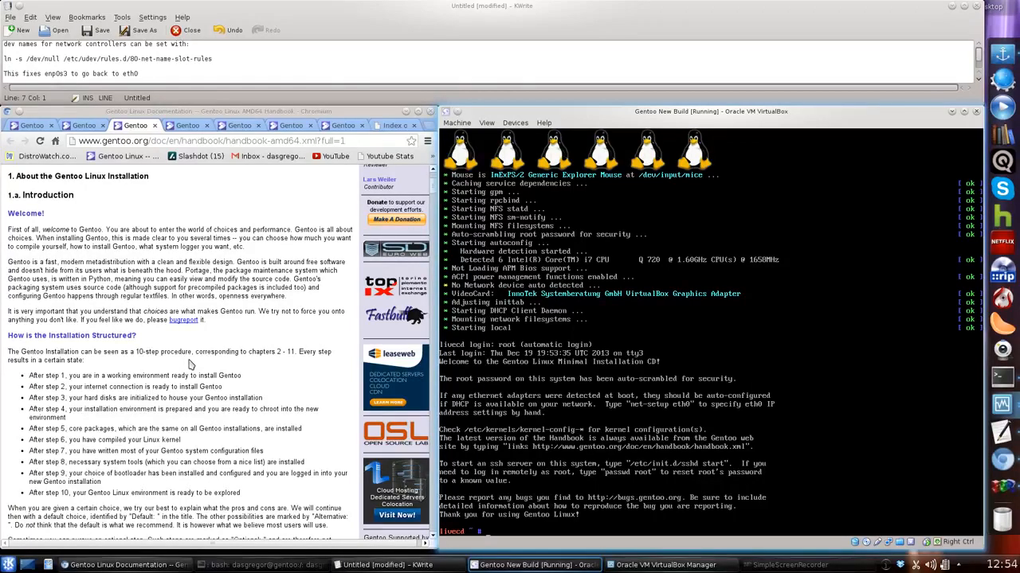
# - Scroll the AMD64 Handbook through chapters 1 and 2 down to 'Optional User Accounts'
pyautogui.scroll(-3)
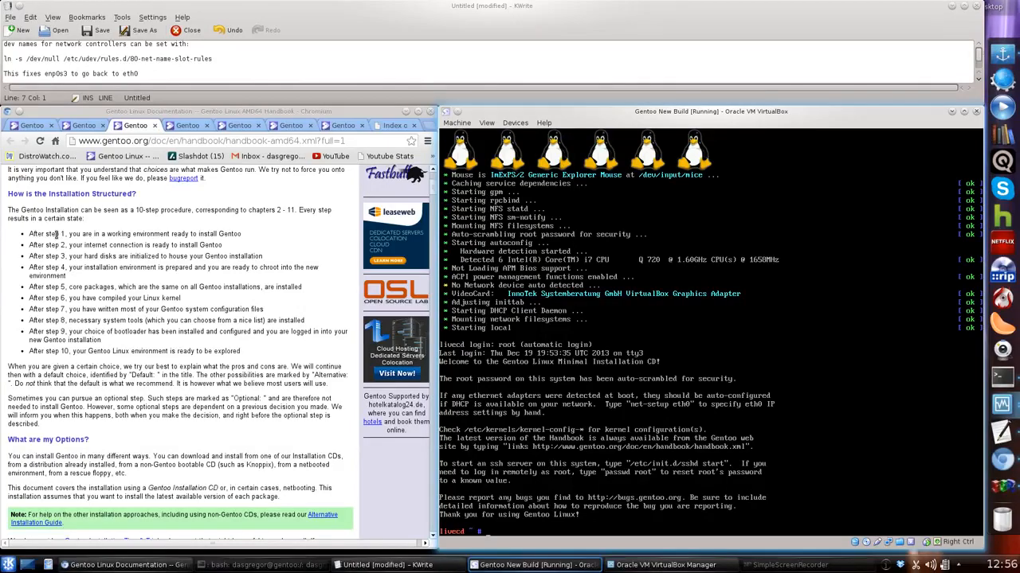
pyautogui.scroll(-3)
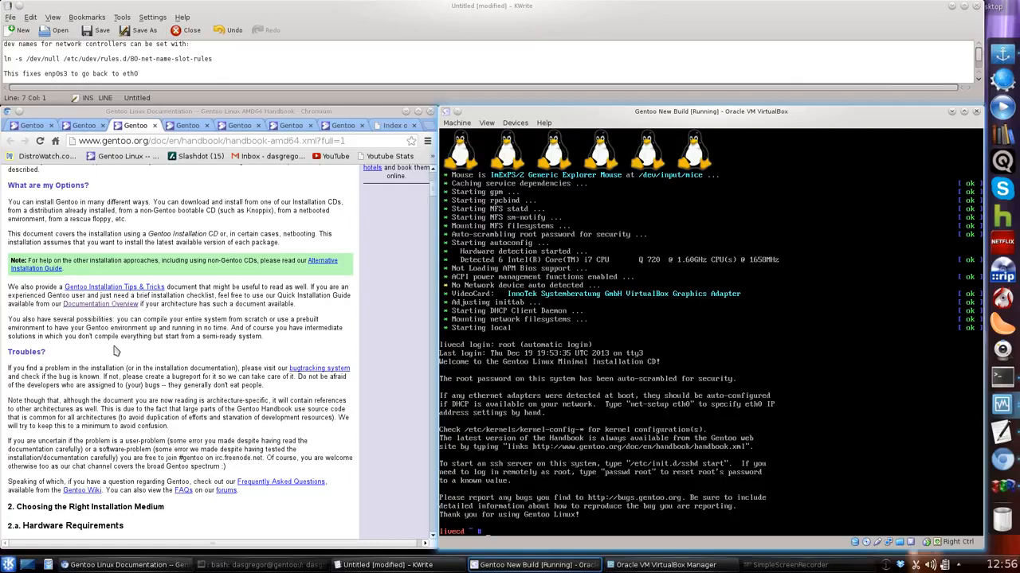
pyautogui.scroll(-3)
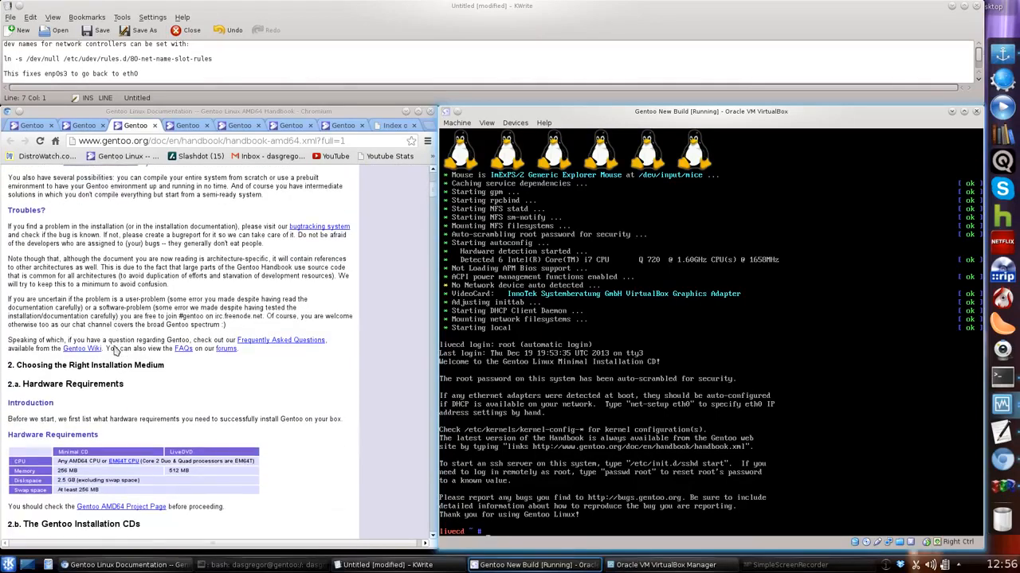
pyautogui.scroll(-3)
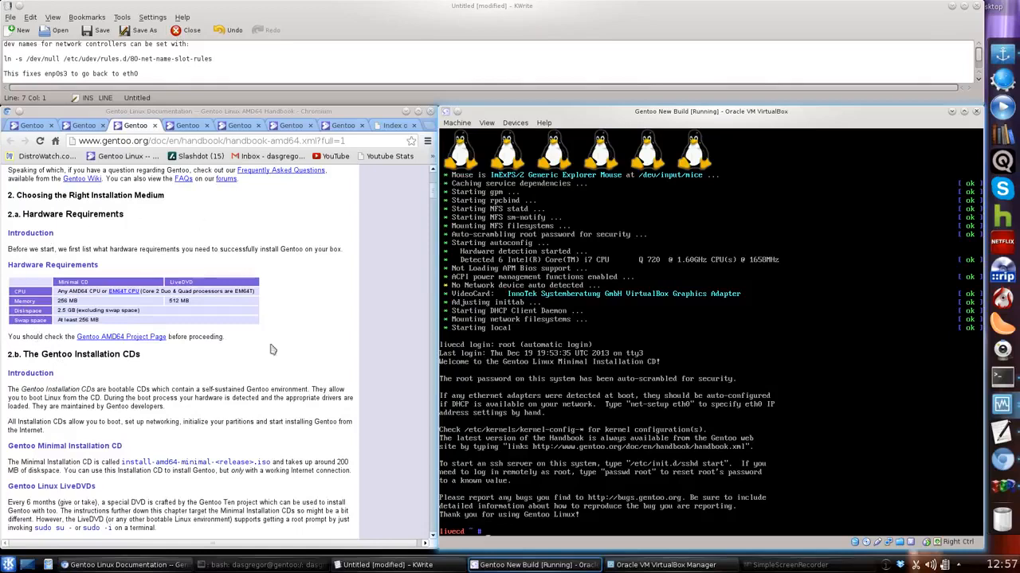
pyautogui.scroll(-3)
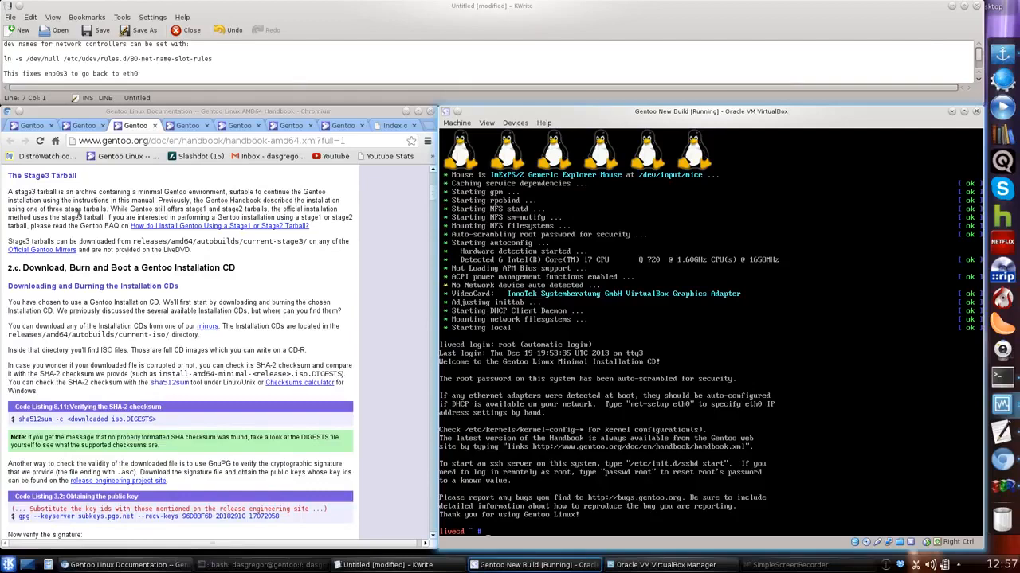
pyautogui.scroll(-3)
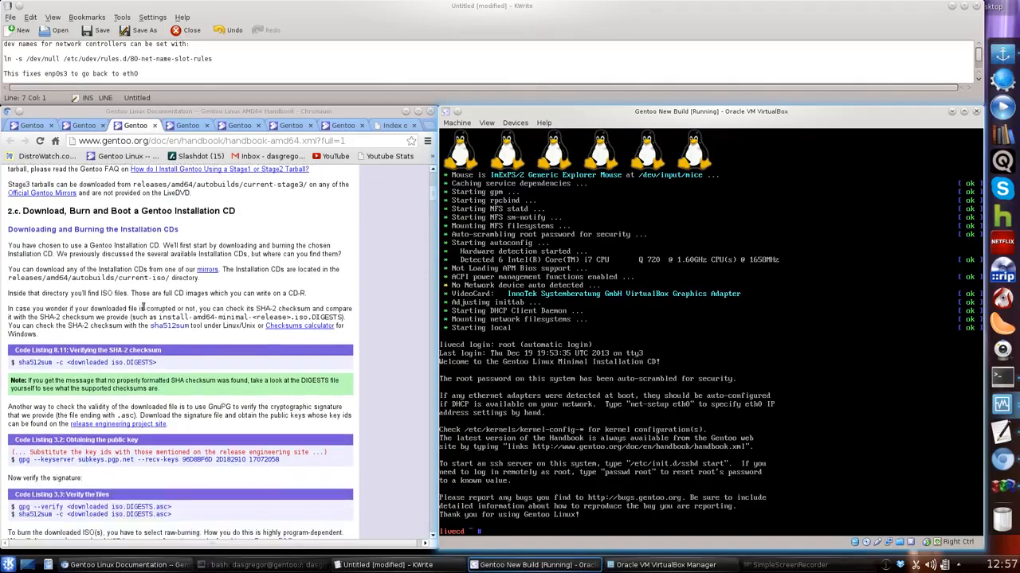
pyautogui.scroll(-3)
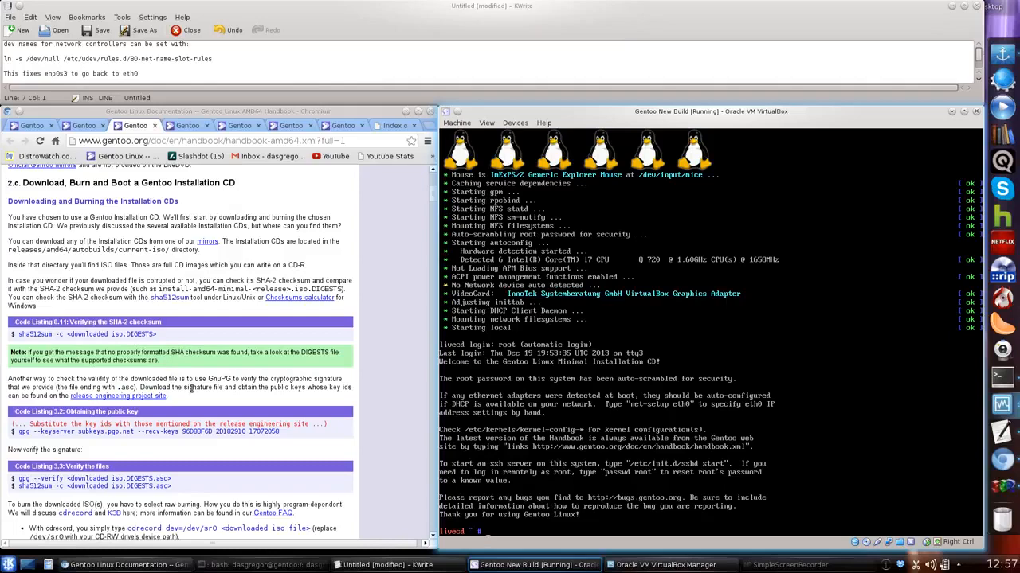
pyautogui.scroll(-3)
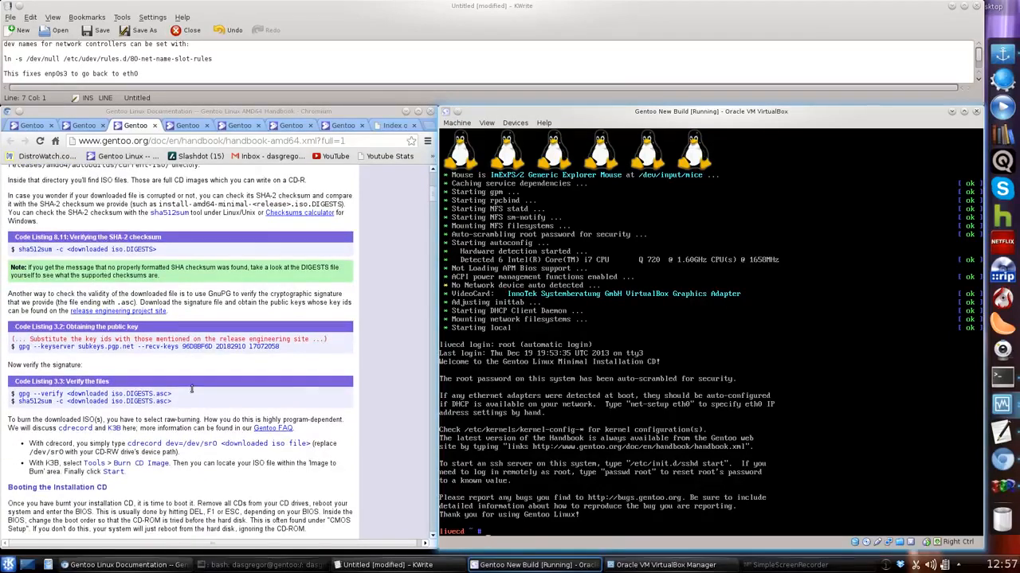
pyautogui.scroll(-3)
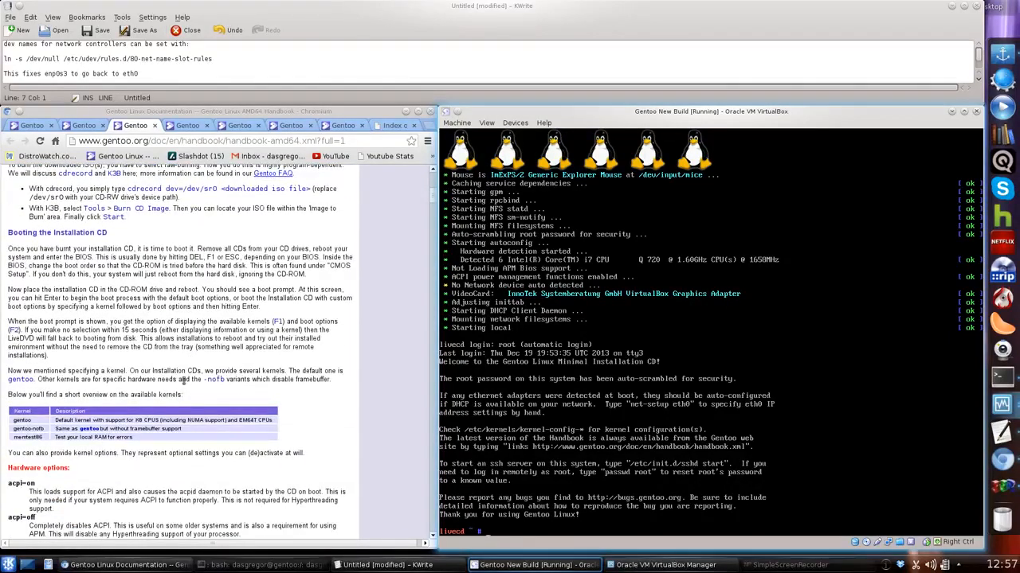
pyautogui.scroll(-3)
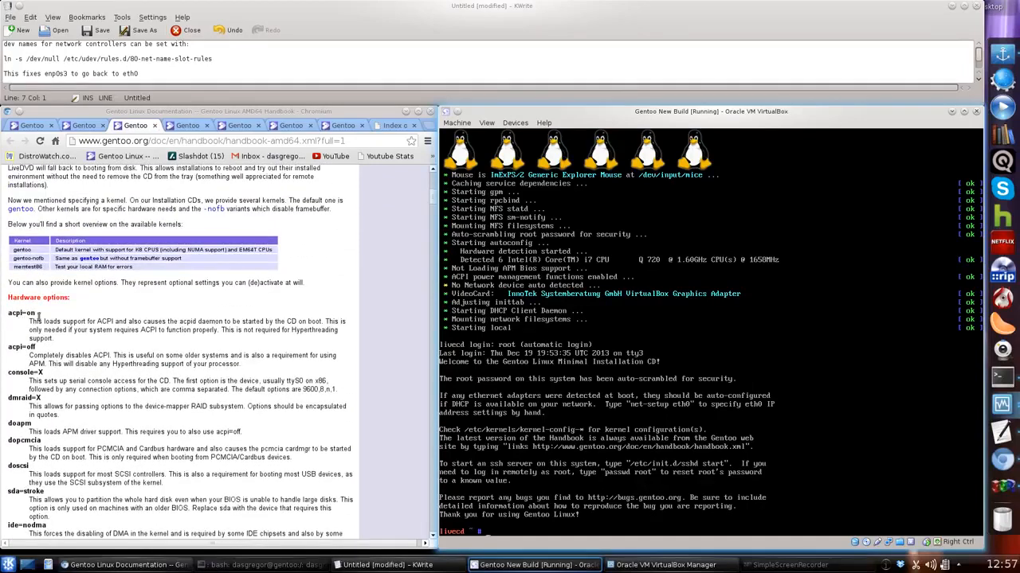
pyautogui.moveTo(112, 342)
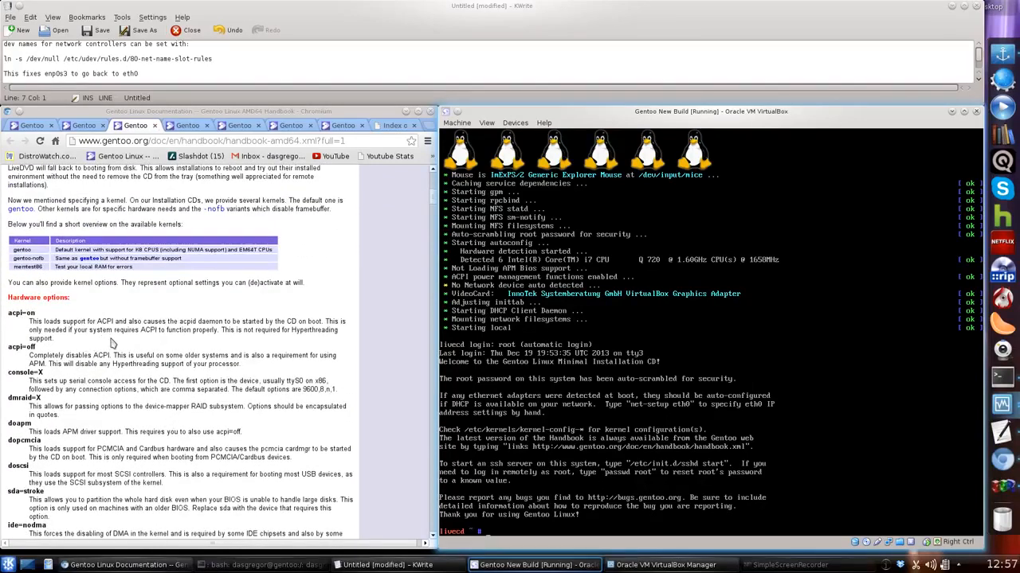
pyautogui.scroll(-3)
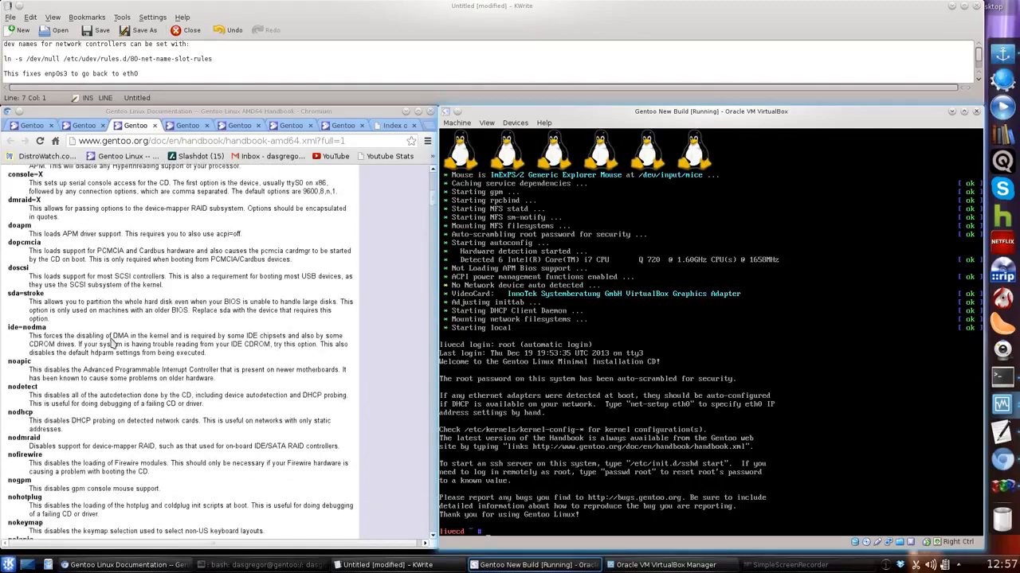
pyautogui.scroll(-3)
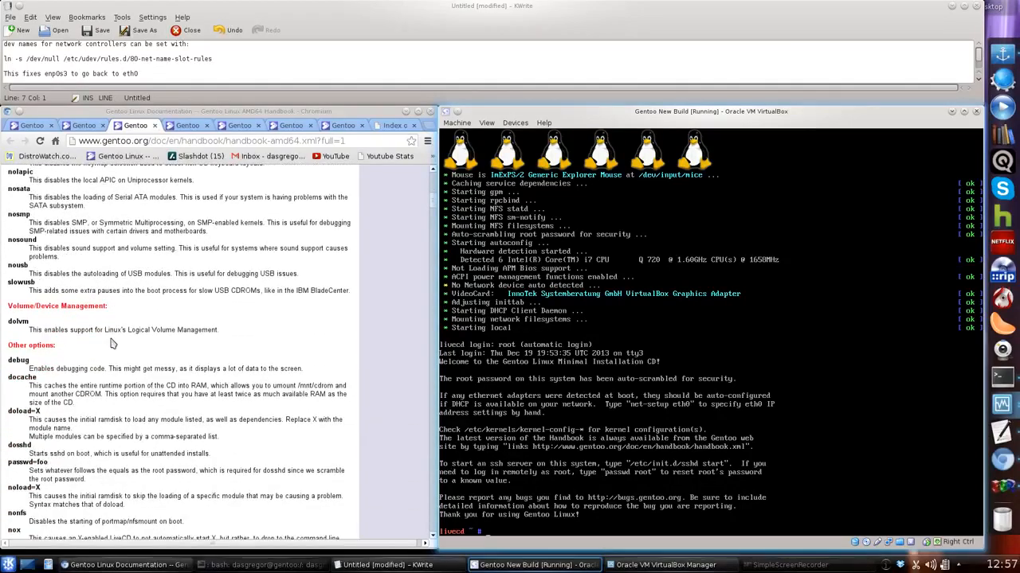
pyautogui.scroll(-3)
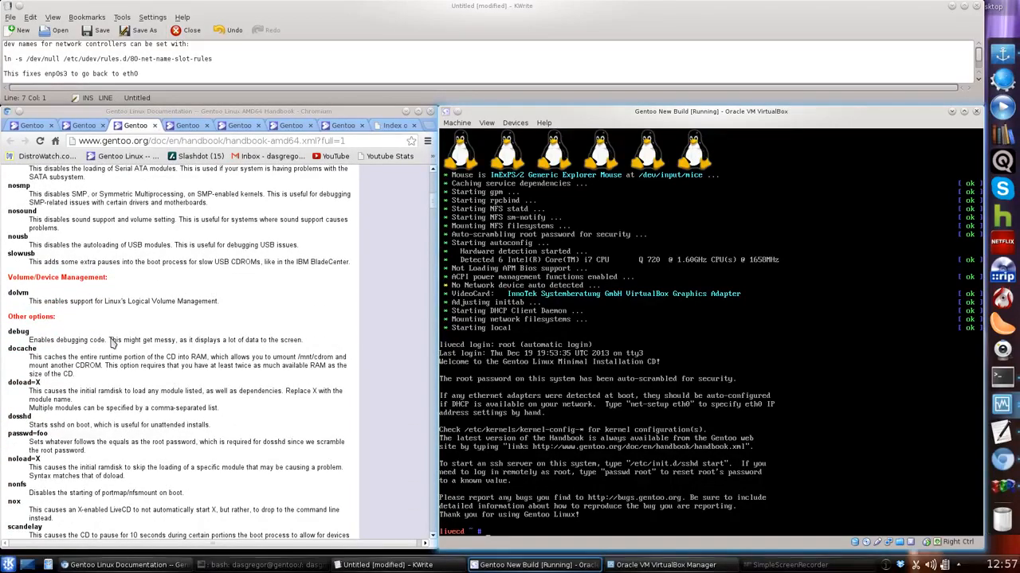
pyautogui.scroll(-3)
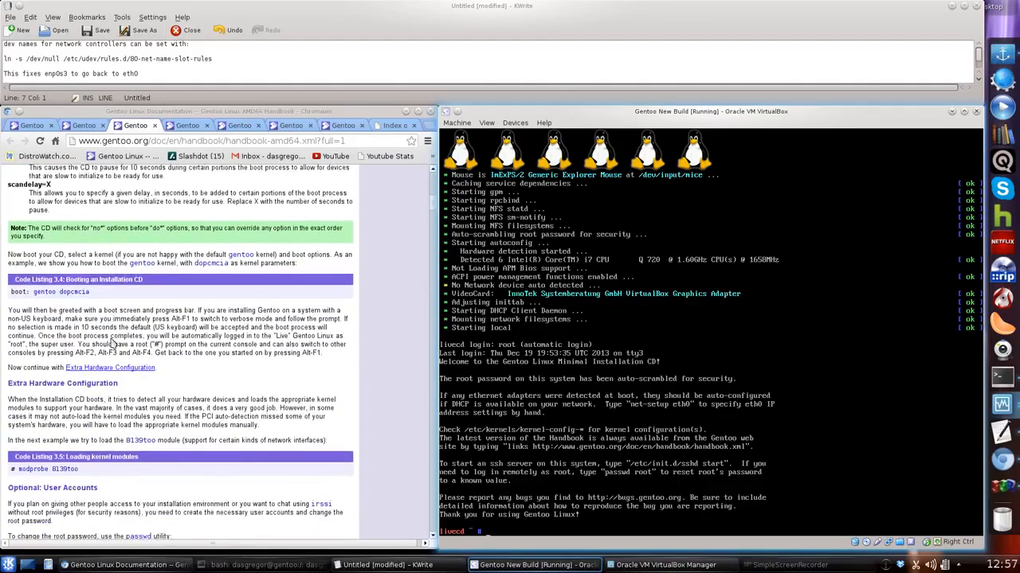
pyautogui.scroll(-3)
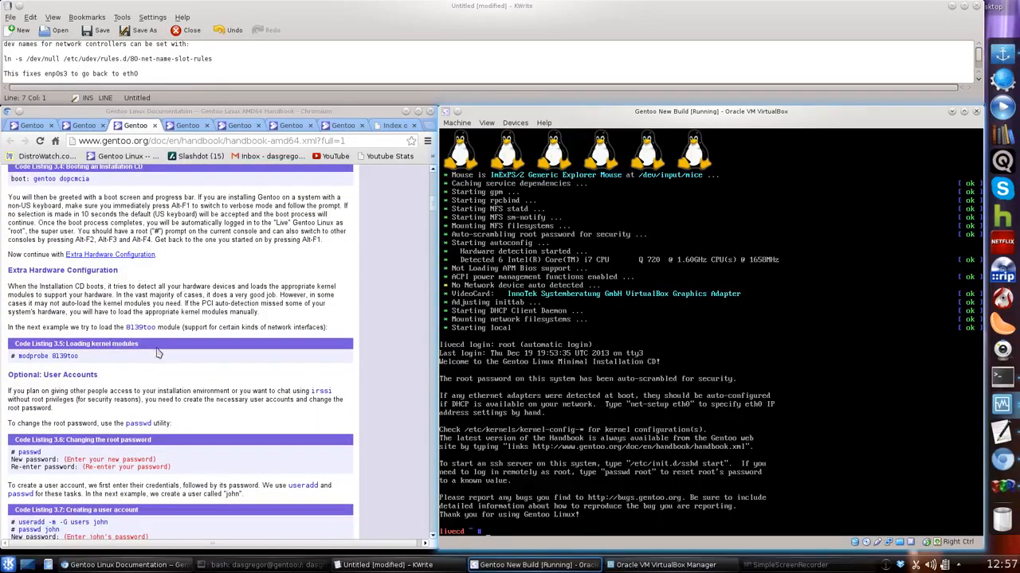
pyautogui.scroll(-3)
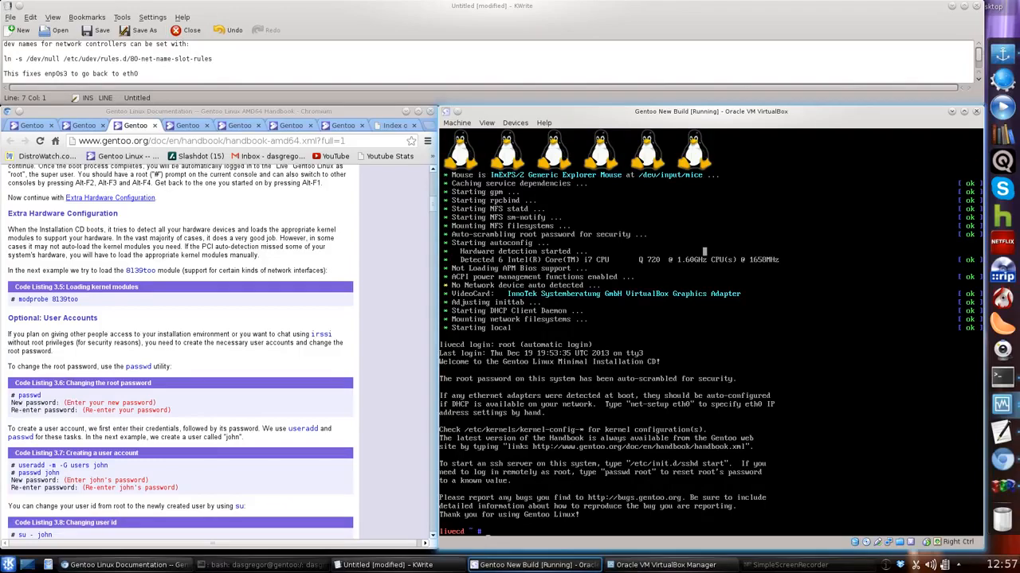
pyautogui.write('ifconfig')
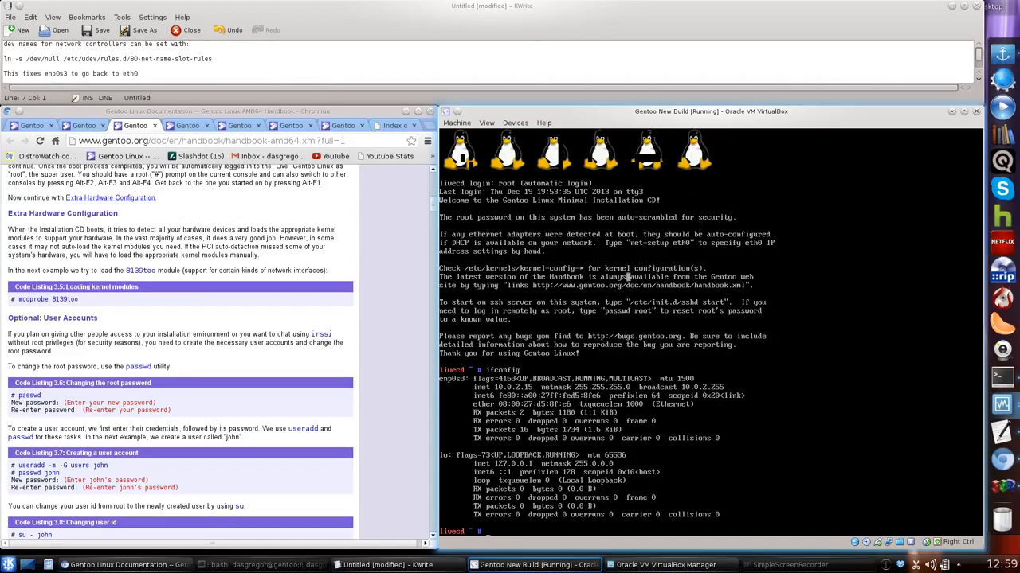
pyautogui.moveTo(624, 271)
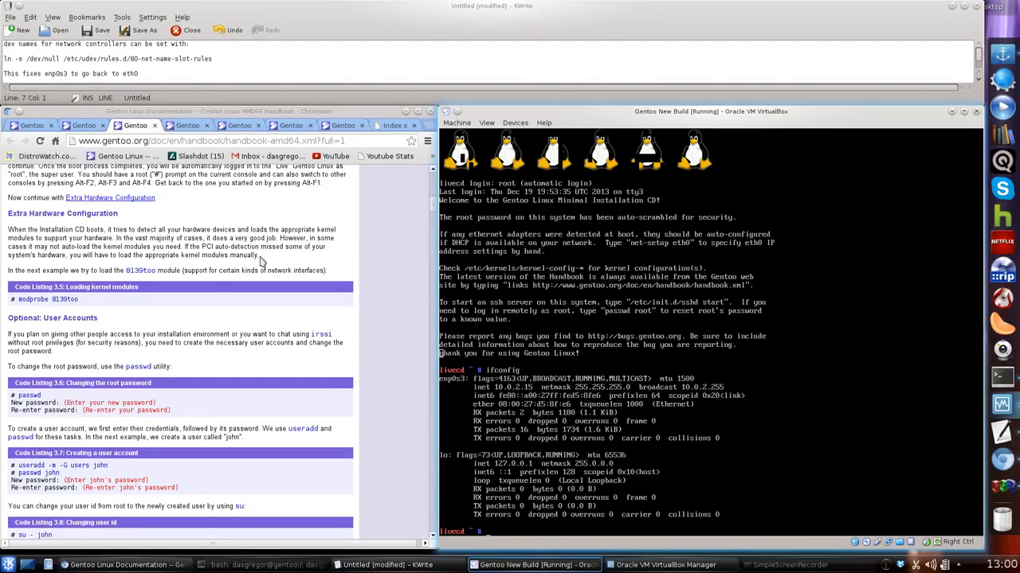
pyautogui.scroll(-3)
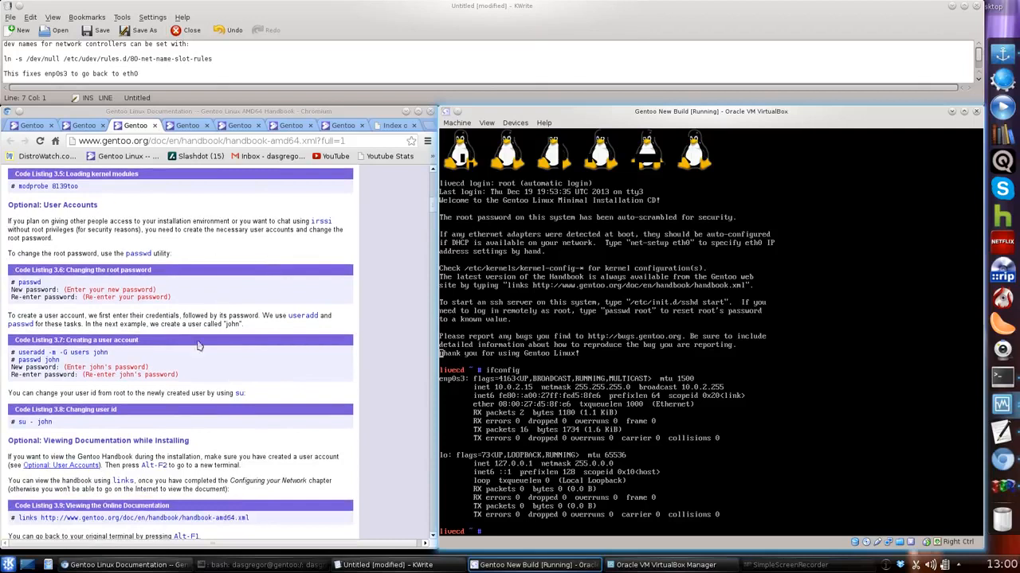
pyautogui.scroll(-3)
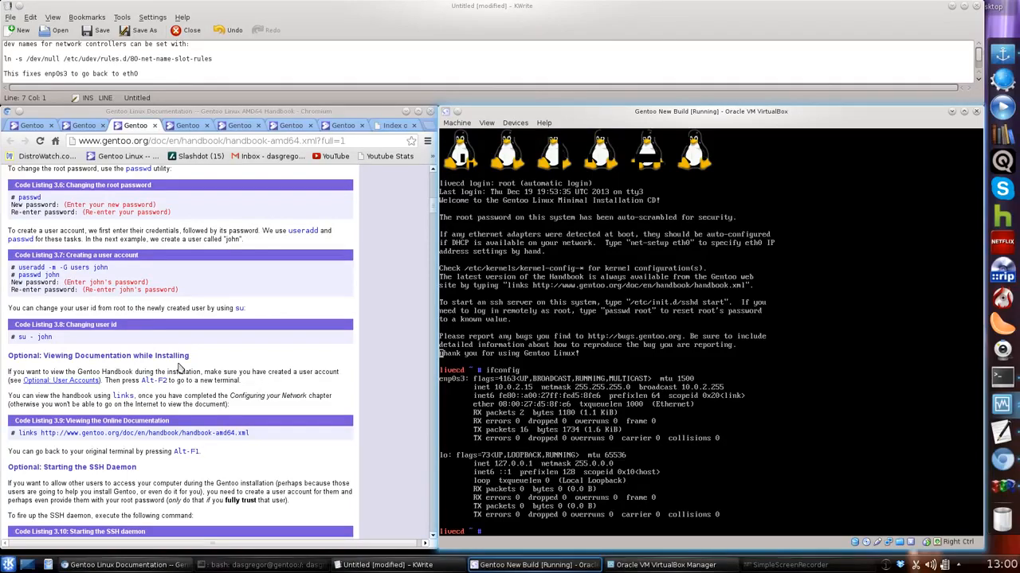
pyautogui.scroll(-3)
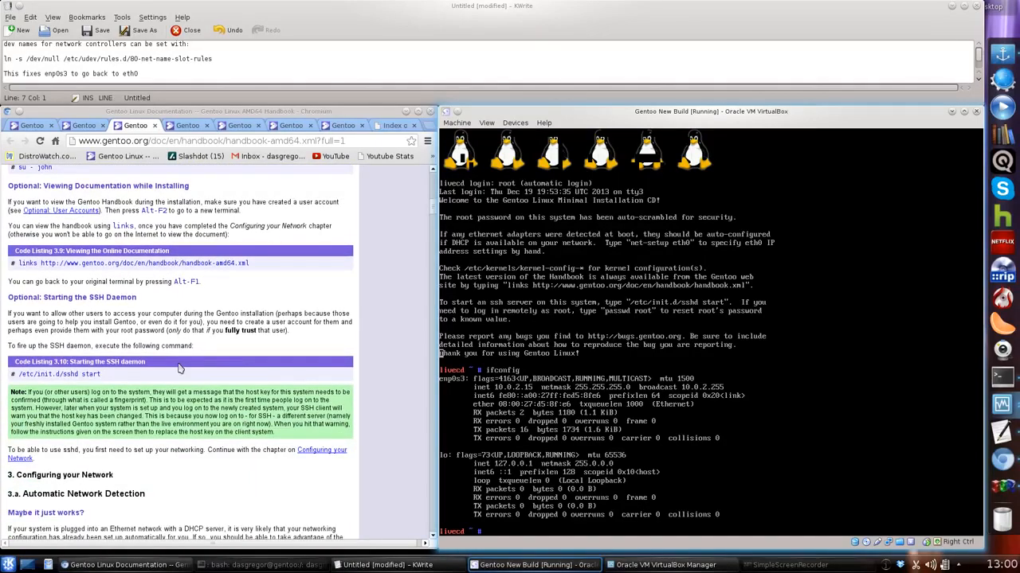
pyautogui.scroll(-3)
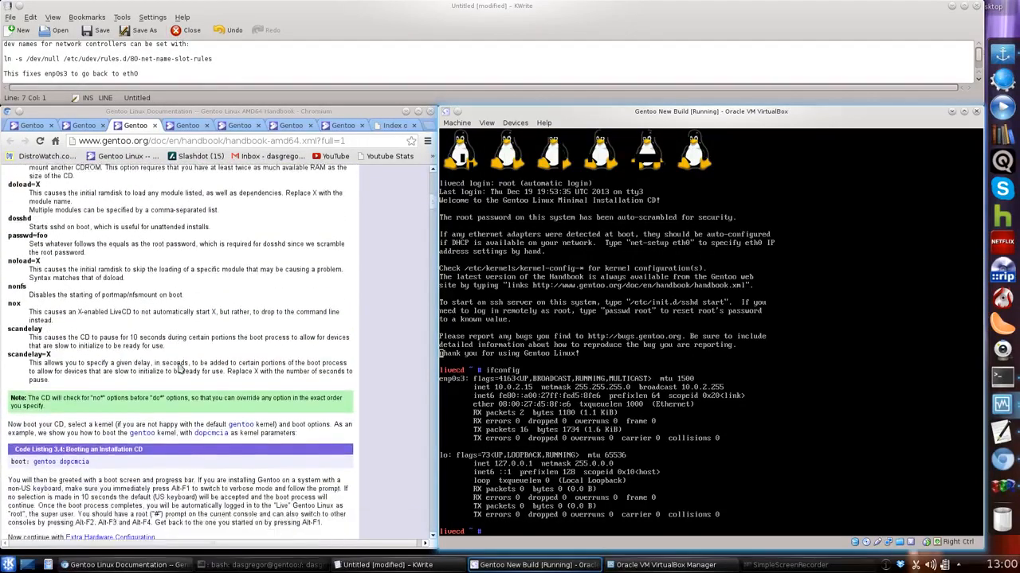
pyautogui.scroll(-3)
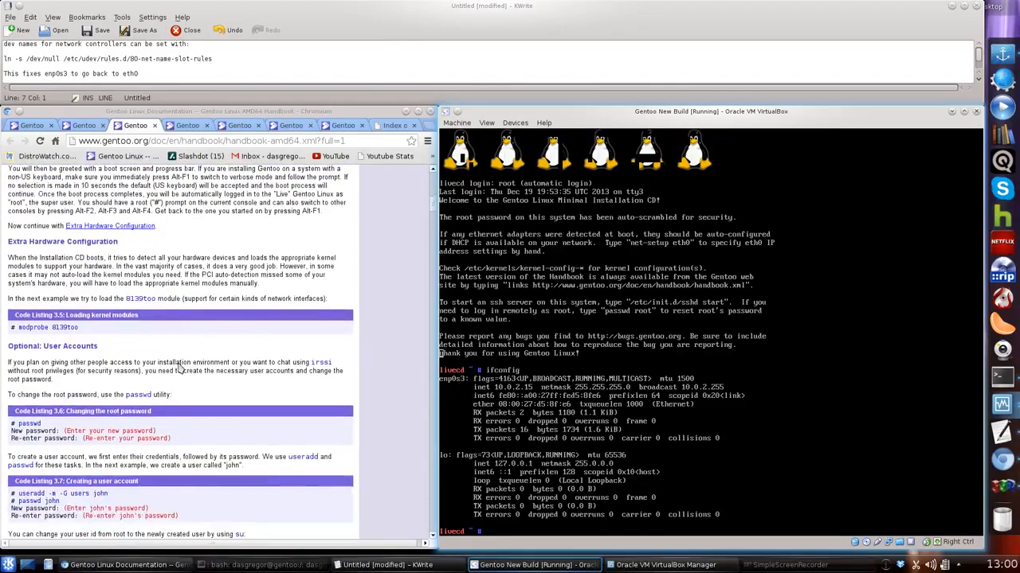
pyautogui.scroll(-3)
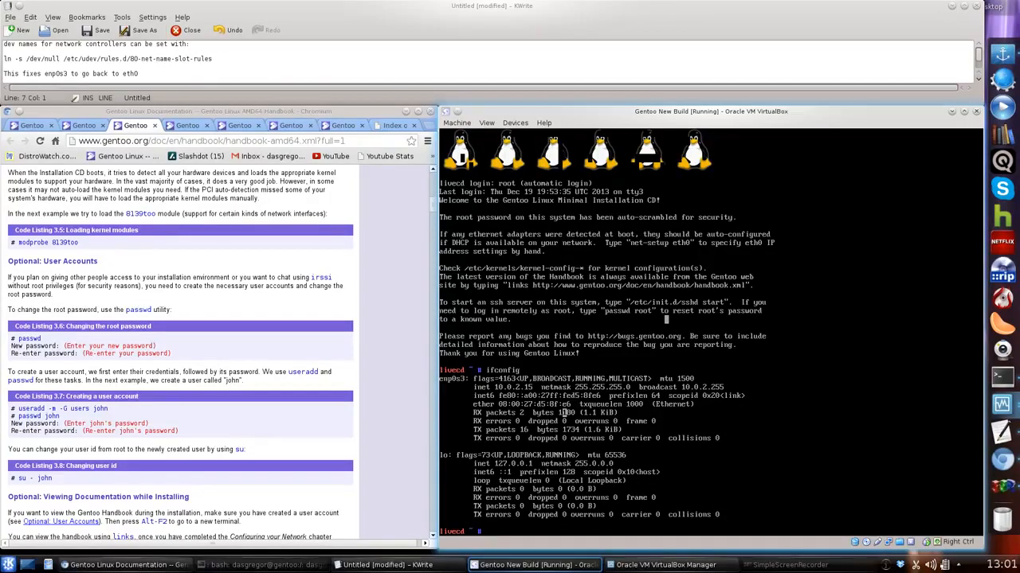
# - Run ls /lib in the VM console to list the live system's library files
pyautogui.write('ls')
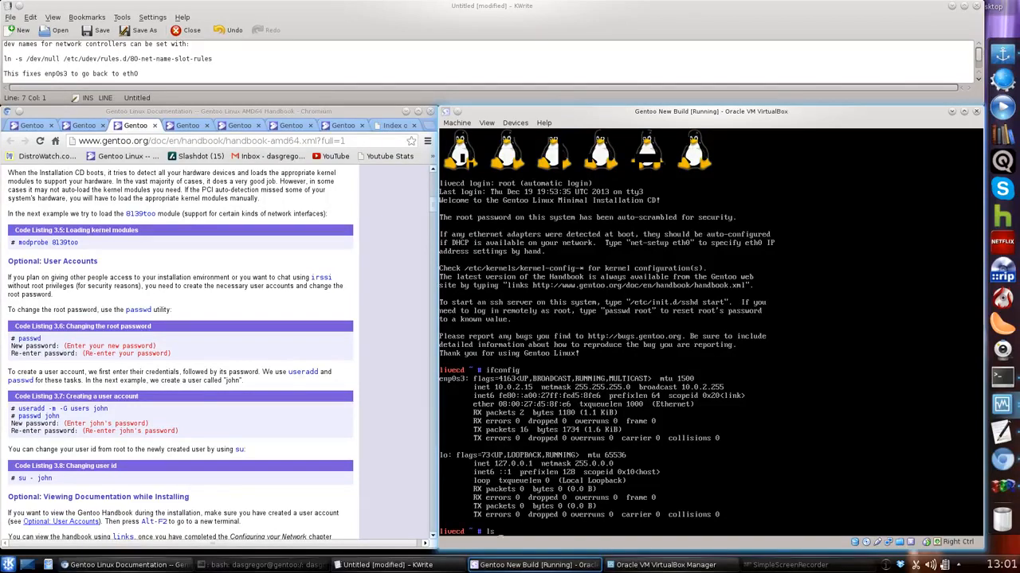
pyautogui.write('/lib')
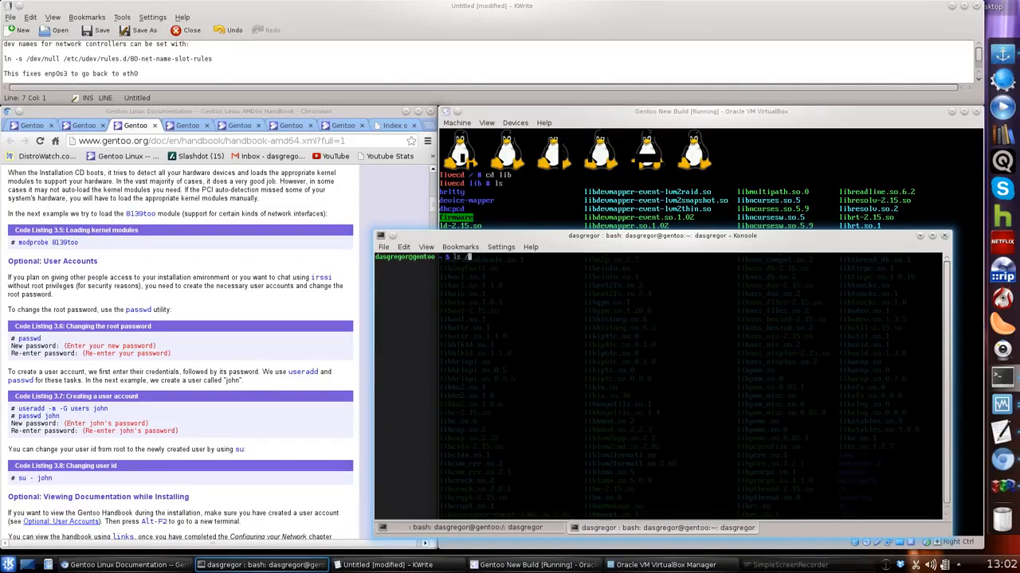
# - Run ls /lib/firmware and sudo ls /lib/firmware on the host, both reporting no such directory
pyautogui.write('lib/')
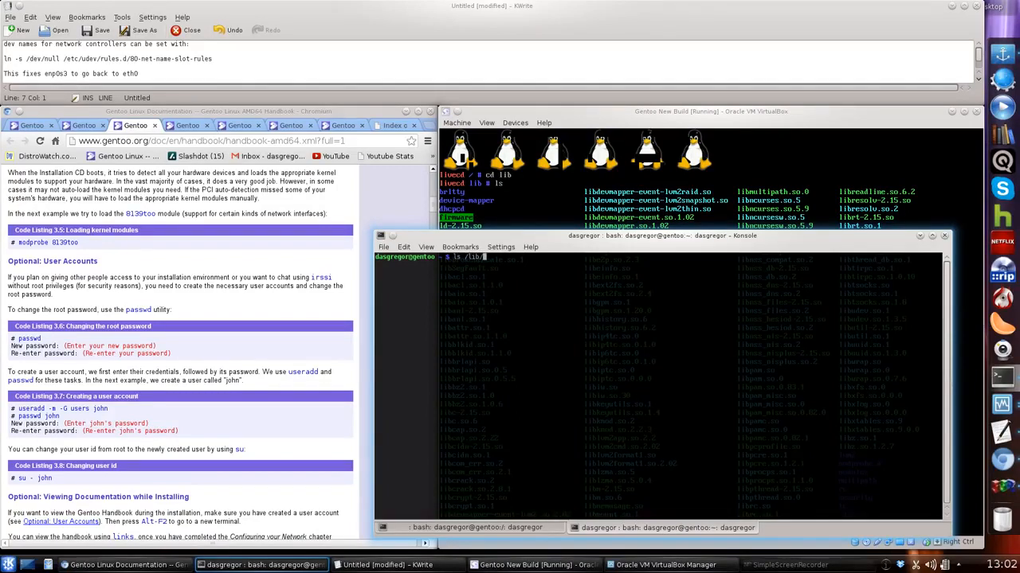
pyautogui.write('firmware')
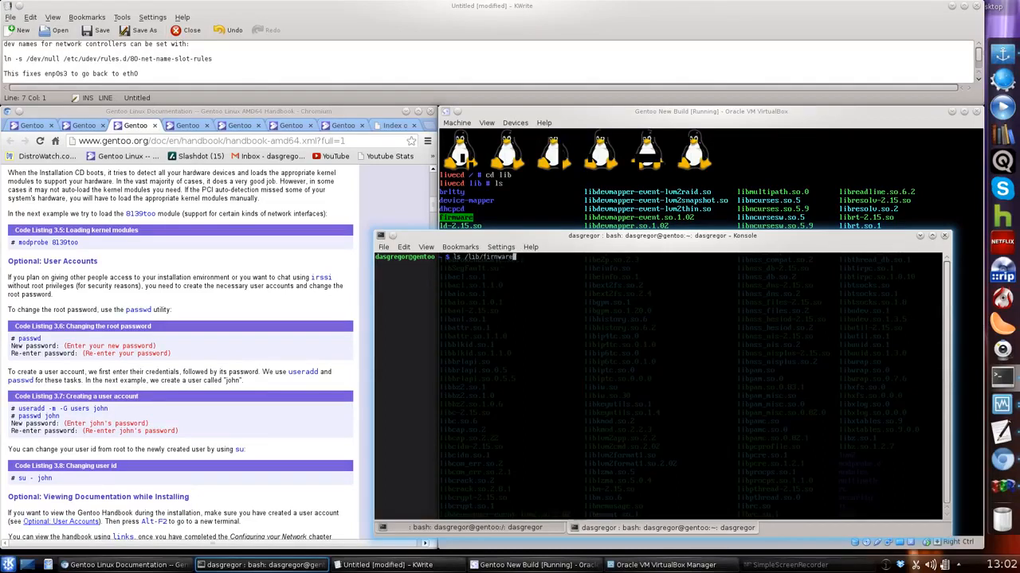
pyautogui.press('Return')
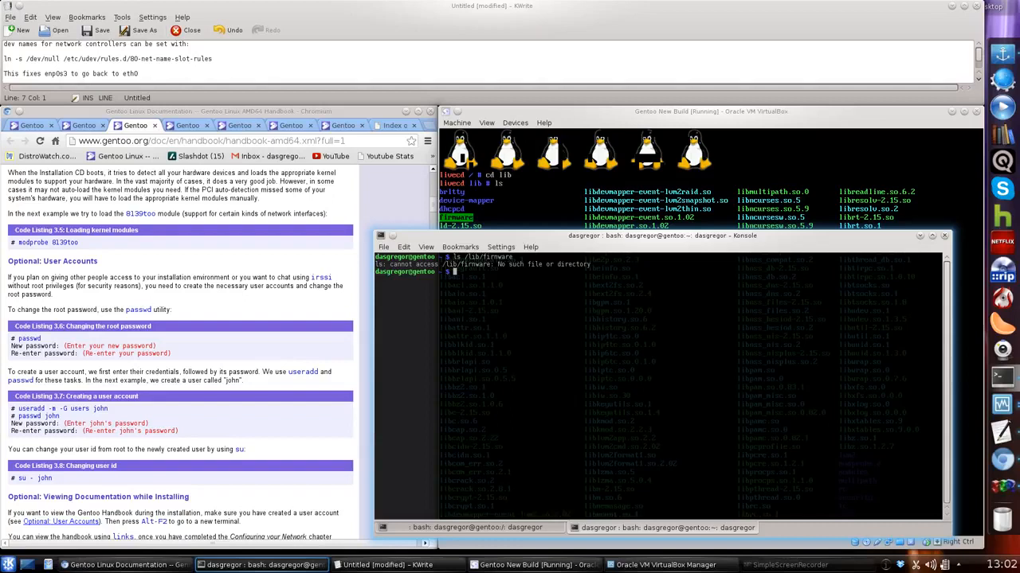
pyautogui.write('ls /lib/firmware')
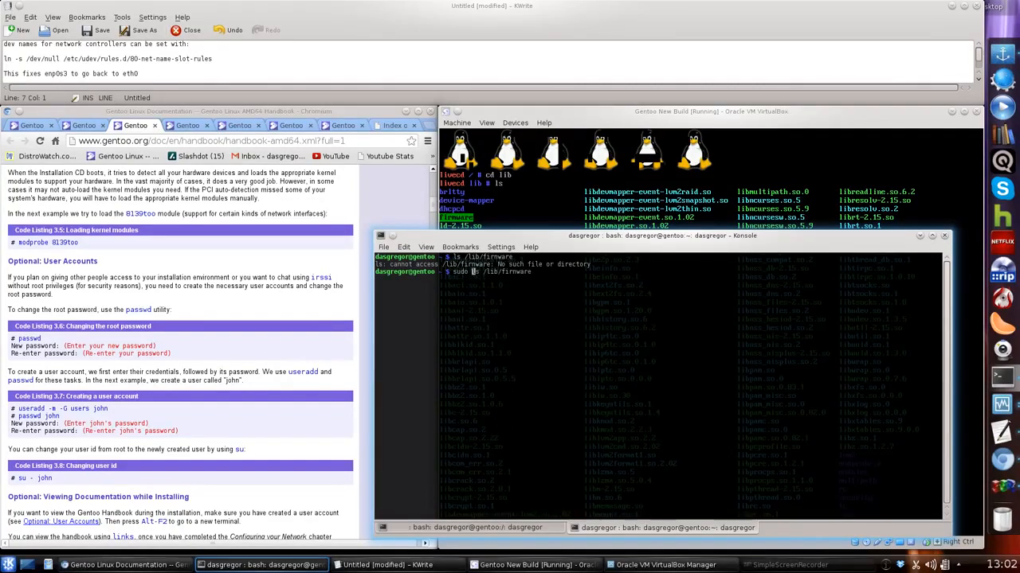
pyautogui.press('Return')
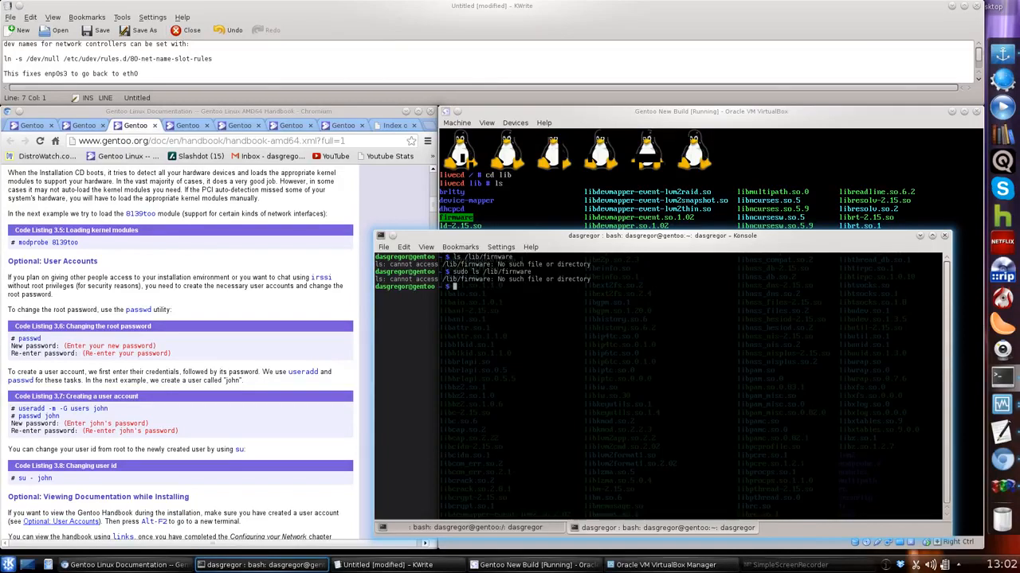
pyautogui.write('sudo ls /lib/firmware')
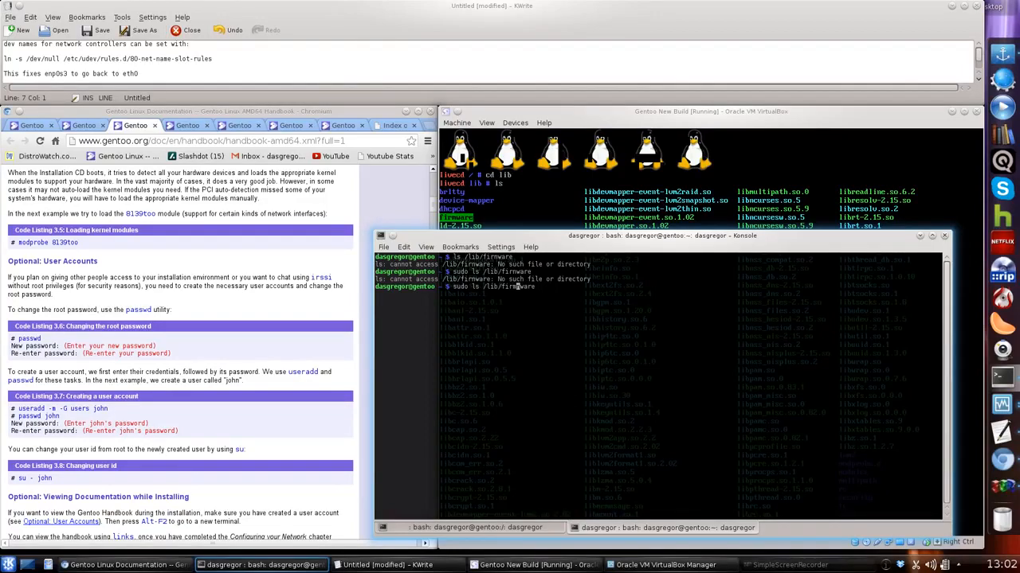
pyautogui.press('Return')
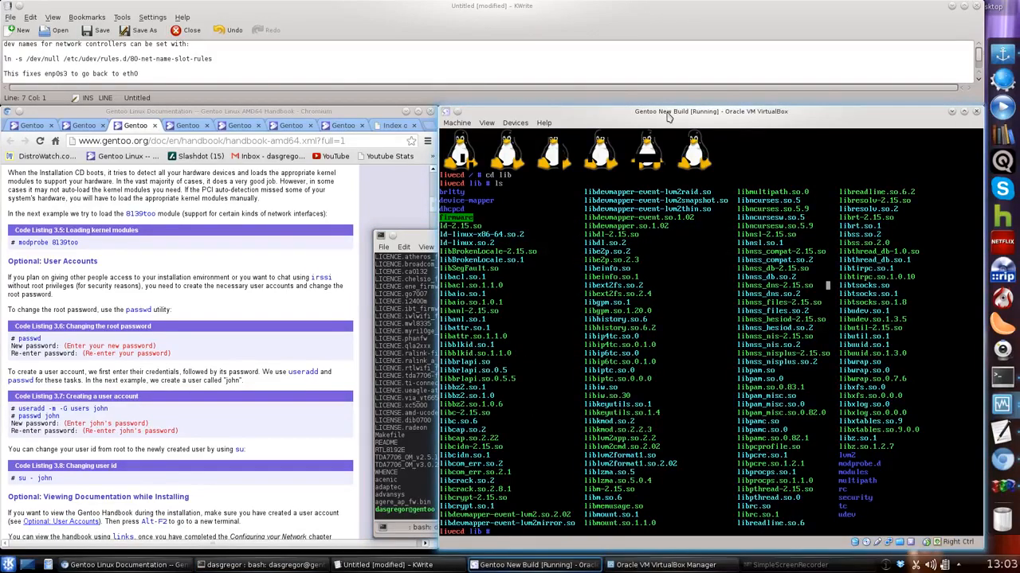
pyautogui.write('dm')
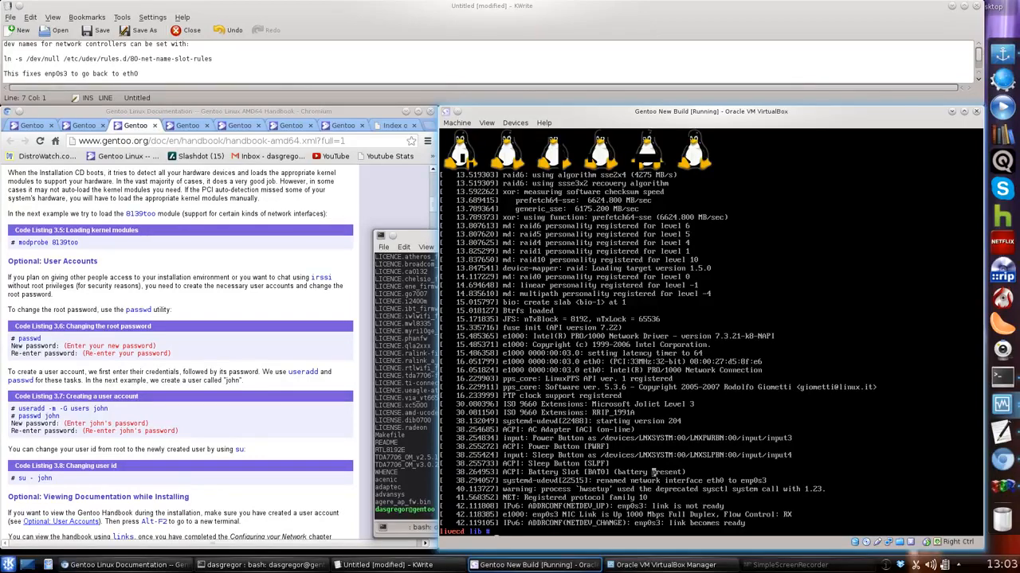
# - Return to / and run passwd to set a new root password on the live system
pyautogui.write('cd /')
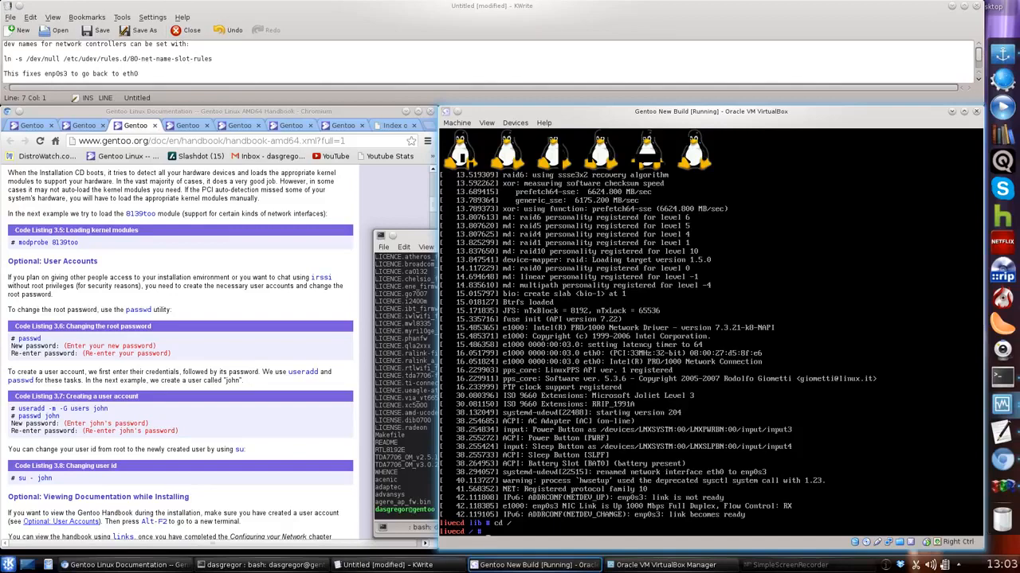
pyautogui.write('passwd')
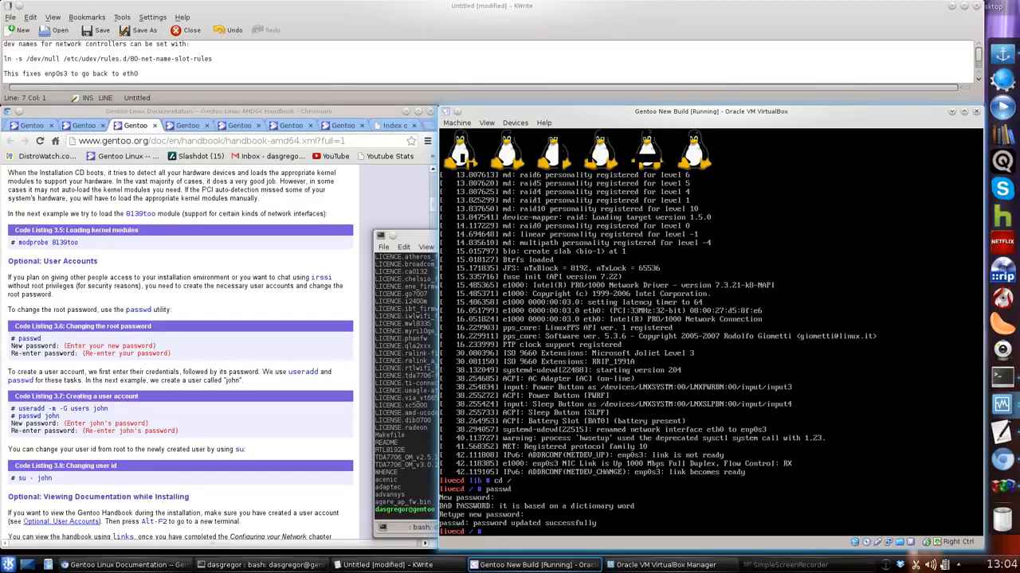
pyautogui.write('/etc/init.d/sshd start')
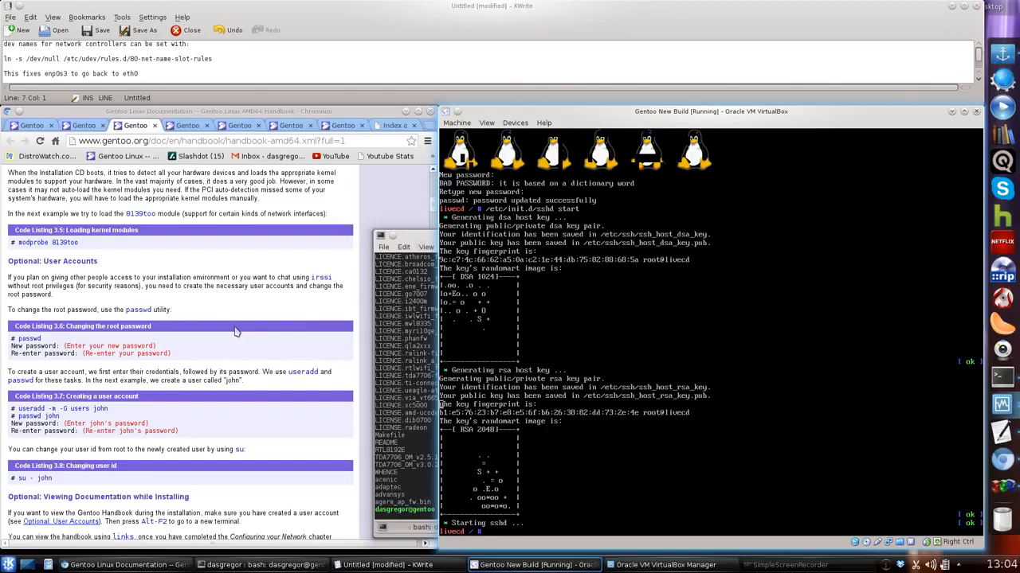
# - Scroll the handbook past Starting the SSH Daemon to 3.a Automatic Network Detection with its ifconfig output
pyautogui.scroll(-3)
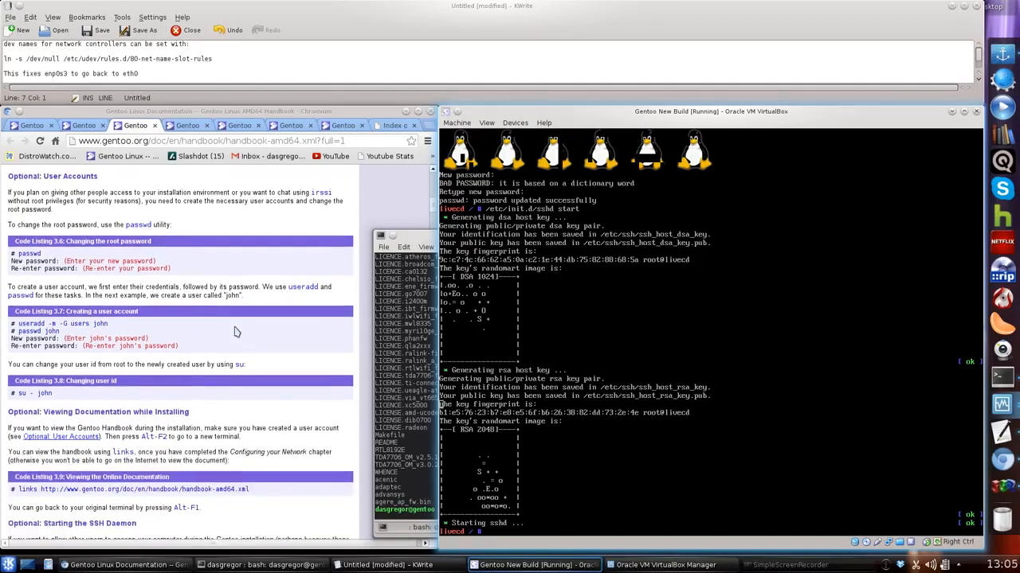
pyautogui.scroll(-3)
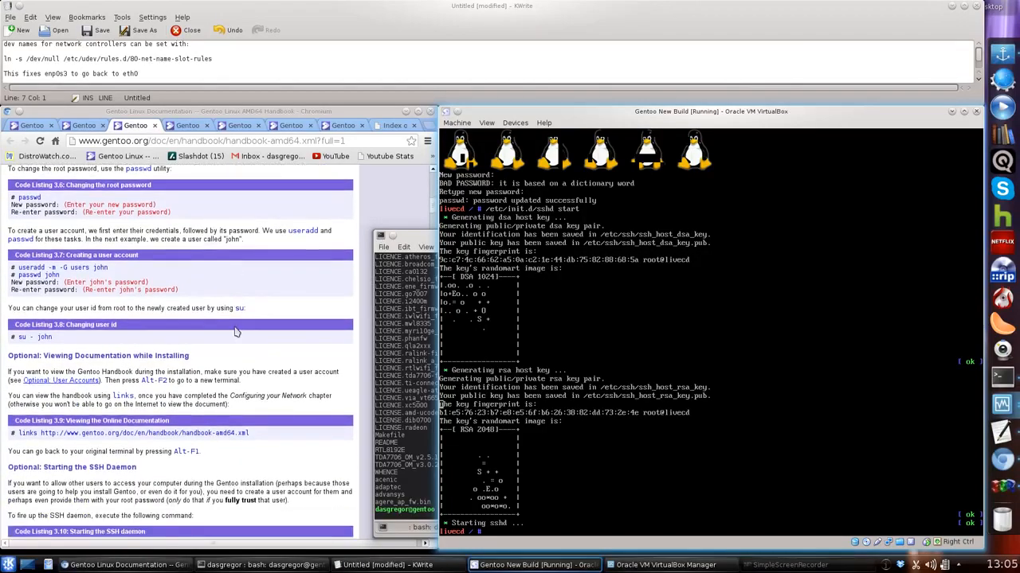
pyautogui.scroll(-3)
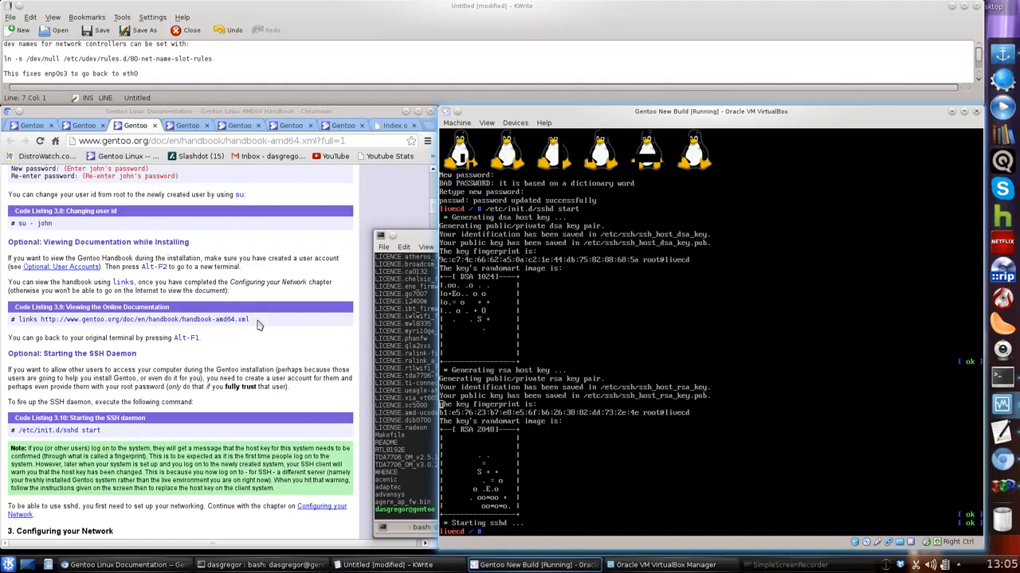
pyautogui.scroll(-3)
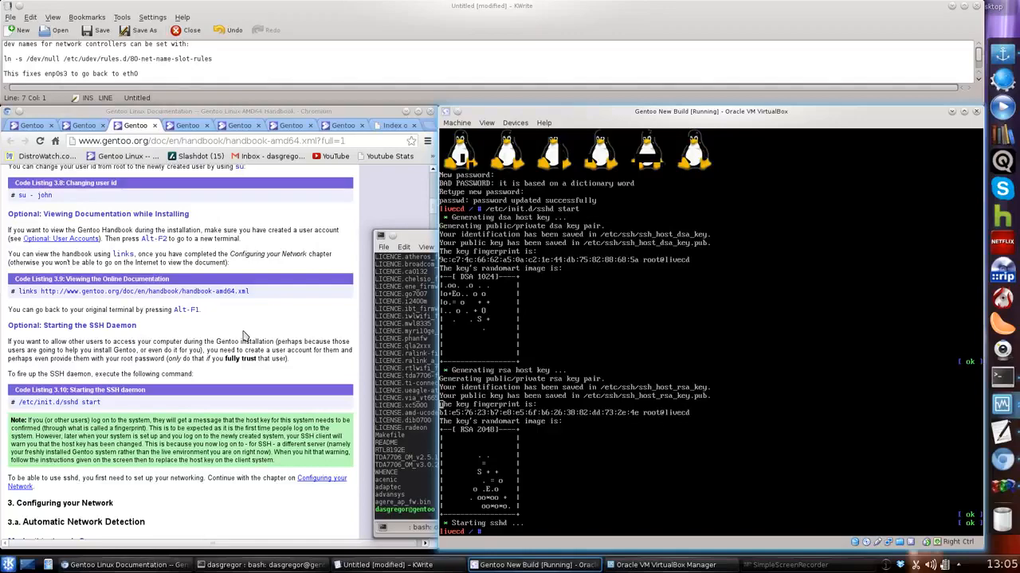
pyautogui.scroll(-3)
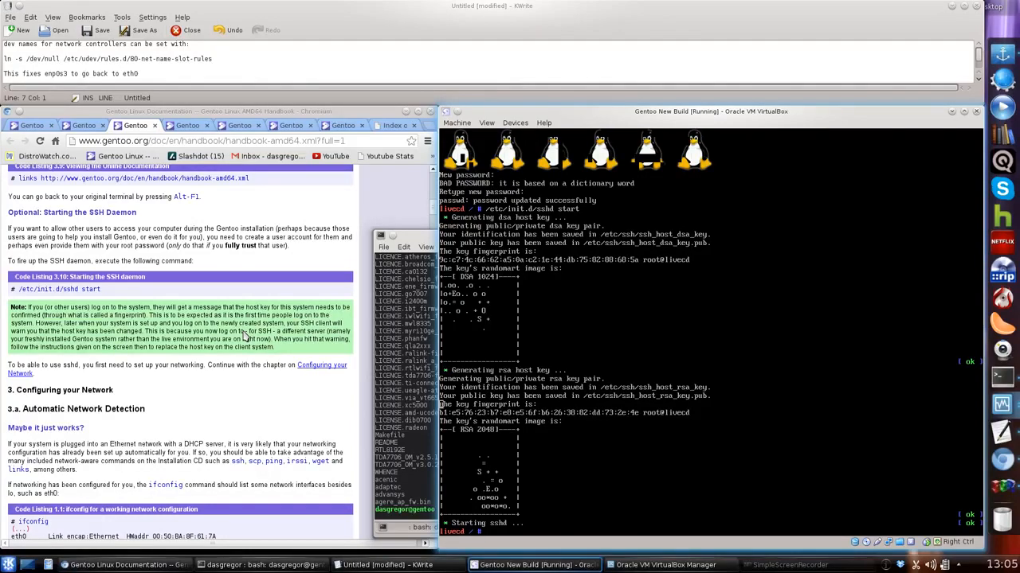
pyautogui.scroll(-3)
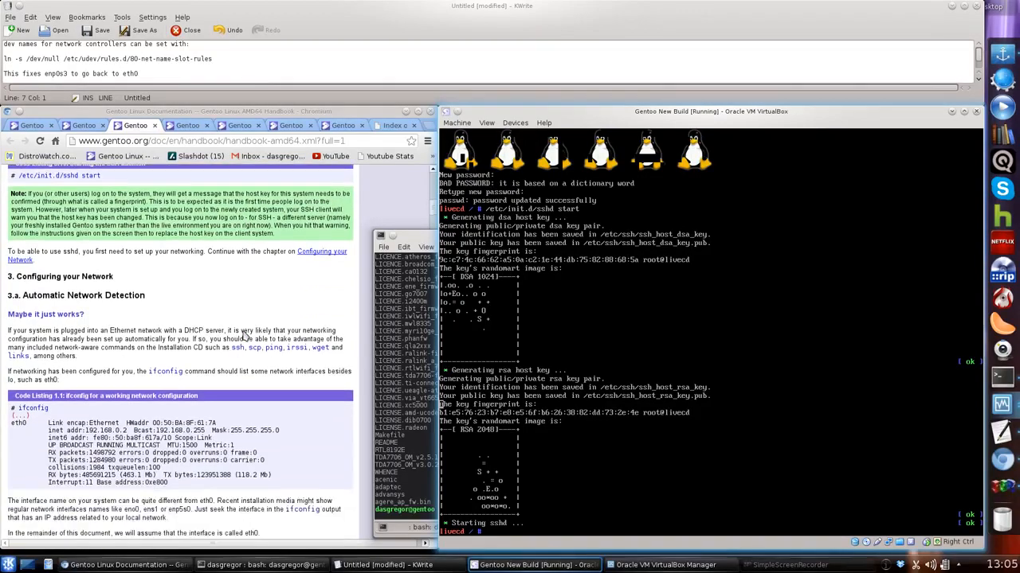
pyautogui.scroll(-3)
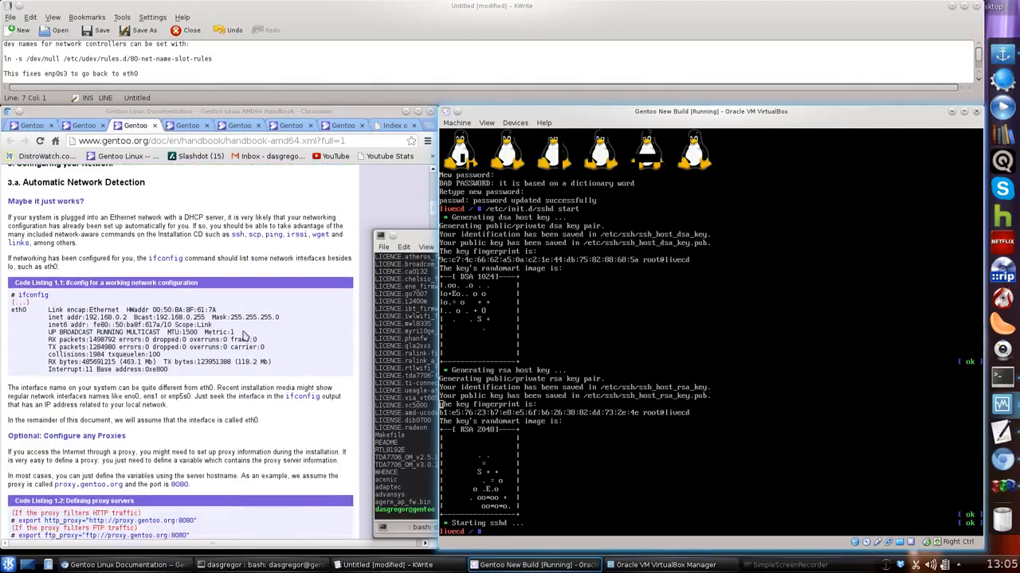
# - Scroll past net-setup and PPP/PPTP instructions to 3.c Manual Network Configuration on loading network modules
pyautogui.scroll(-3)
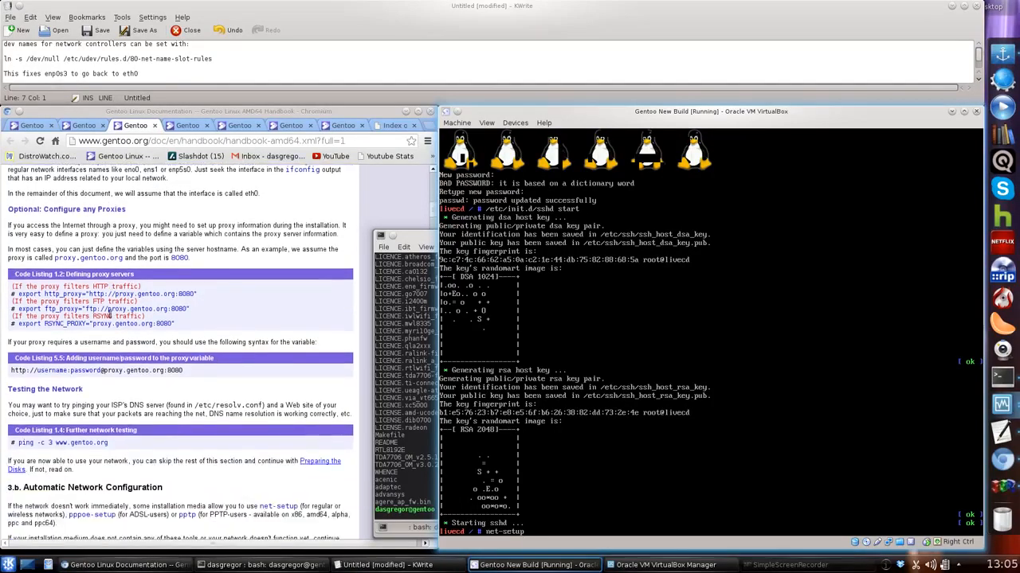
pyautogui.scroll(-3)
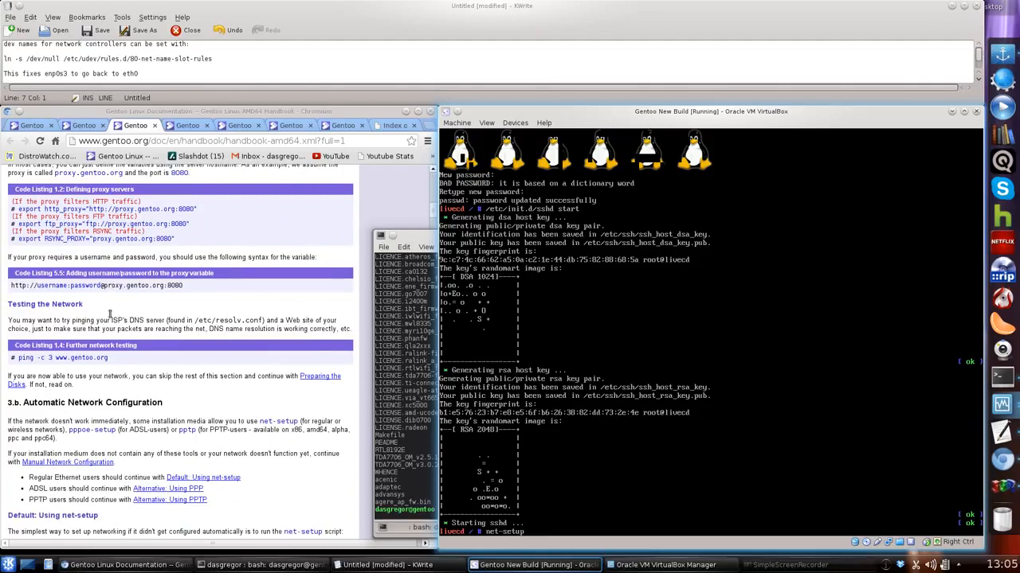
pyautogui.moveTo(136, 264)
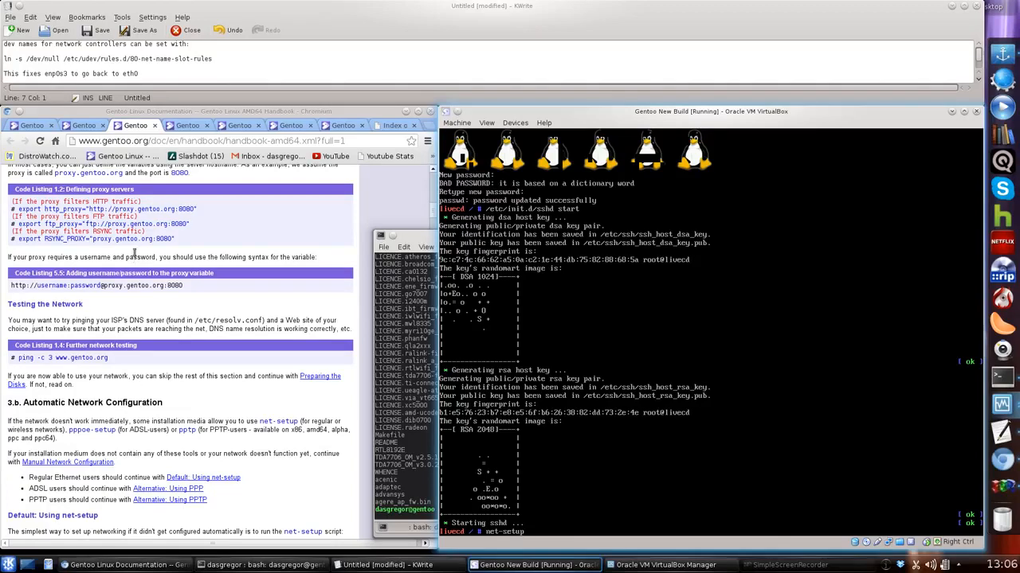
pyautogui.moveTo(181, 245)
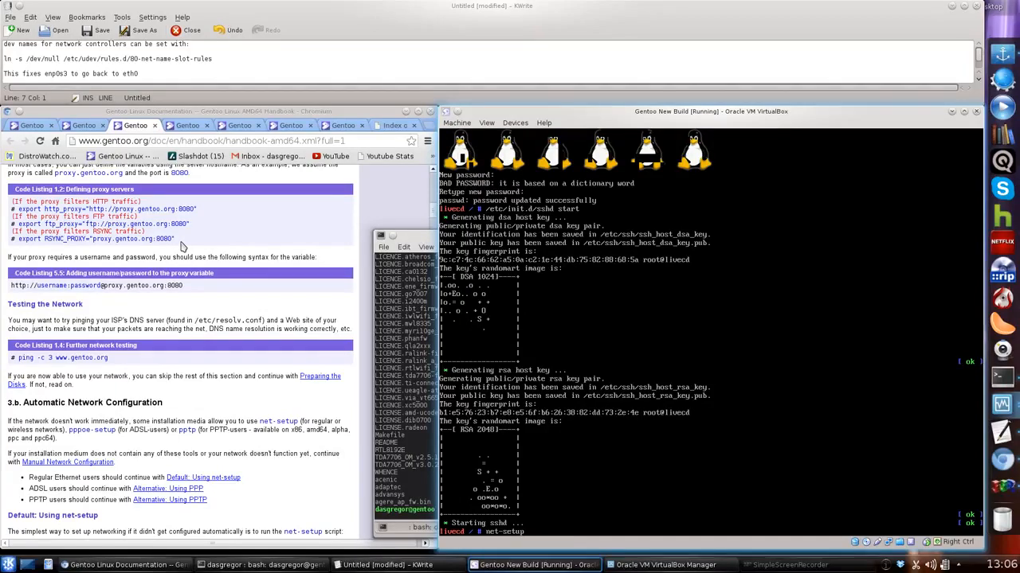
pyautogui.scroll(-3)
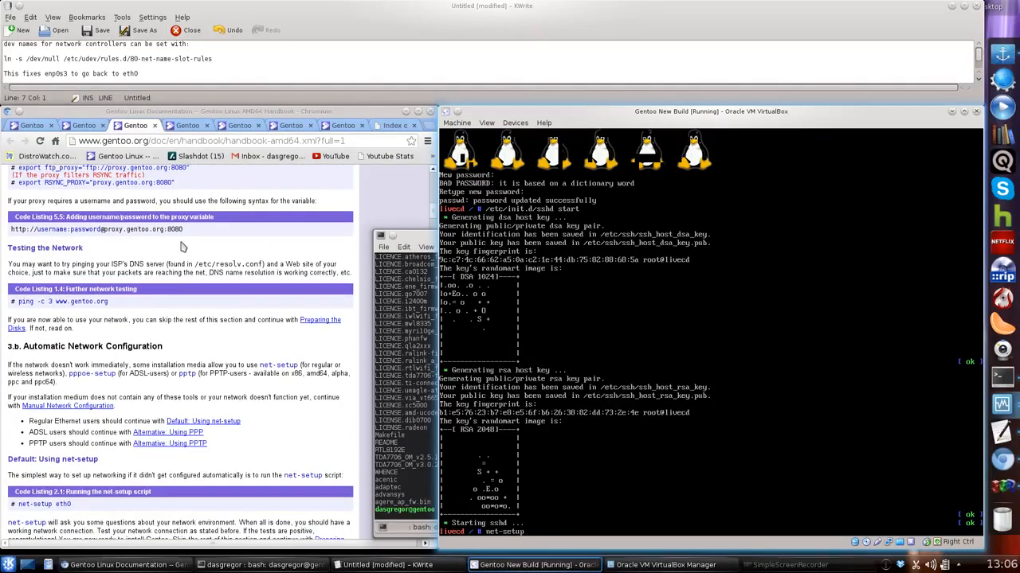
pyautogui.scroll(-3)
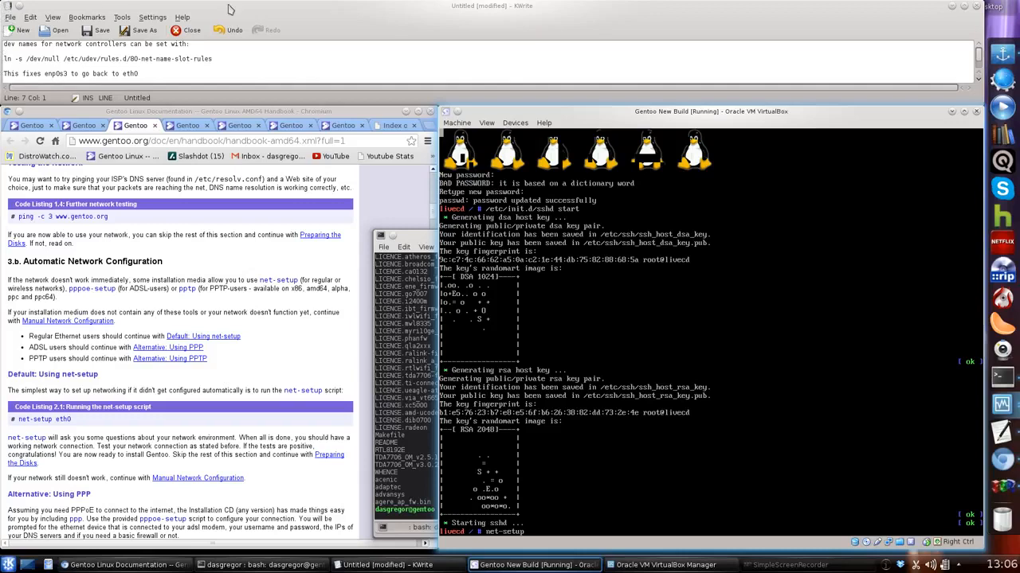
pyautogui.moveTo(274, 266)
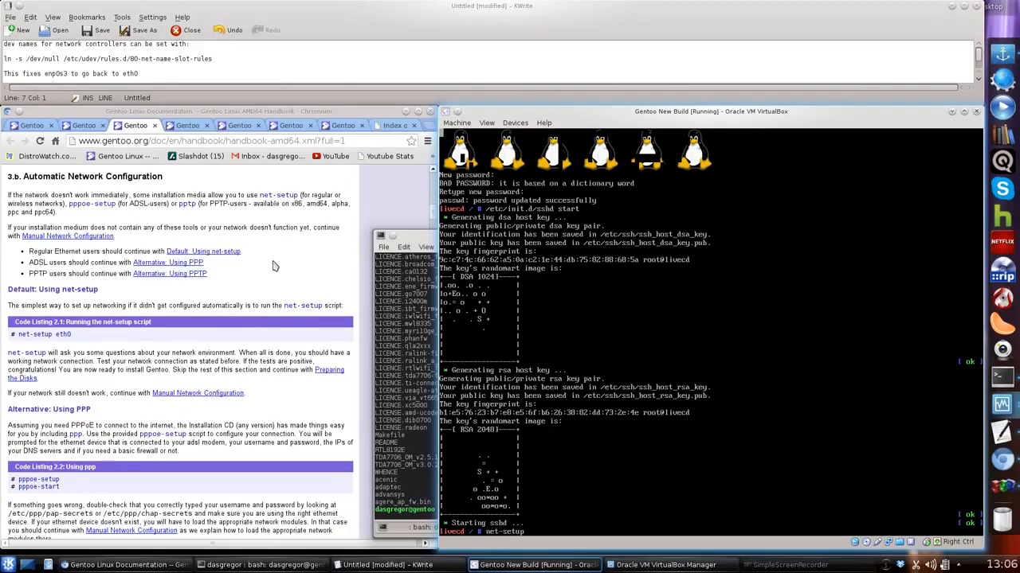
pyautogui.scroll(-3)
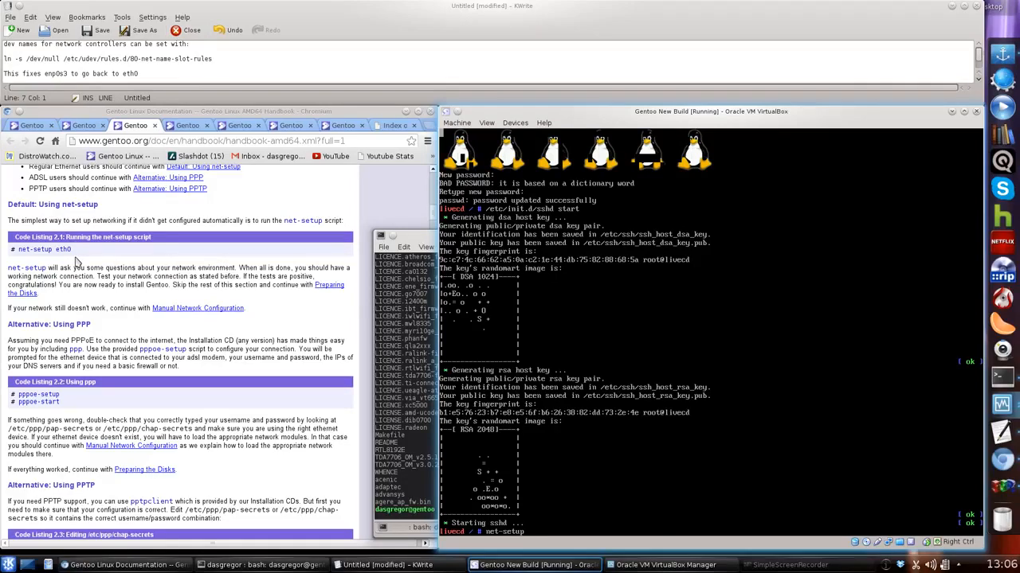
pyautogui.scroll(-3)
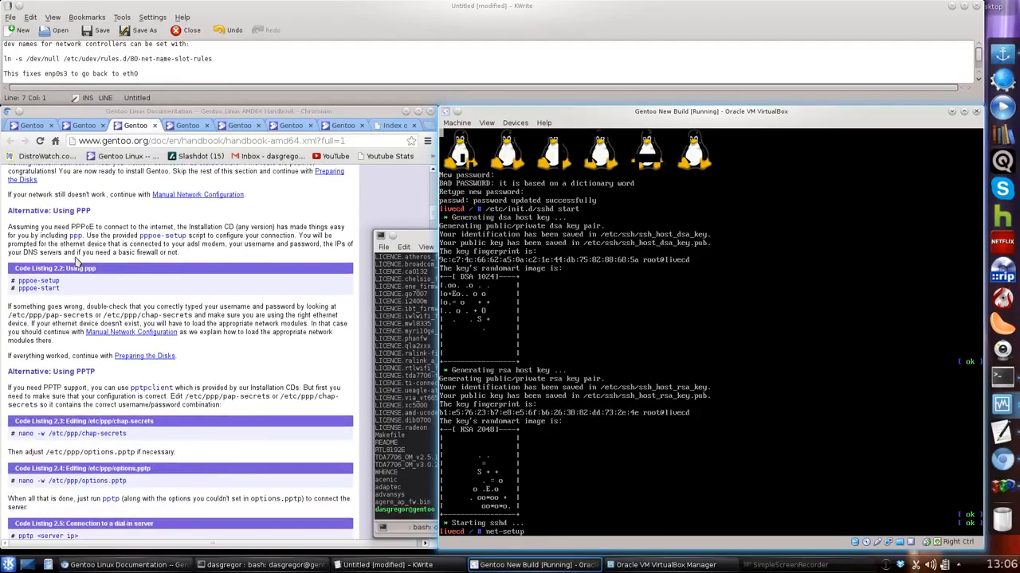
pyautogui.scroll(-3)
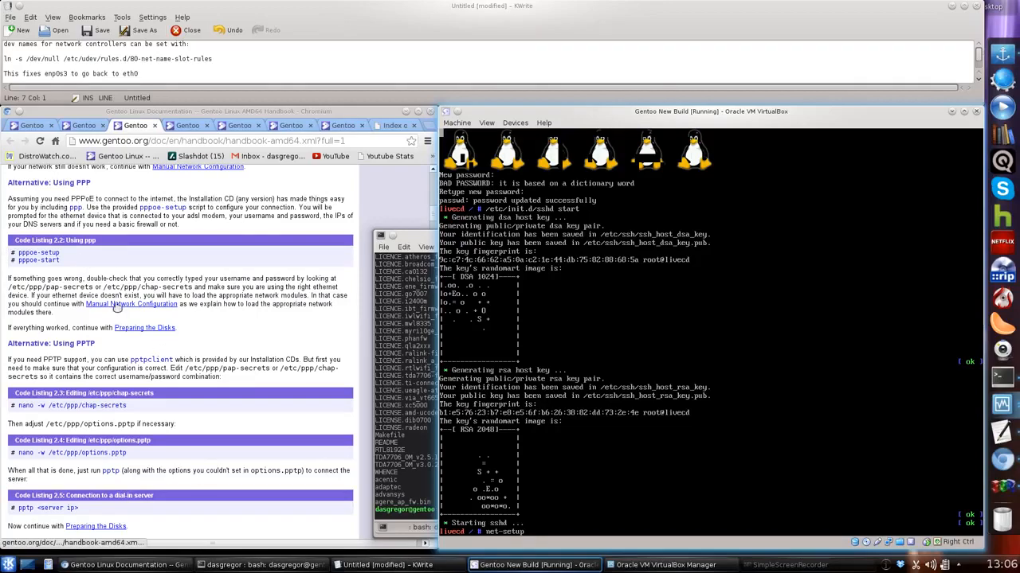
pyautogui.scroll(-3)
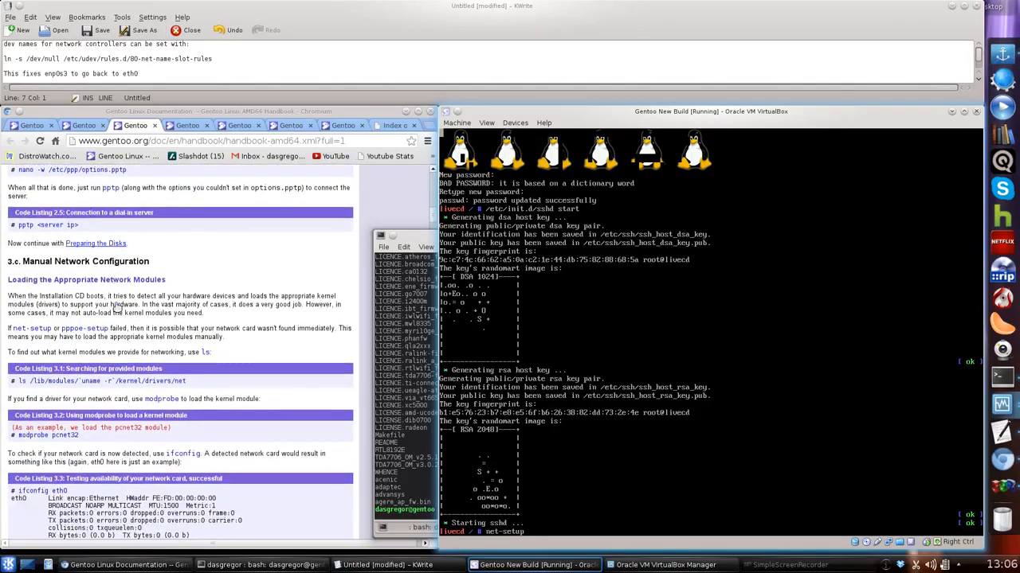
# - Scroll past the wireless and ifconfig/route sections to 4. Preparing the Disks, Introduction to Block Devices
pyautogui.scroll(-3)
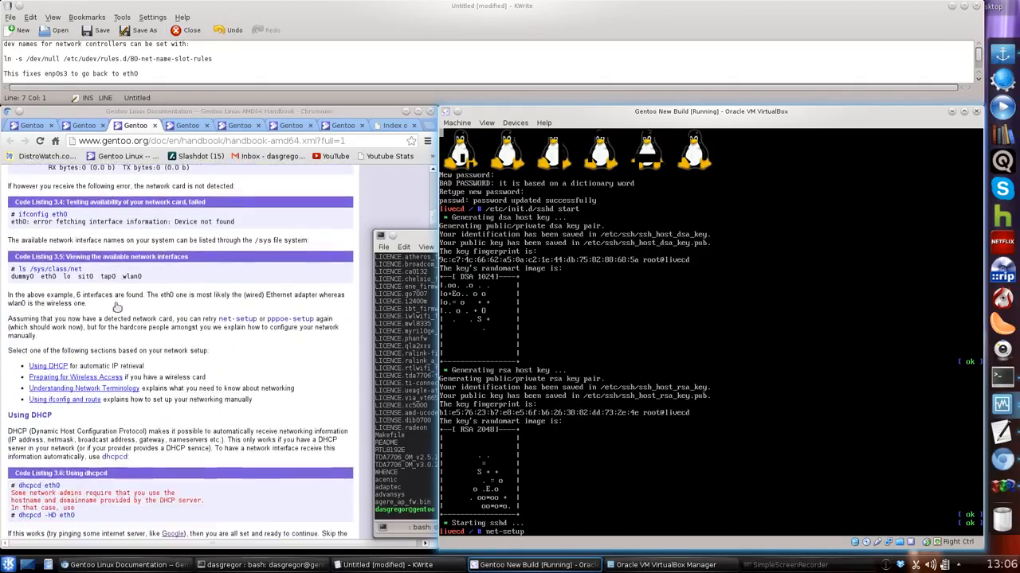
pyautogui.scroll(-3)
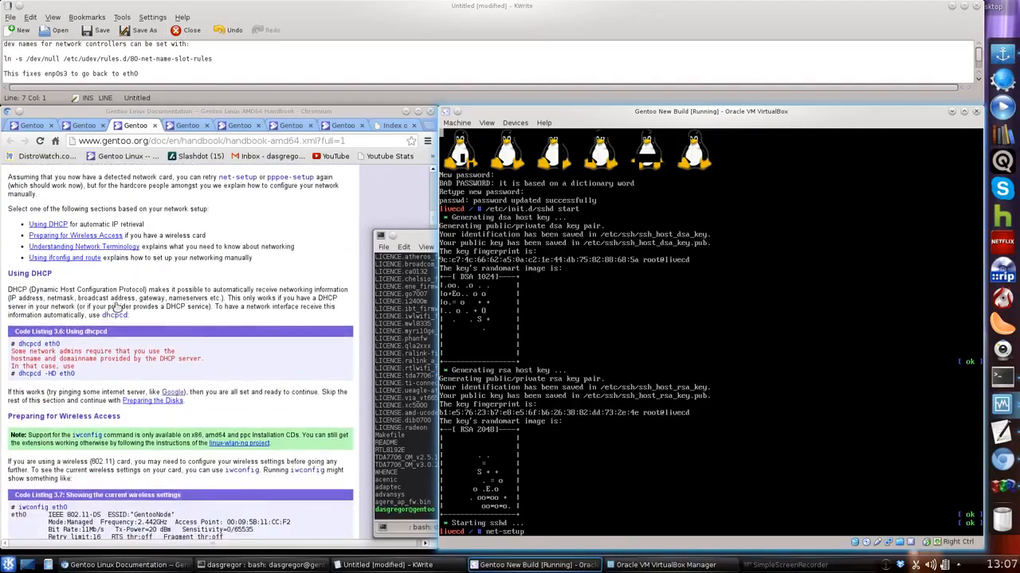
pyautogui.scroll(-3)
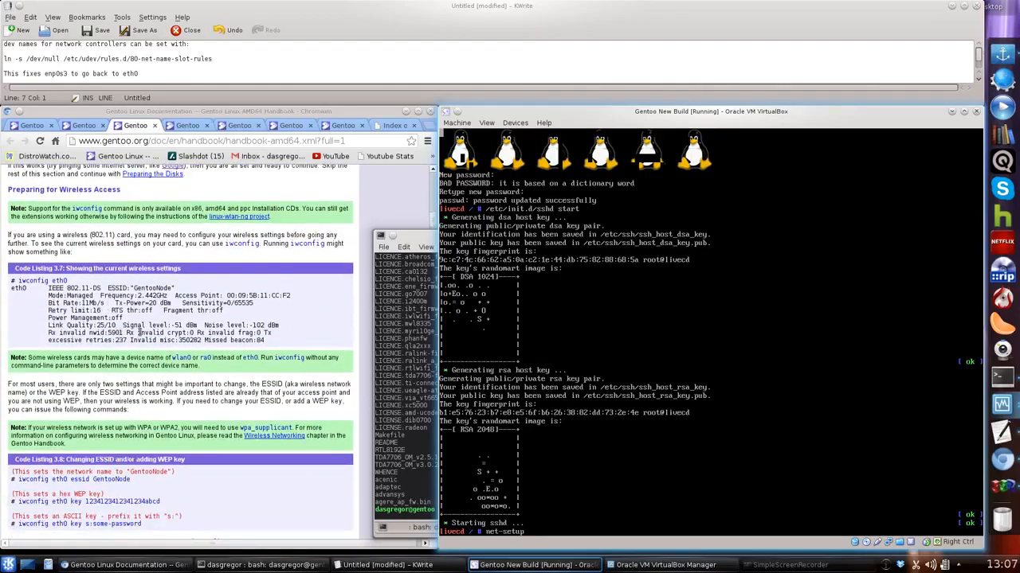
pyautogui.scroll(-3)
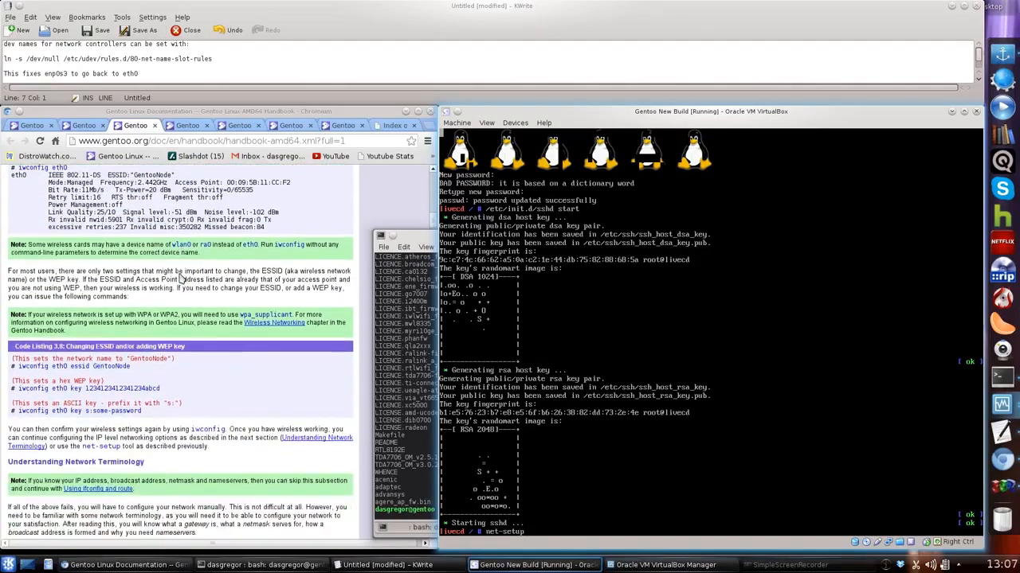
pyautogui.scroll(-3)
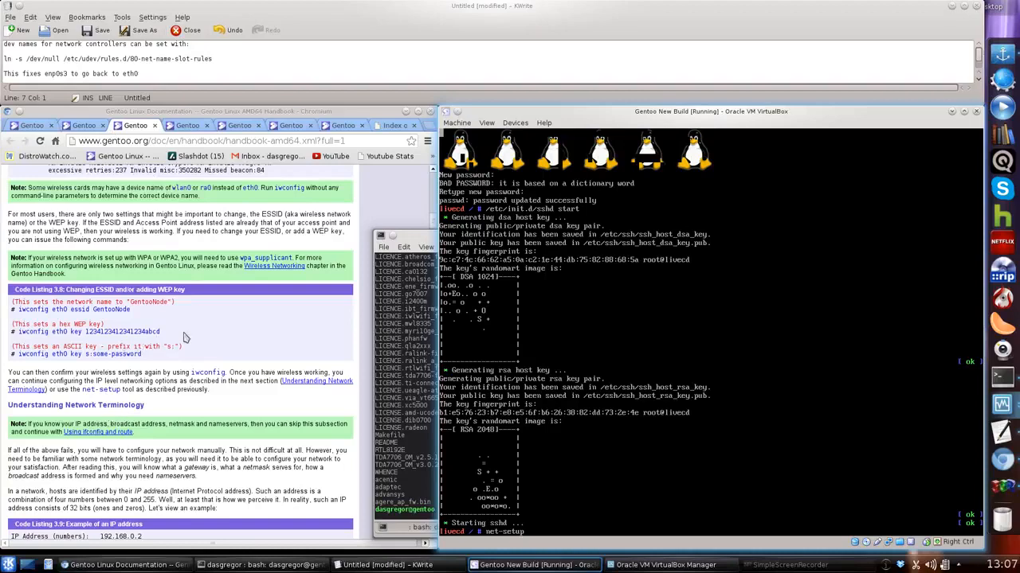
pyautogui.scroll(-3)
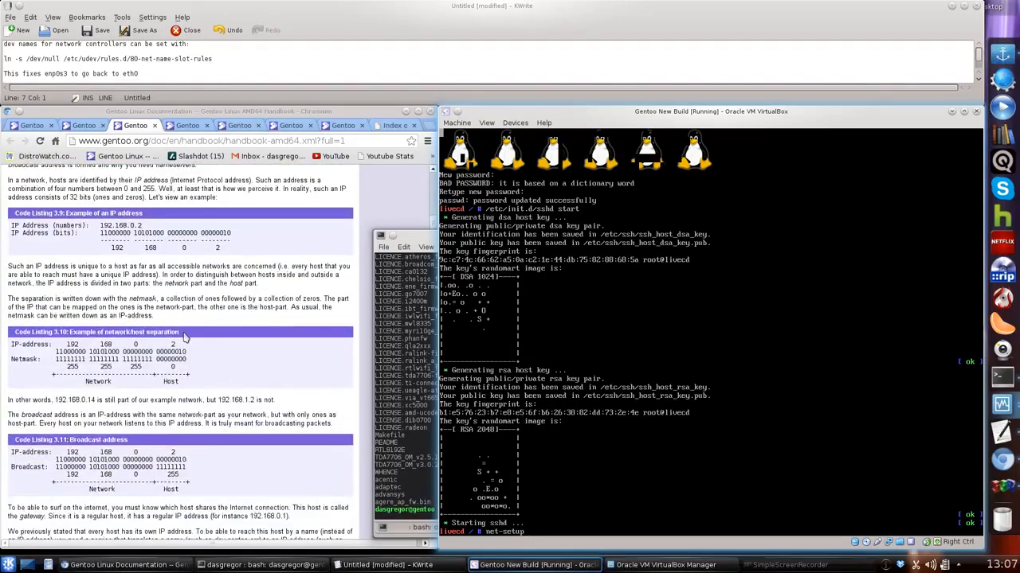
pyautogui.scroll(-3)
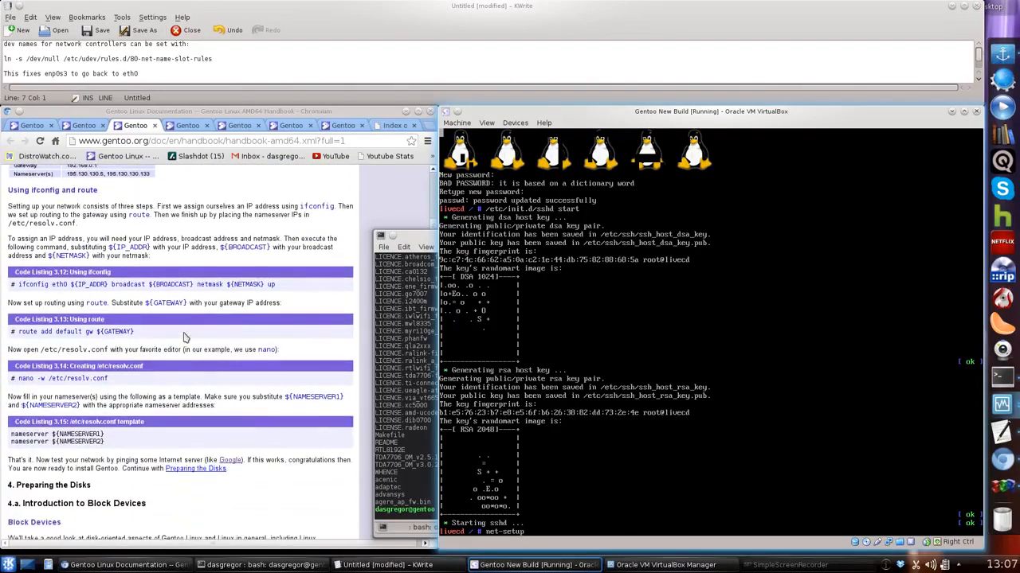
pyautogui.scroll(-3)
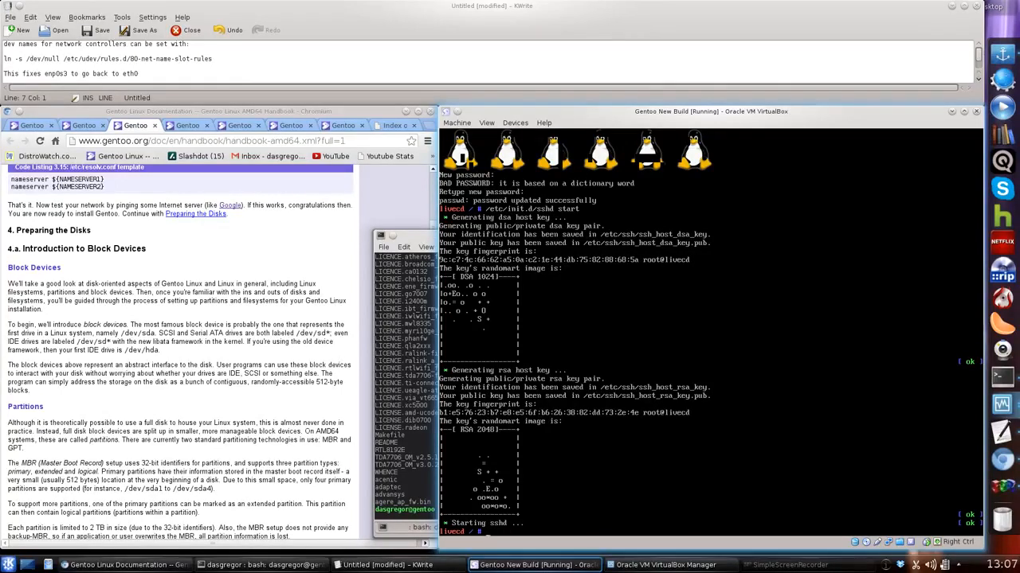
# - List disks with fdisk -l showing the 21.5 GiB /dev/sda, then start fdisk on /dev/sda
pyautogui.write('fdisk -l')
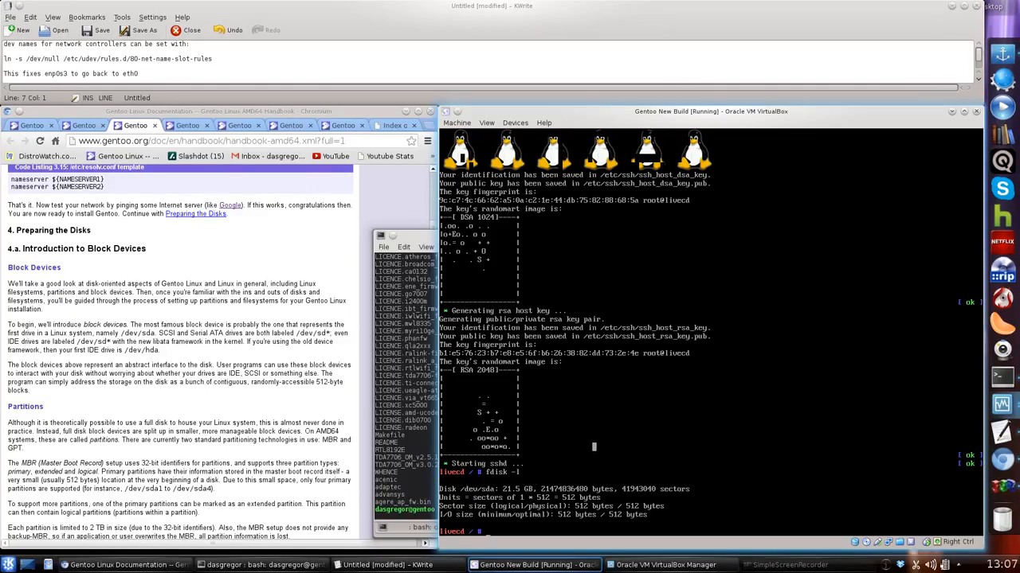
pyautogui.write('fdisk')
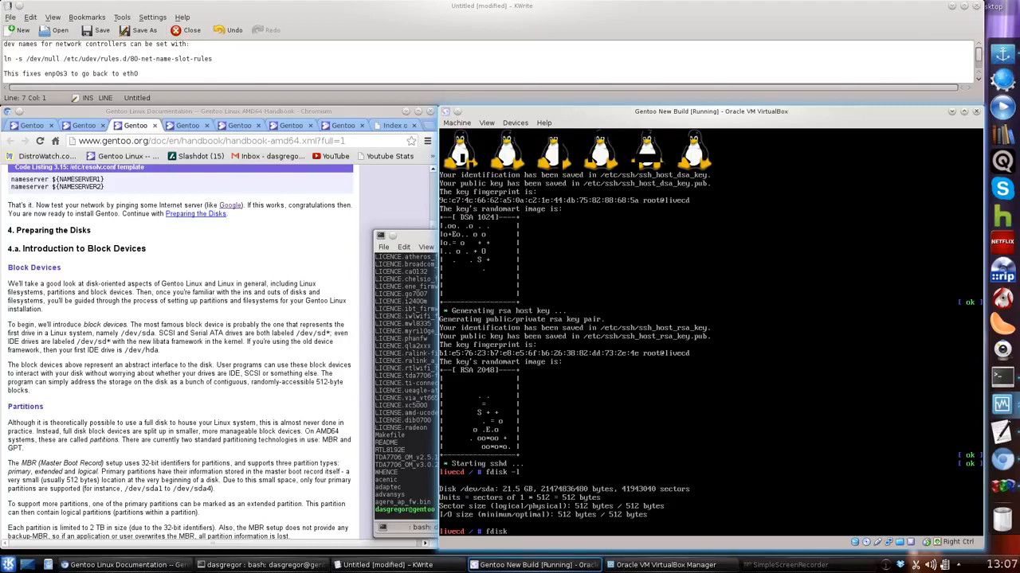
pyautogui.write('dev/sda')
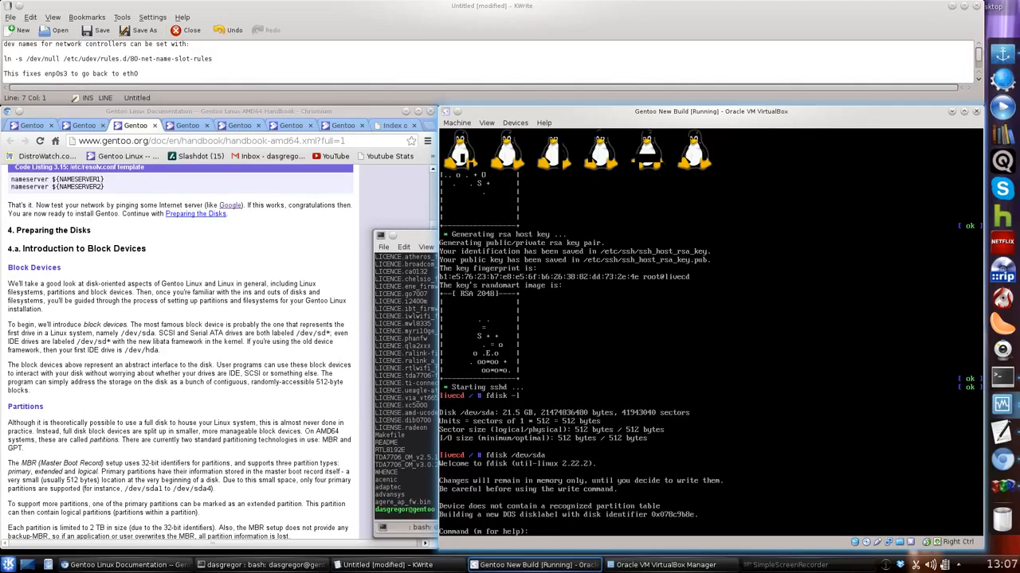
# - View fdisk help and type list, print the empty /dev/sda table, and begin a new partition
pyautogui.write('m')
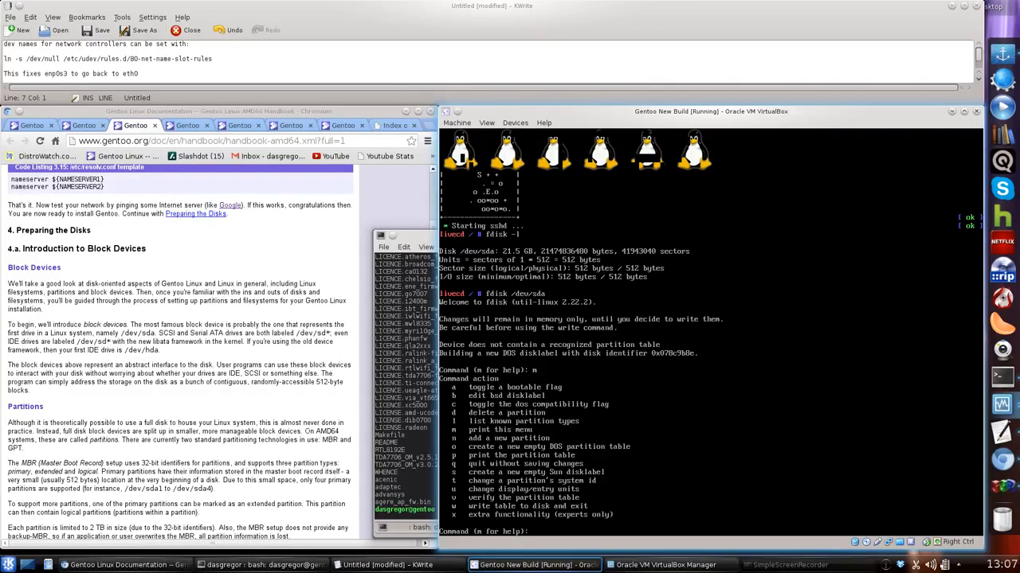
pyautogui.write('l')
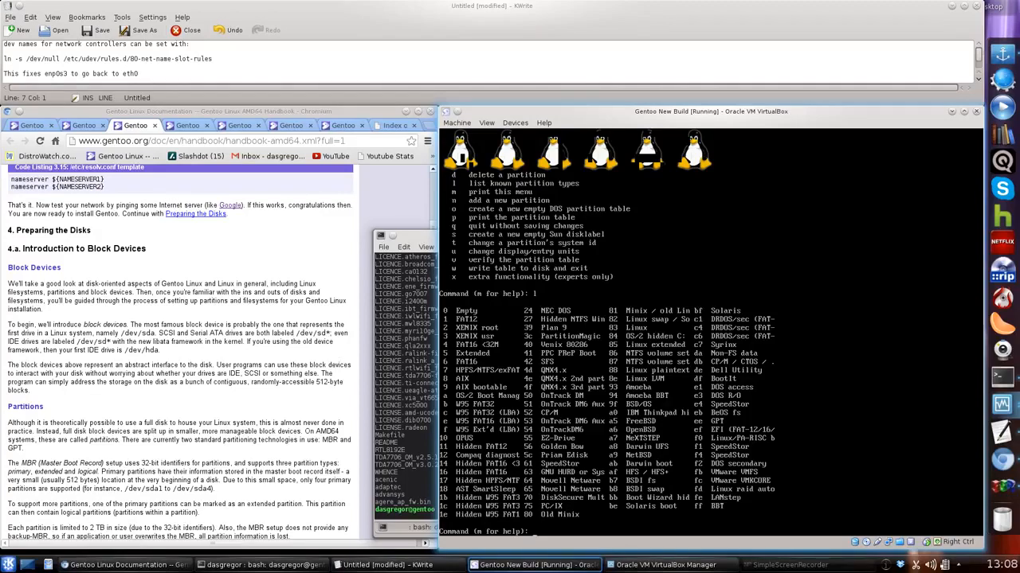
pyautogui.write('m')
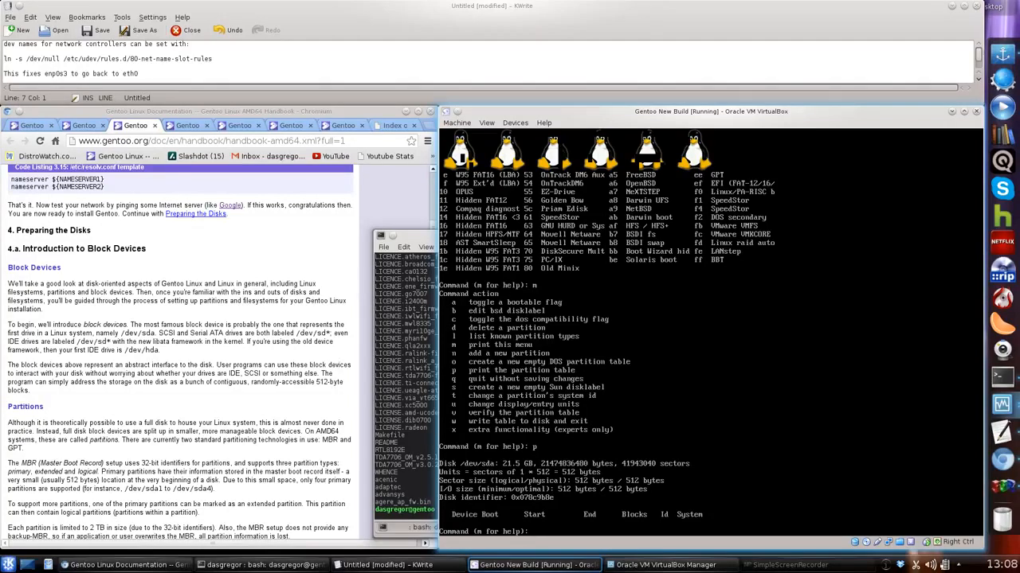
pyautogui.write('n')
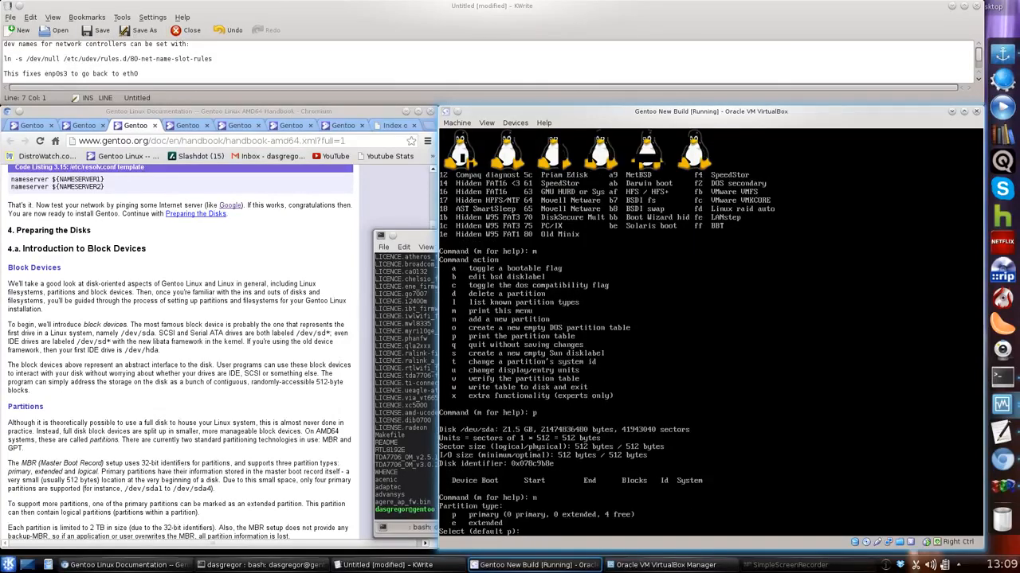
# - Create primary partition 1 of +2G and primary partition 2 with the remaining 18 GiB defaults
pyautogui.write('p')
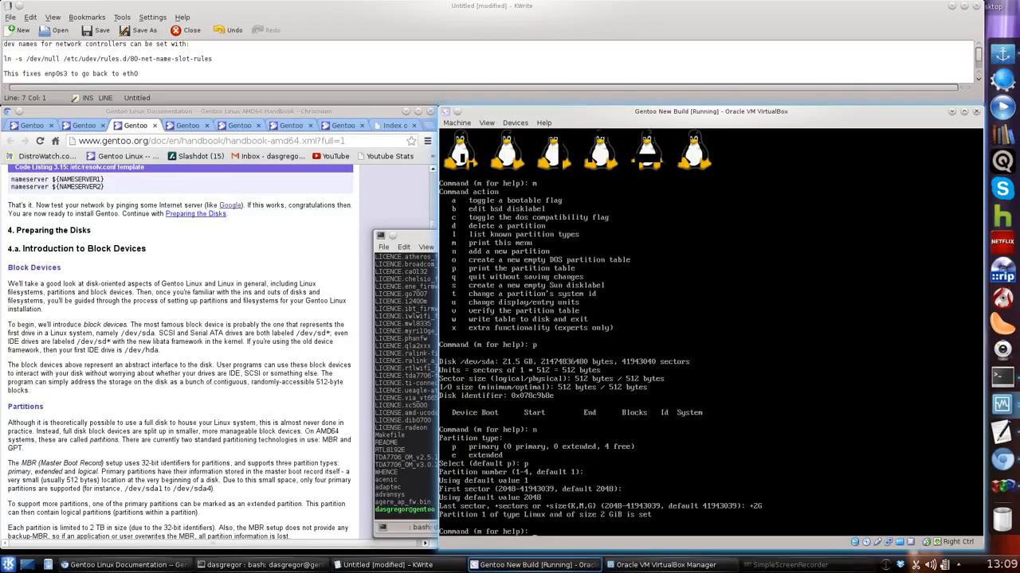
pyautogui.write('n')
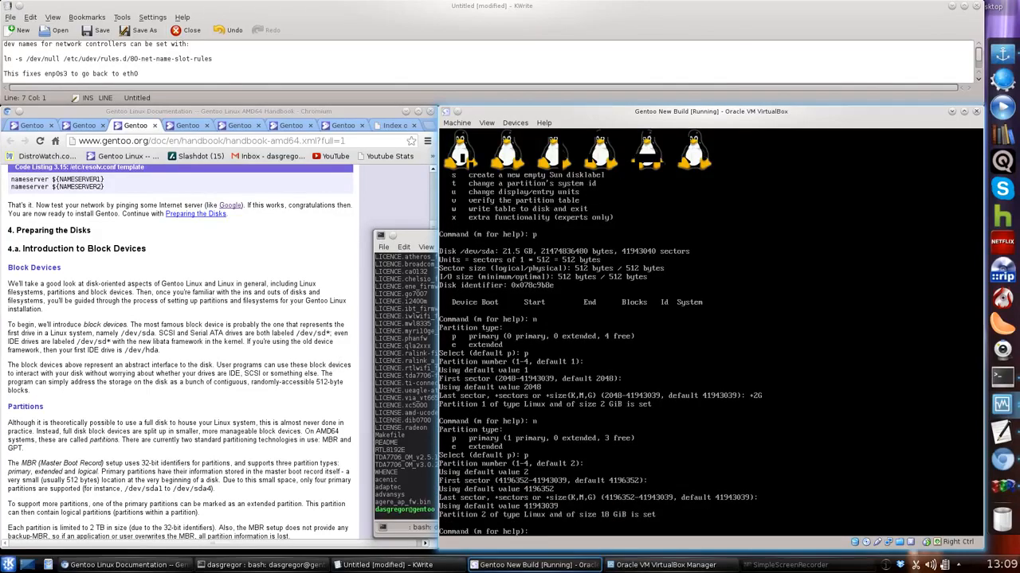
pyautogui.write('p')
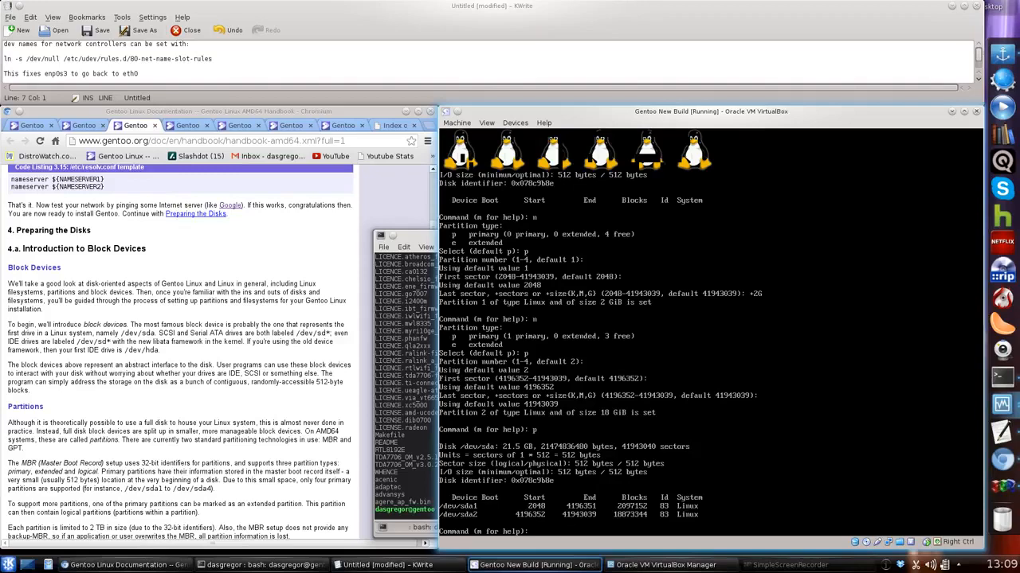
# - Change sda1's type to hex code 82 Linux swap and reprint the table to verify
pyautogui.write('l')
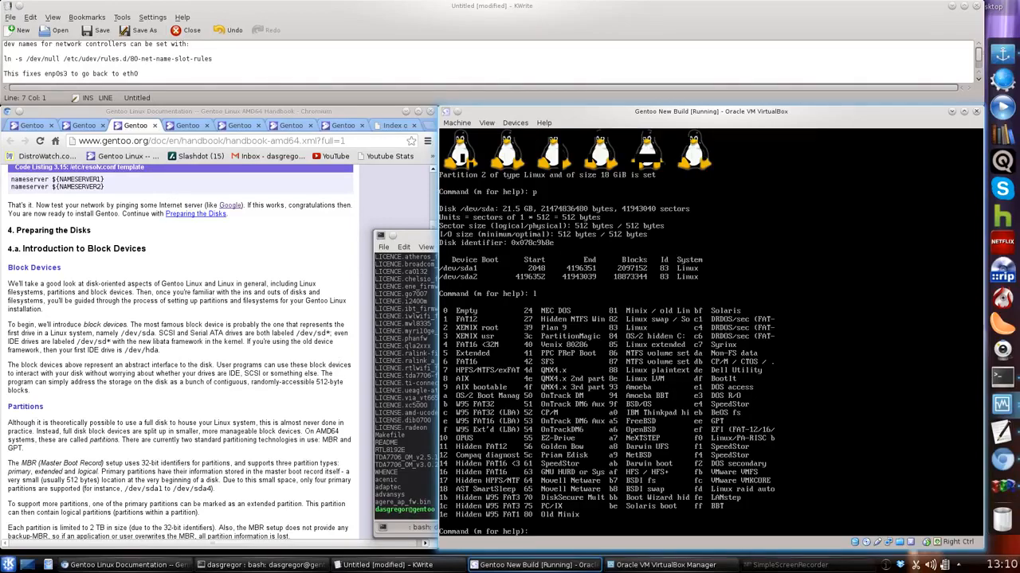
pyautogui.write('m')
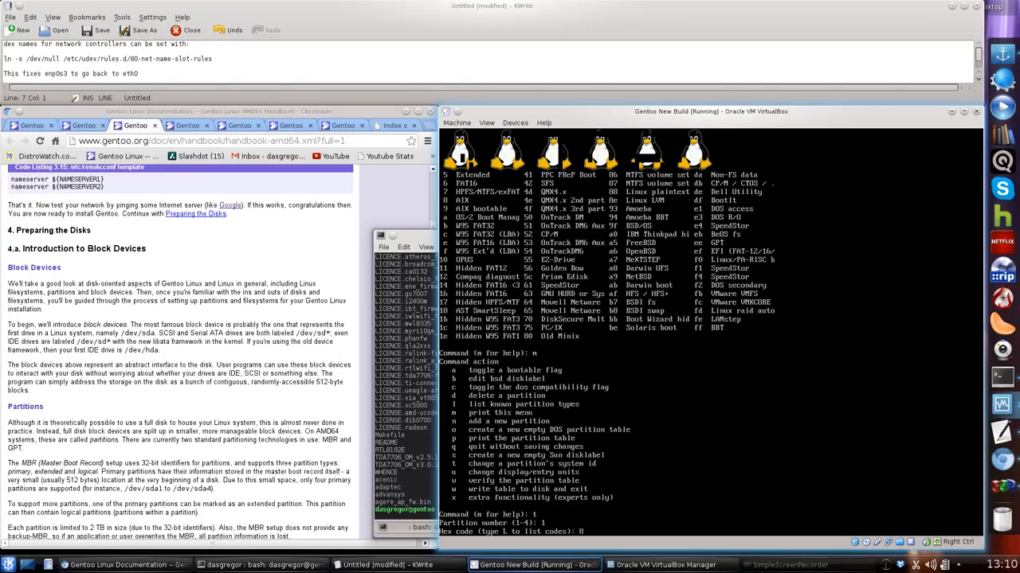
pyautogui.write('2')
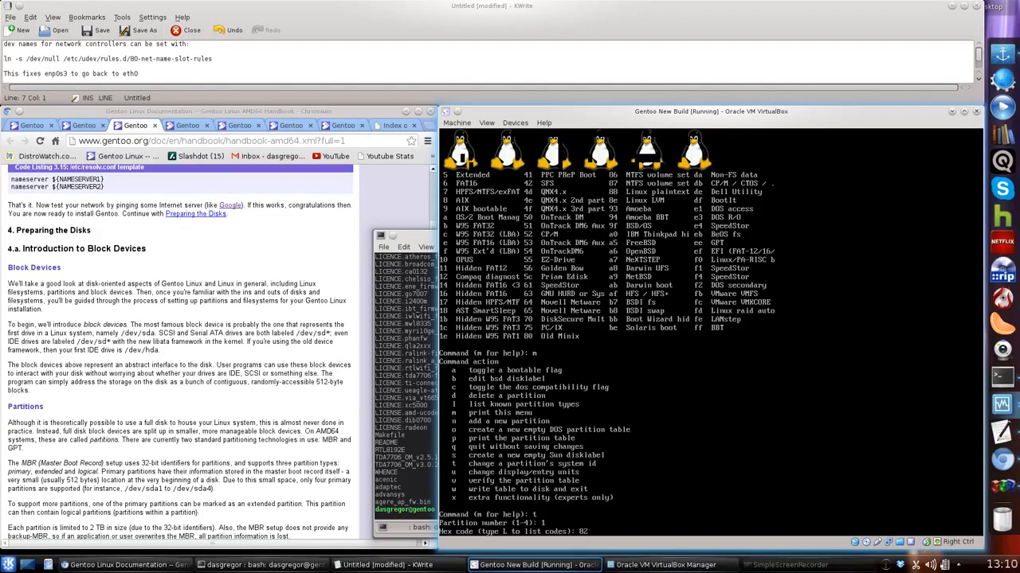
pyautogui.write('82')
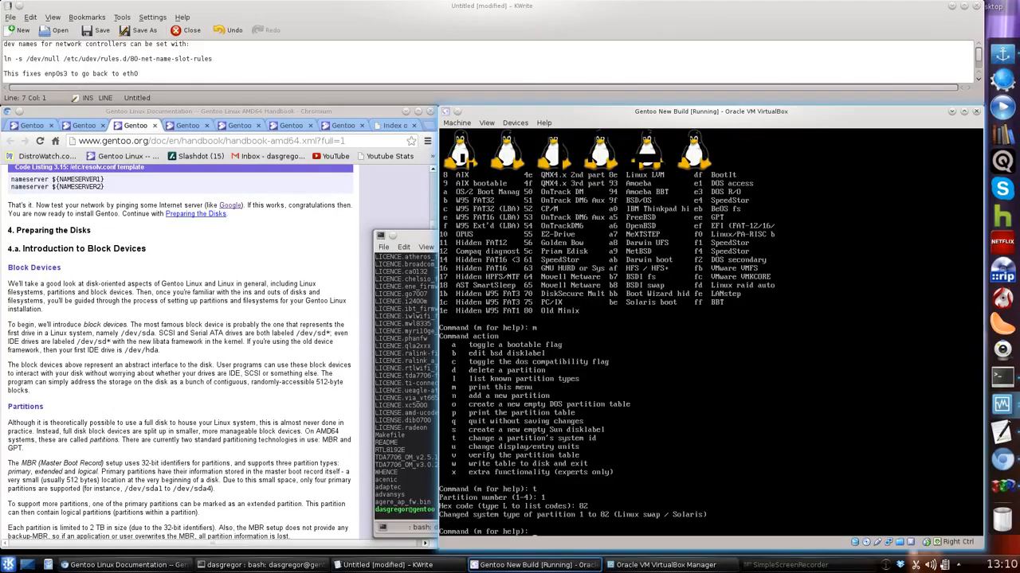
pyautogui.write('p')
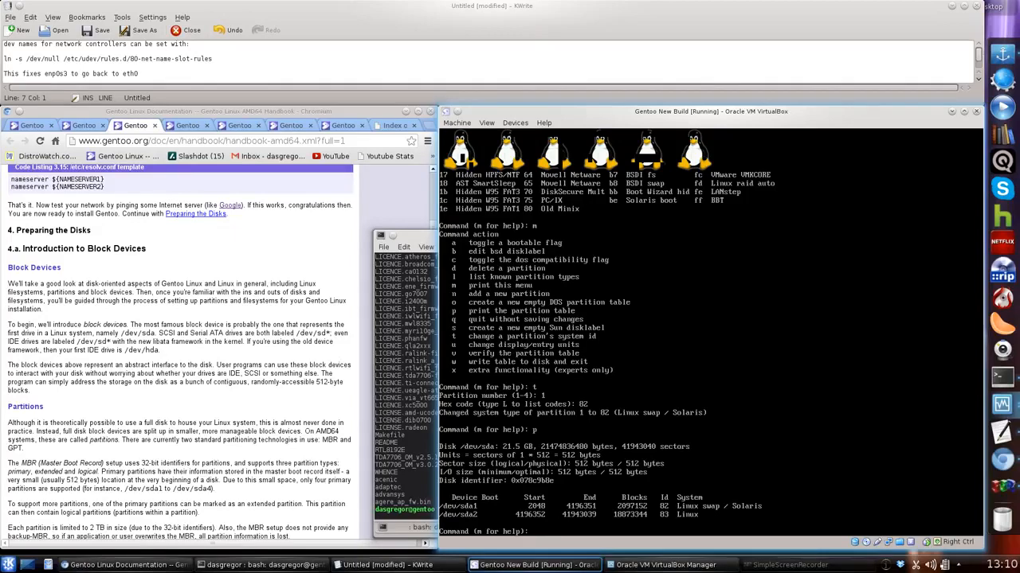
# - Write the partition table with w and verify with fdisk -l that sda1 is swap and sda2 Linux
pyautogui.write('w')
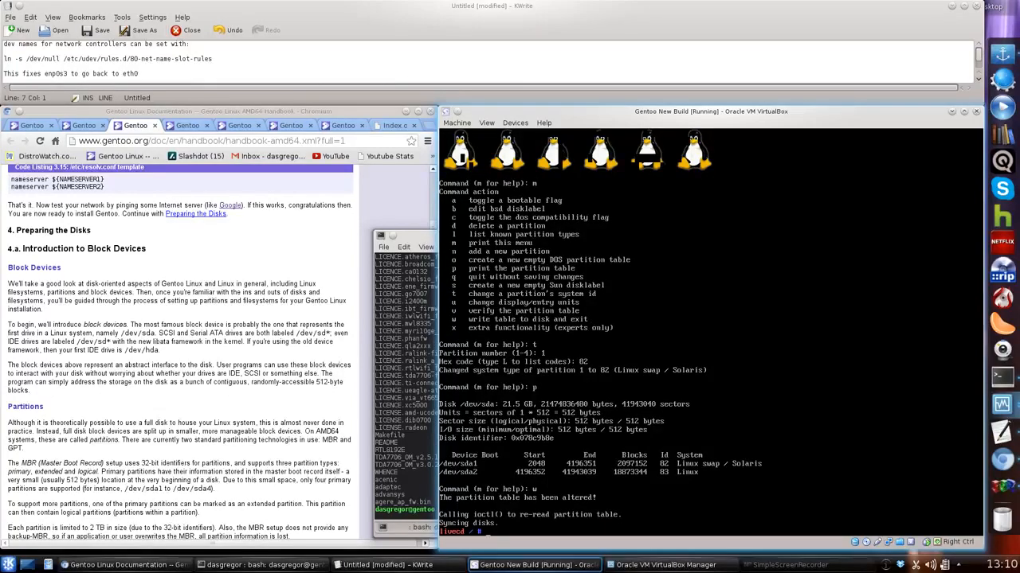
pyautogui.write('fdisk -l')
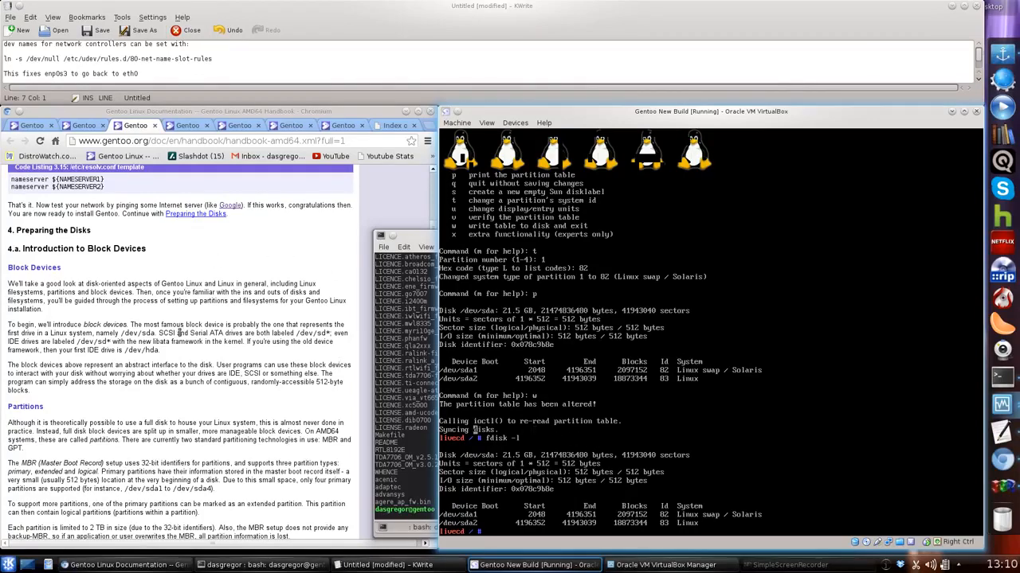
# - Scroll through the handbook's fdisk partition-creation listings for the default partitioning scheme
pyautogui.scroll(-3)
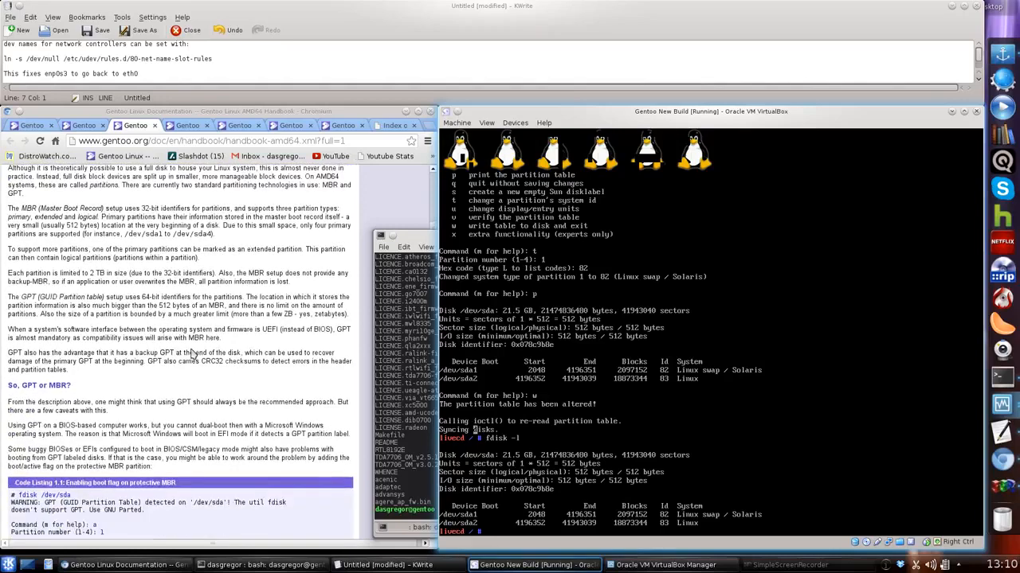
pyautogui.scroll(-3)
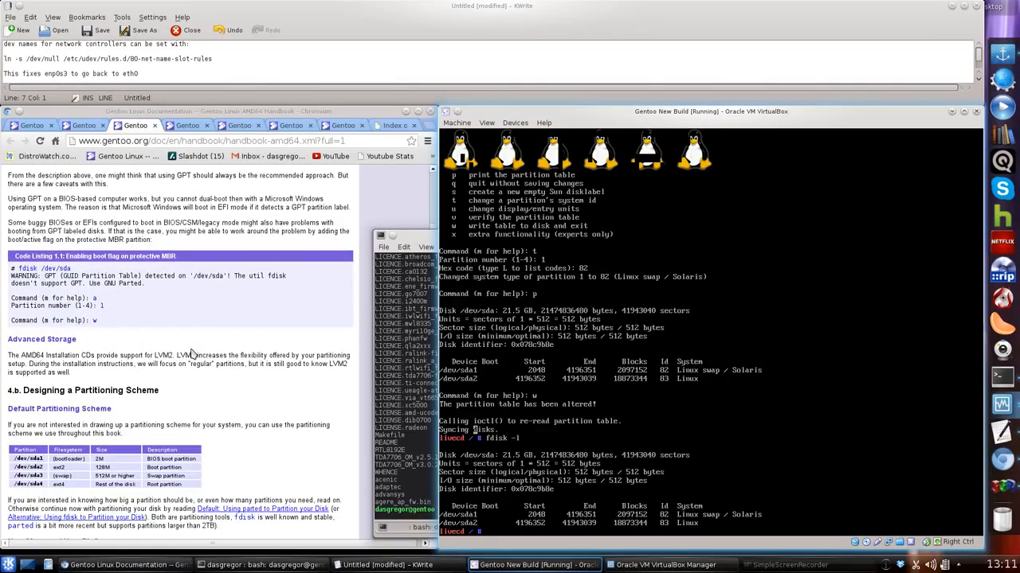
pyautogui.scroll(-3)
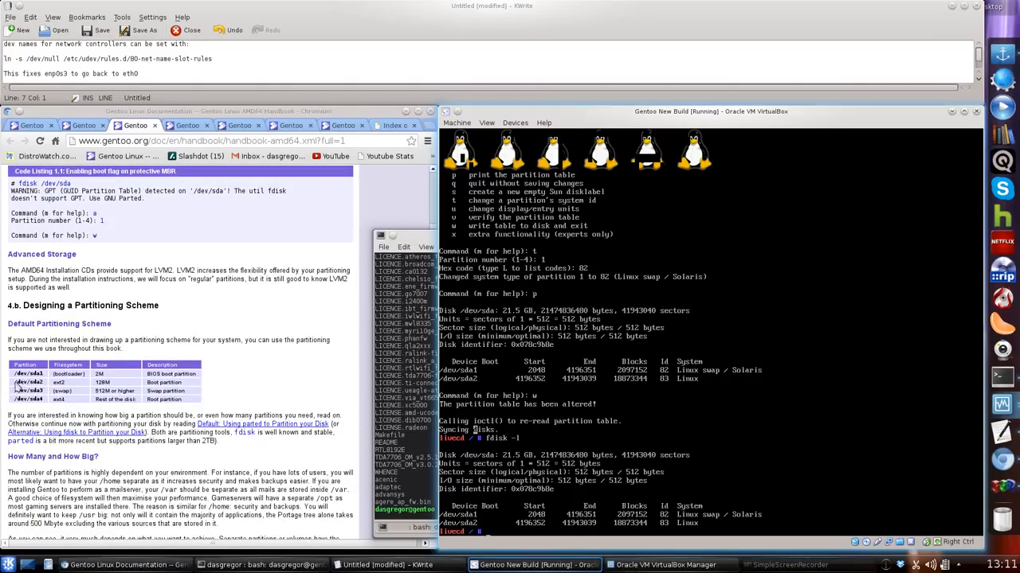
pyautogui.moveTo(153, 310)
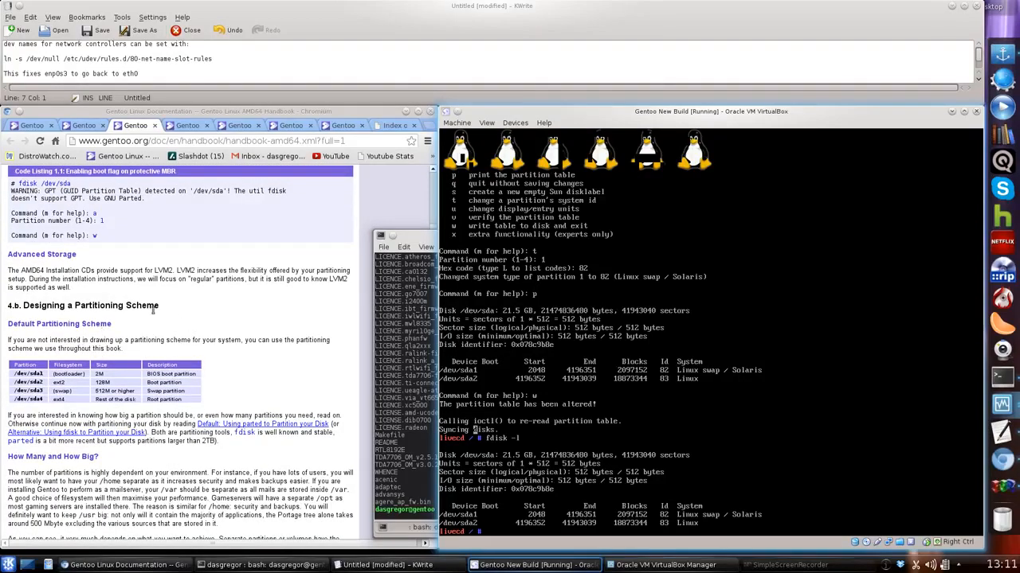
pyautogui.moveTo(184, 323)
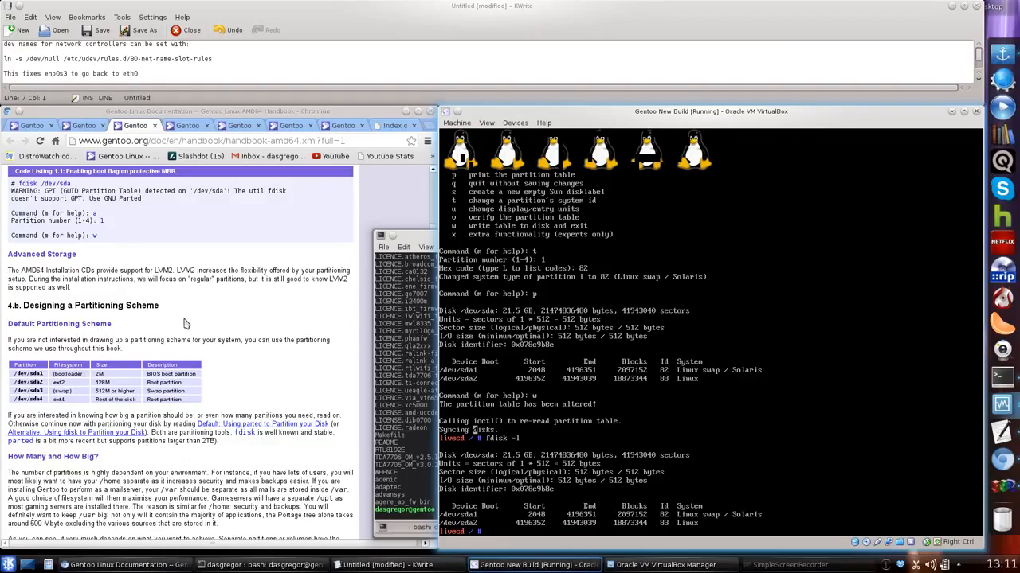
pyautogui.scroll(-3)
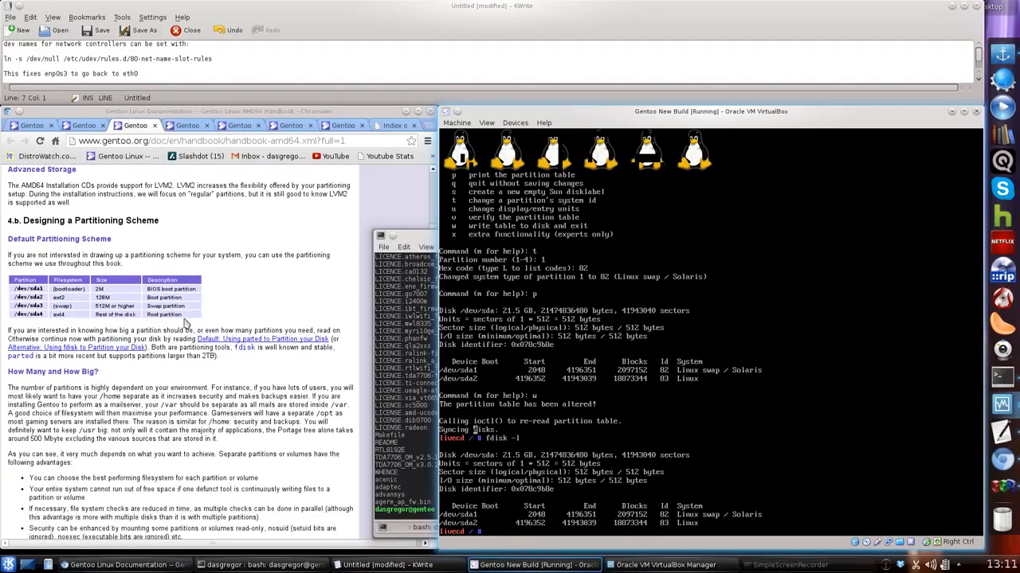
pyautogui.moveTo(190, 306)
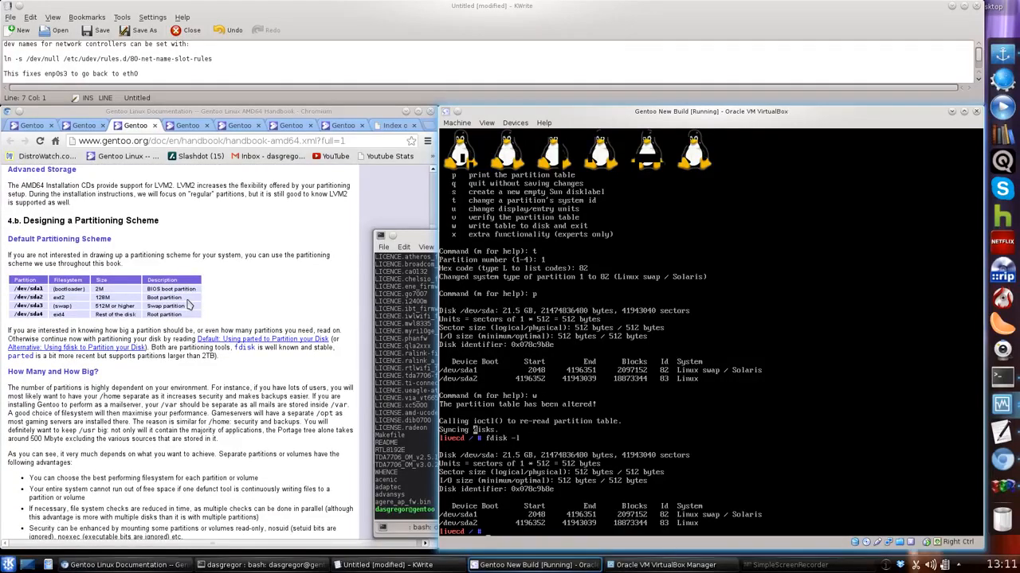
pyautogui.moveTo(184, 317)
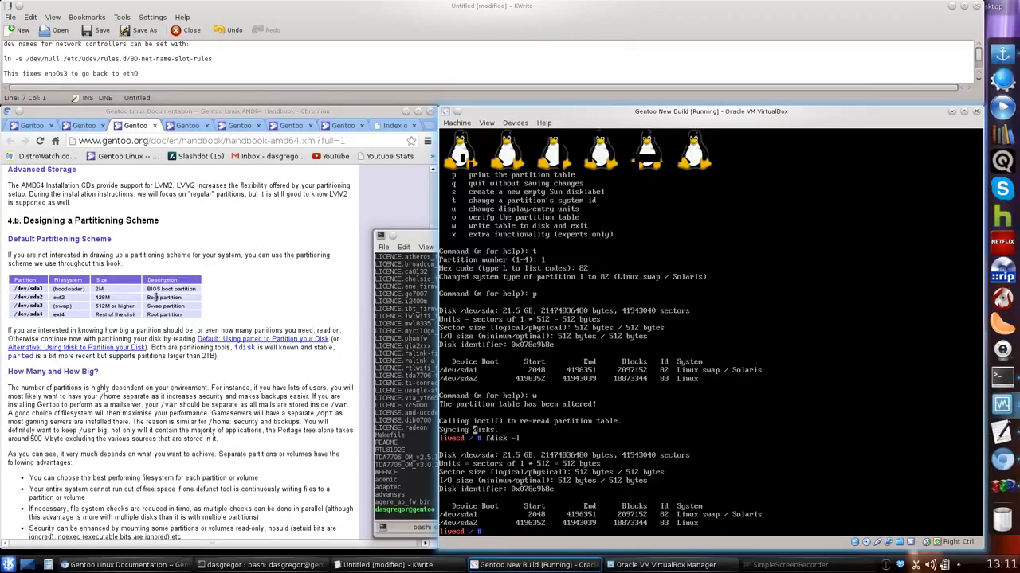
pyautogui.scroll(-3)
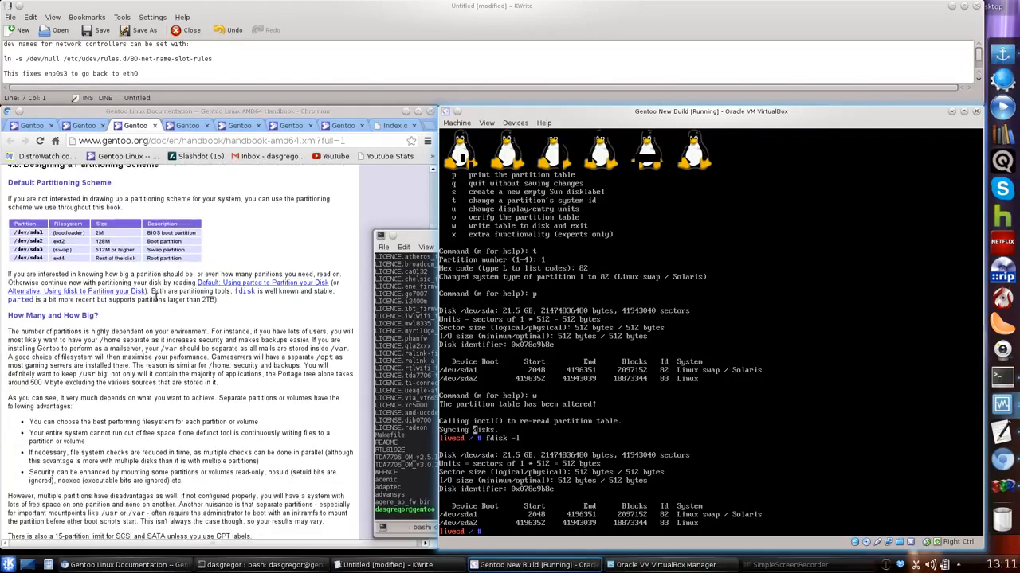
pyautogui.scroll(-3)
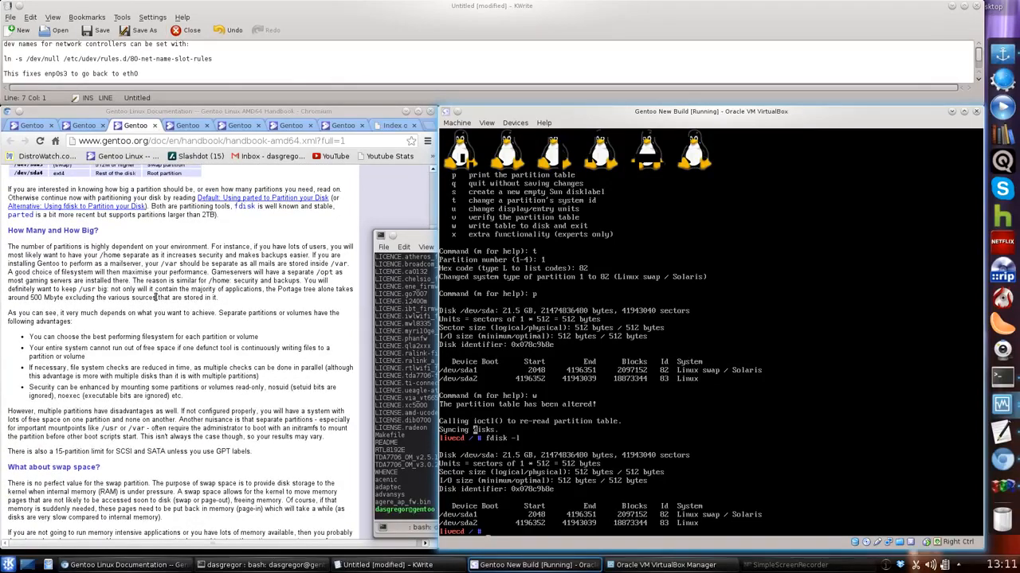
pyautogui.scroll(-3)
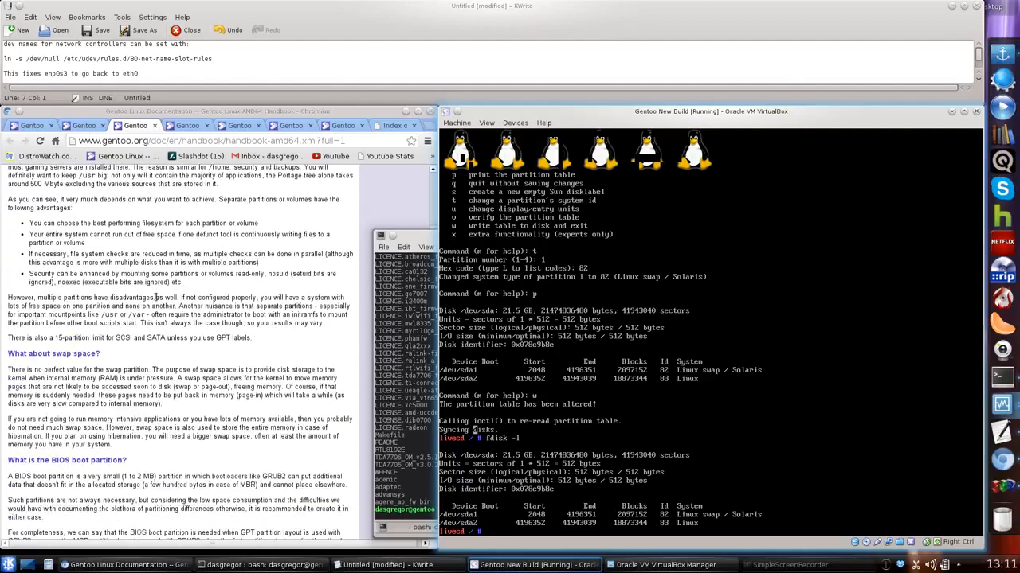
pyautogui.scroll(-3)
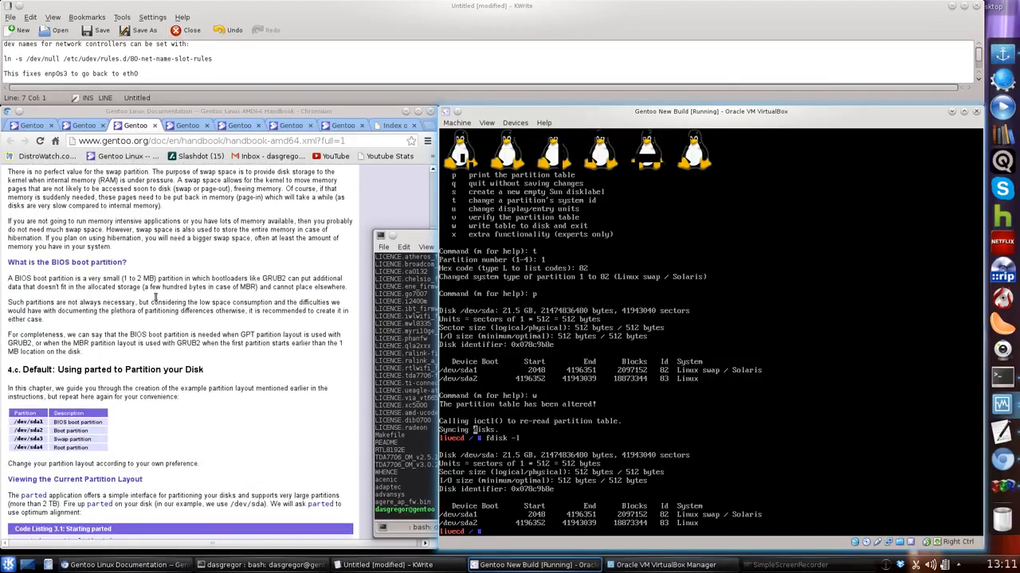
pyautogui.scroll(-3)
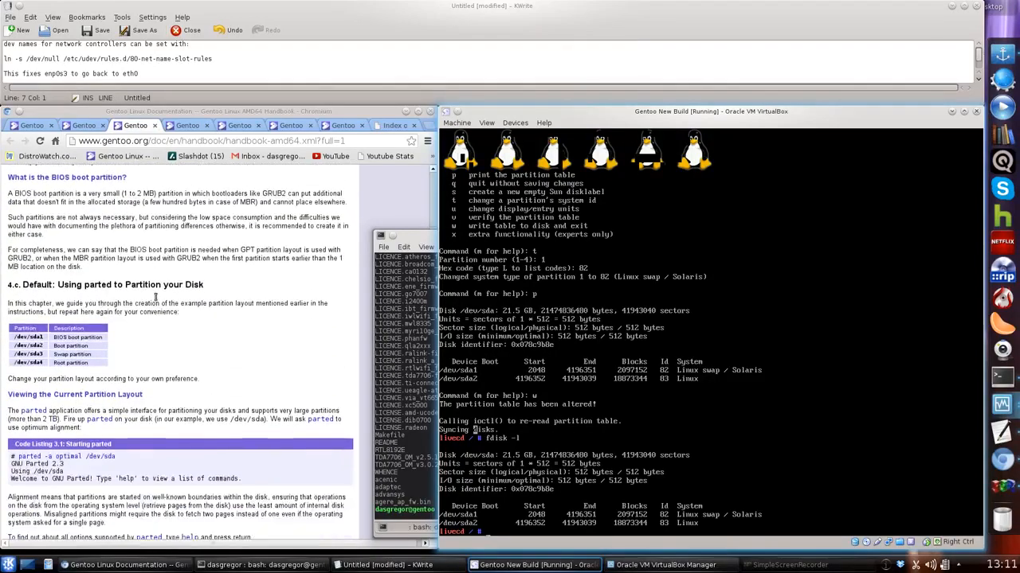
pyautogui.scroll(-3)
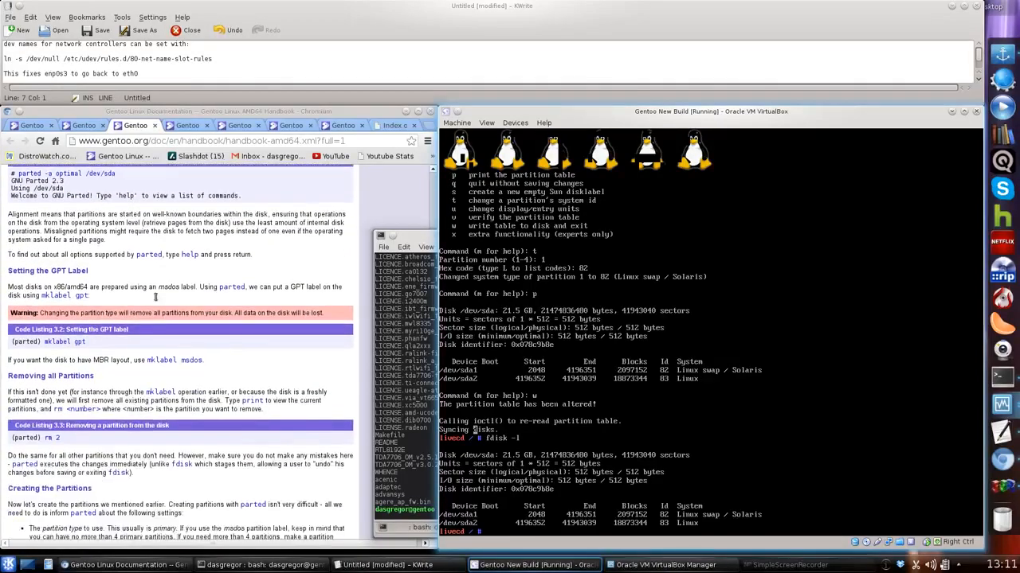
pyautogui.scroll(-3)
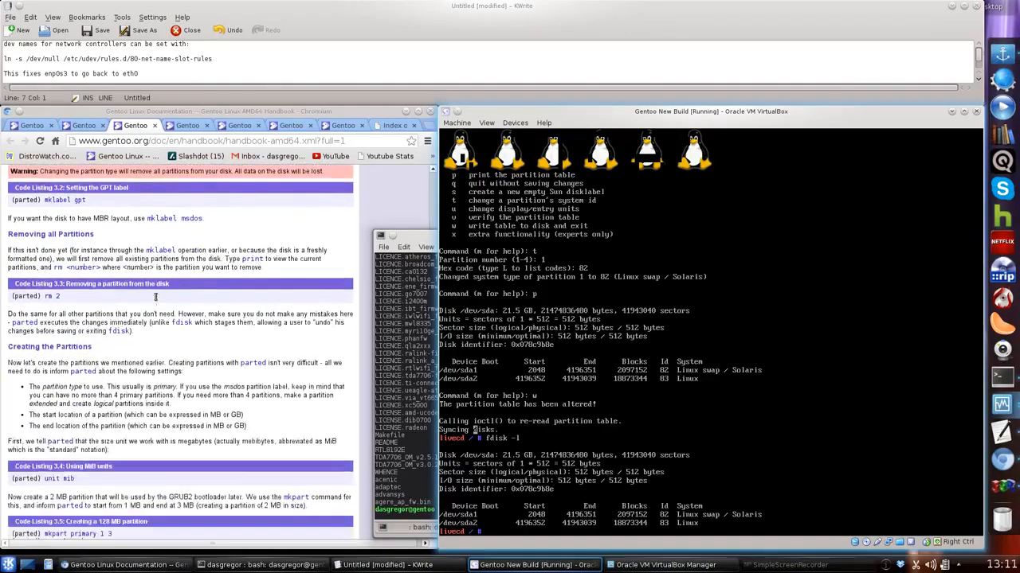
# - Continue down to 'Applying a filesystem to a partition' and 'Activating the swap partition'
pyautogui.scroll(-3)
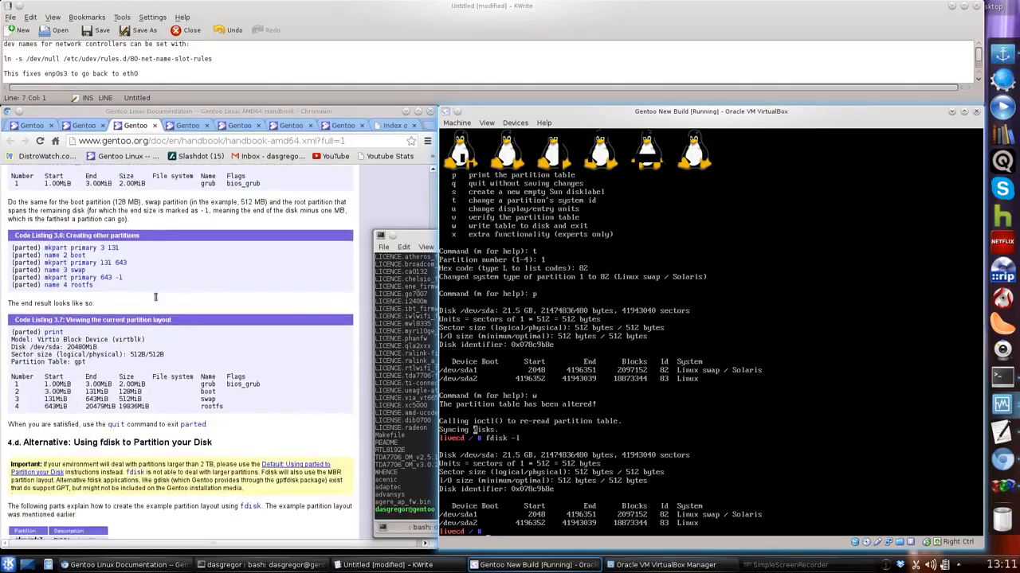
pyautogui.scroll(-3)
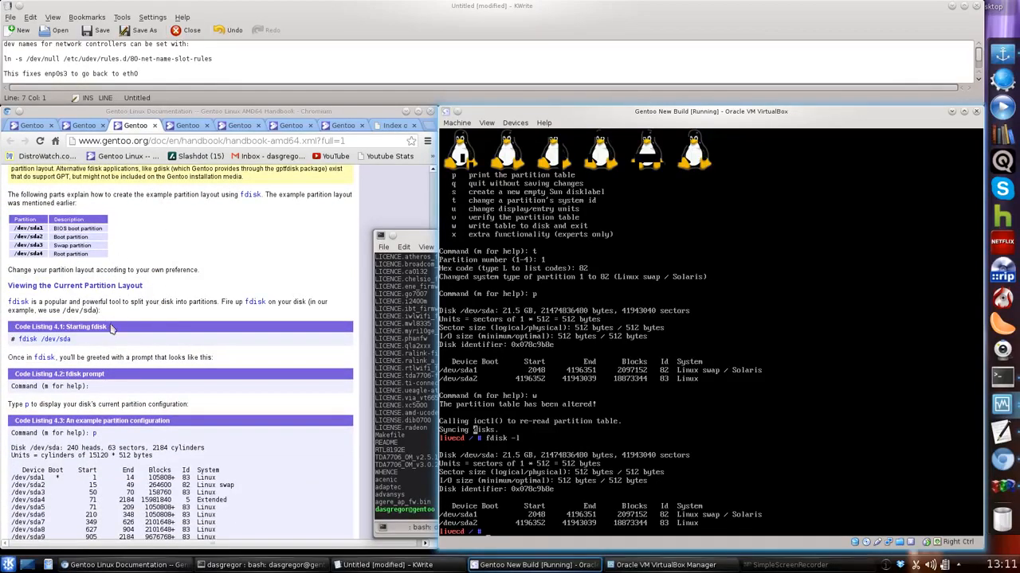
pyautogui.scroll(-3)
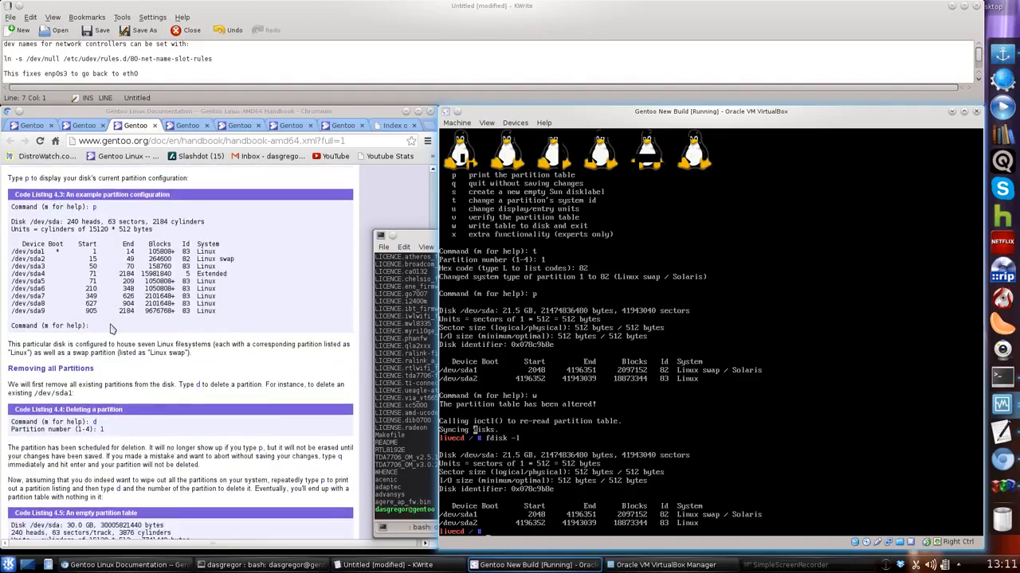
pyautogui.scroll(-3)
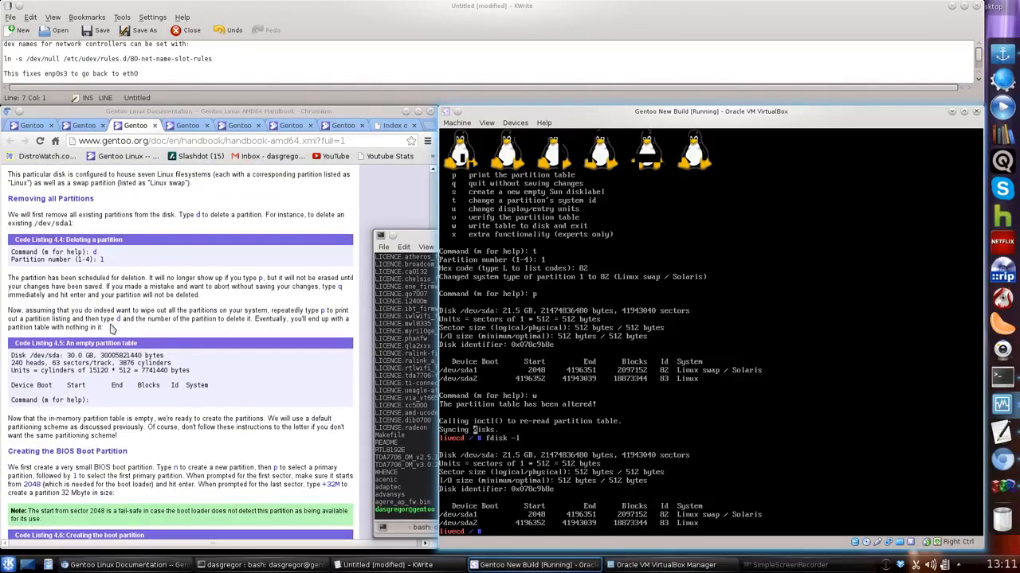
pyautogui.scroll(-3)
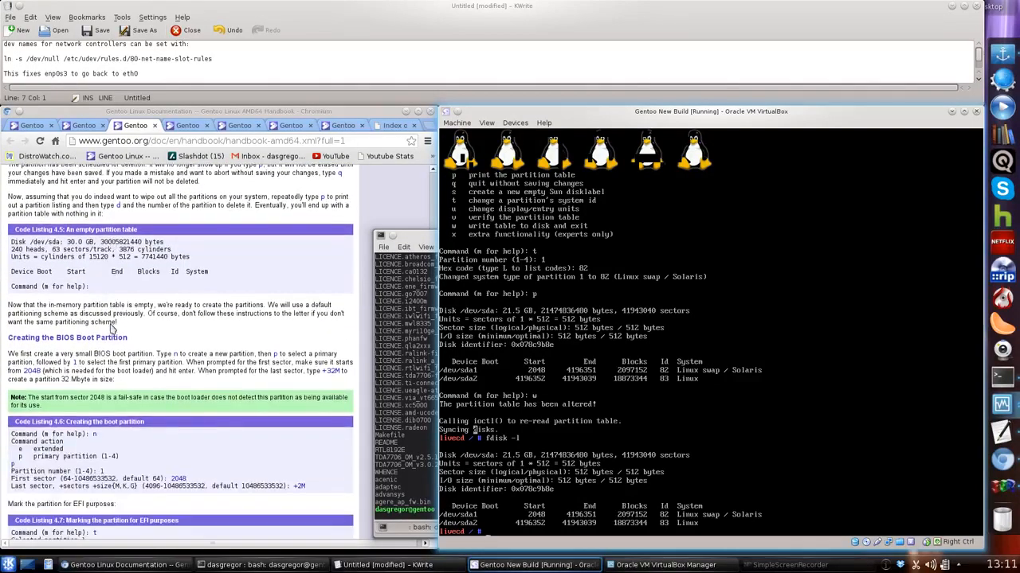
pyautogui.scroll(-3)
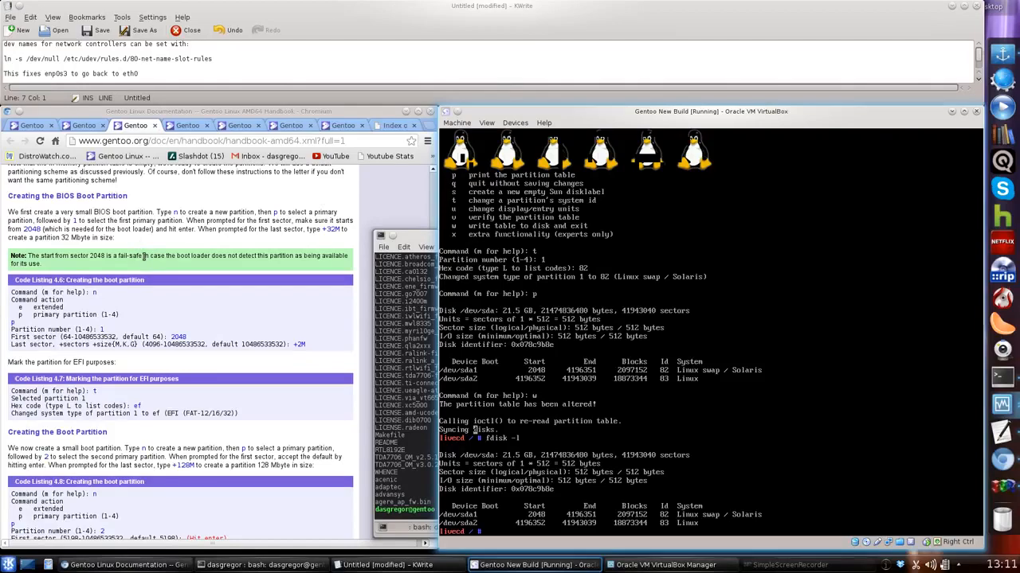
pyautogui.scroll(-3)
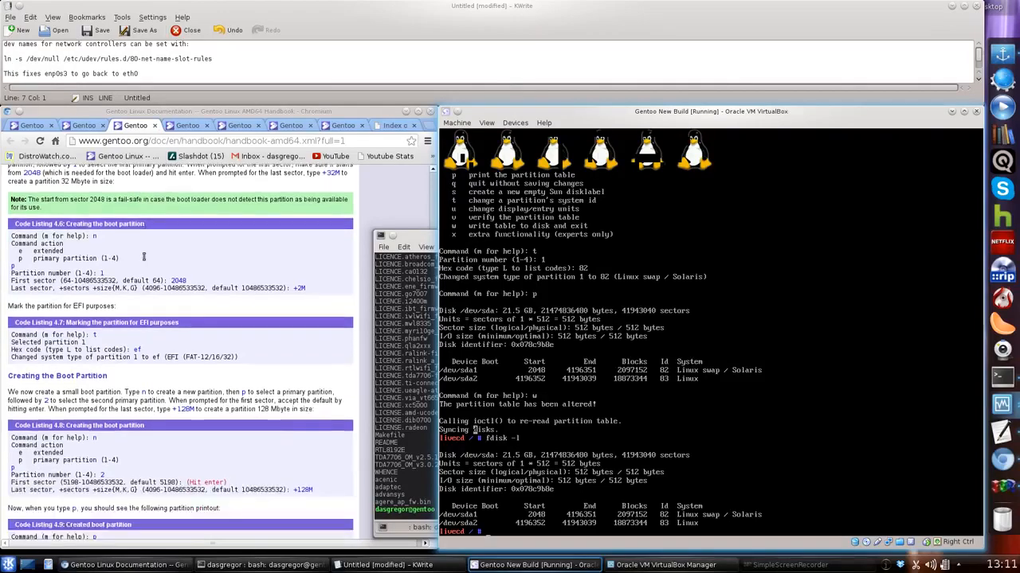
pyautogui.scroll(-3)
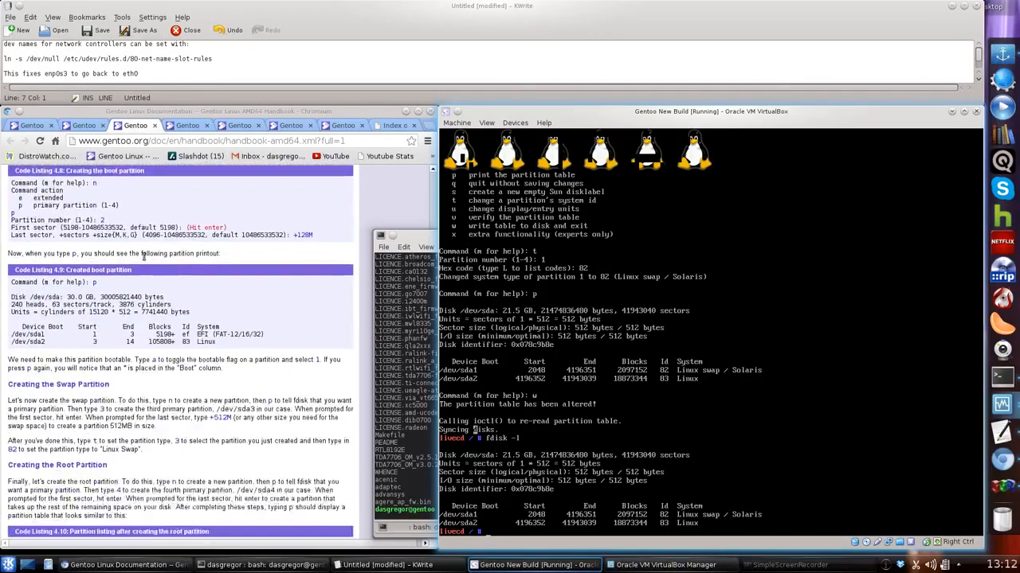
pyautogui.scroll(-3)
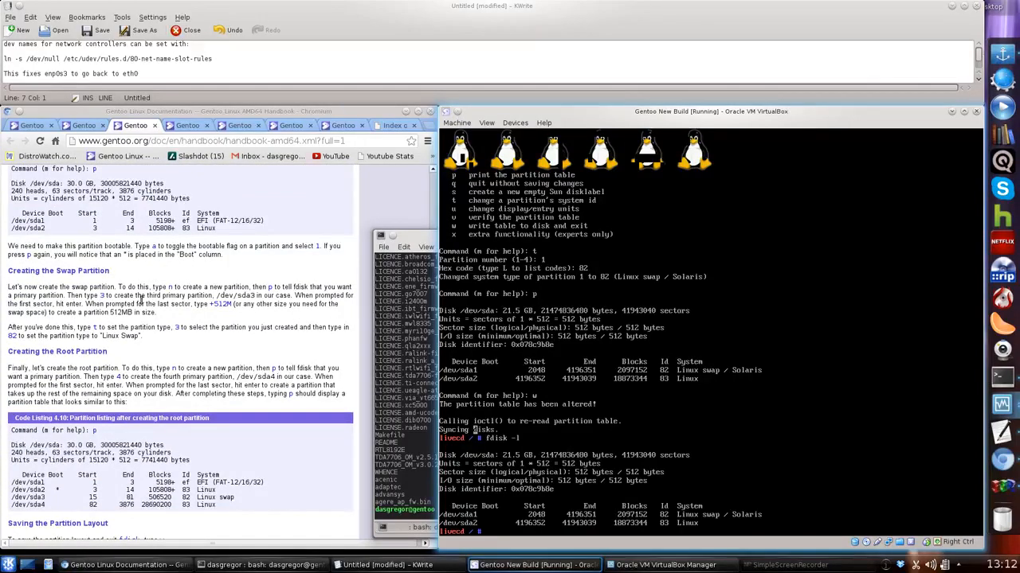
pyautogui.scroll(-3)
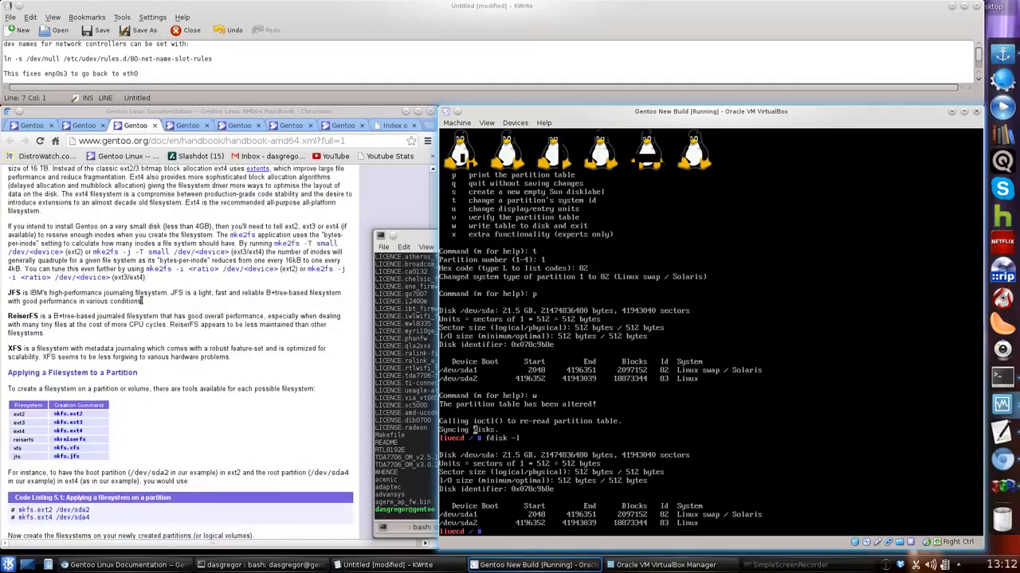
pyautogui.scroll(-3)
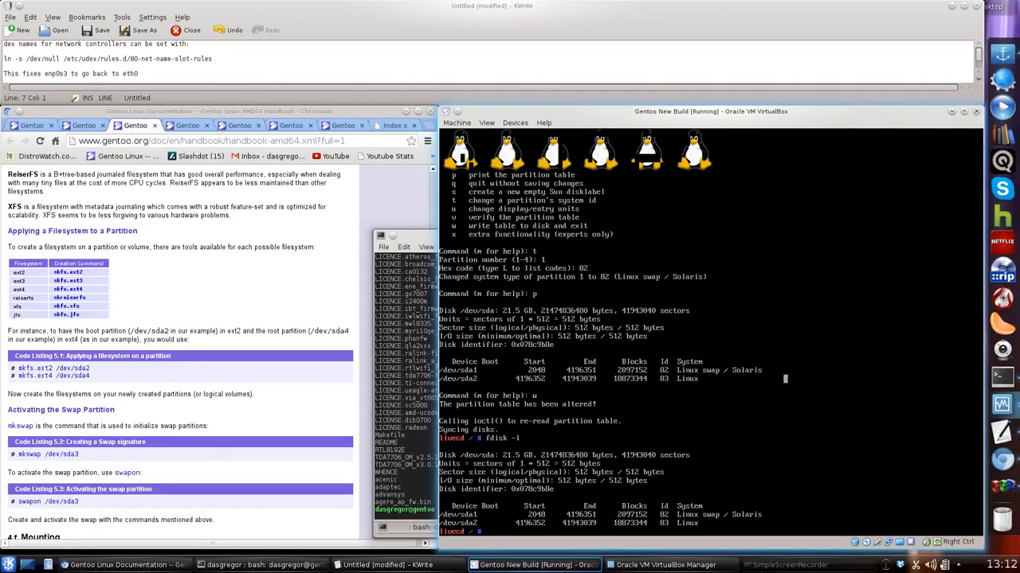
# - Run mkswap /dev/sda1 to initialise swap, then enter swapon /dev/sda1
pyautogui.write('mkswap /dev/sda1')
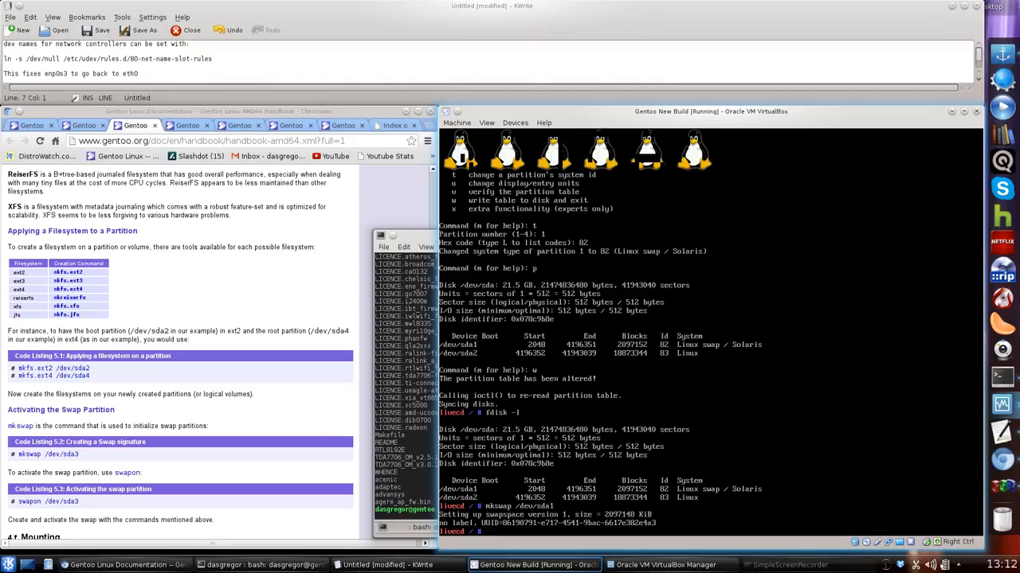
pyautogui.write('swapon')
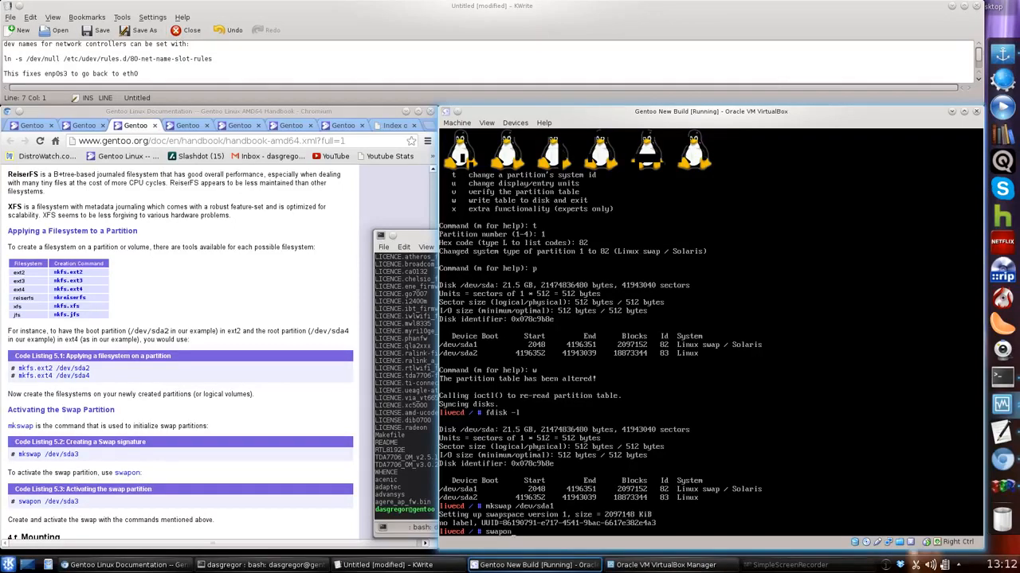
pyautogui.write('/dev/sda1')
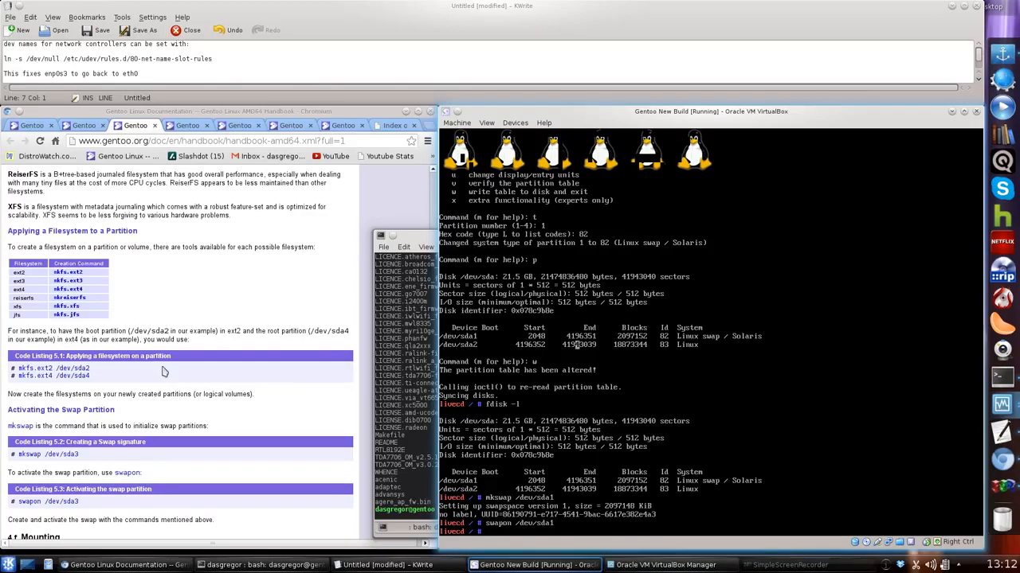
# - Scroll the handbook down toward the Mounting section after enabling swap on /dev/sda1
pyautogui.scroll(-3)
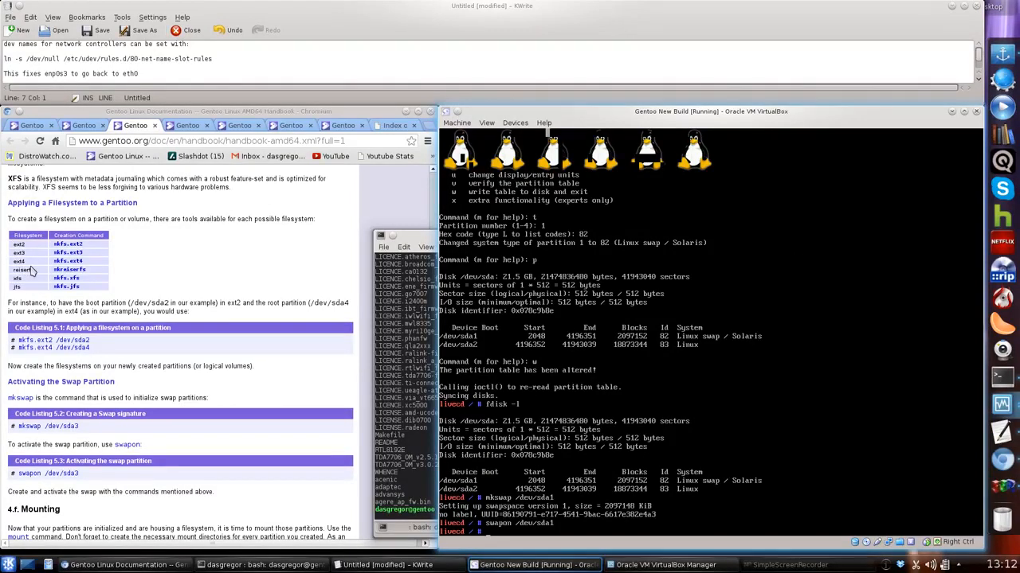
pyautogui.moveTo(88, 267)
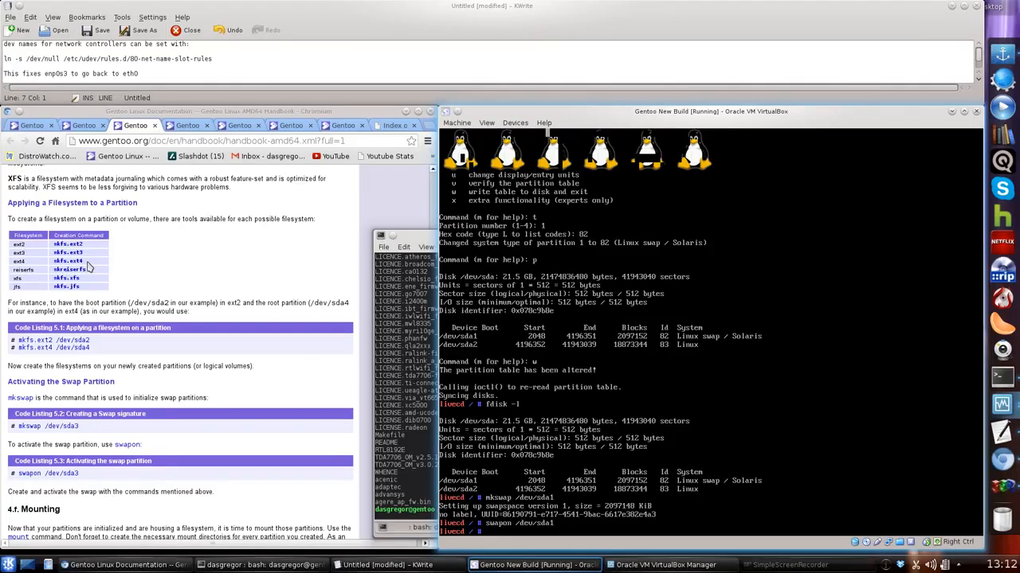
pyautogui.moveTo(93, 273)
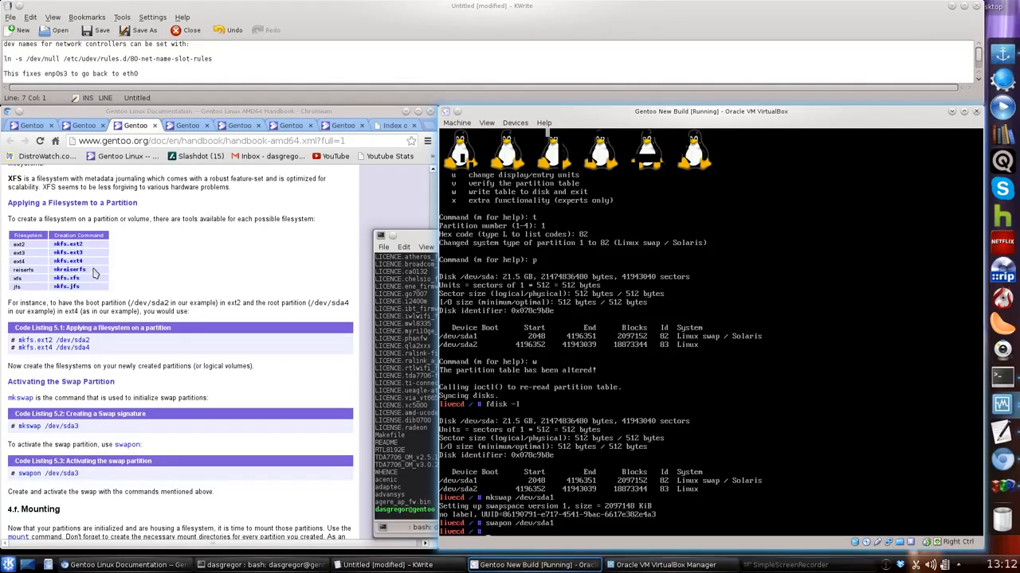
pyautogui.moveTo(43, 260)
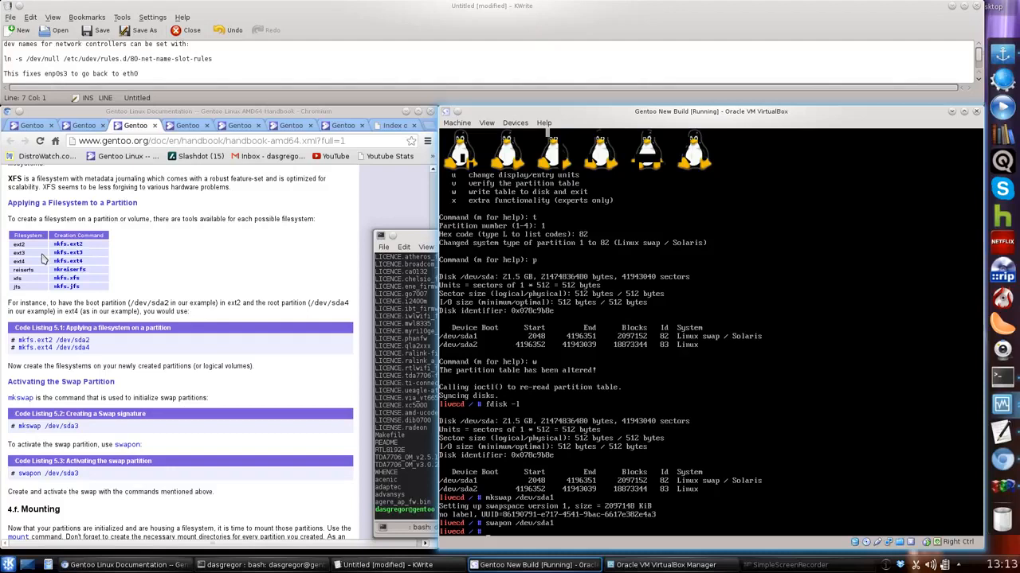
pyautogui.moveTo(51, 249)
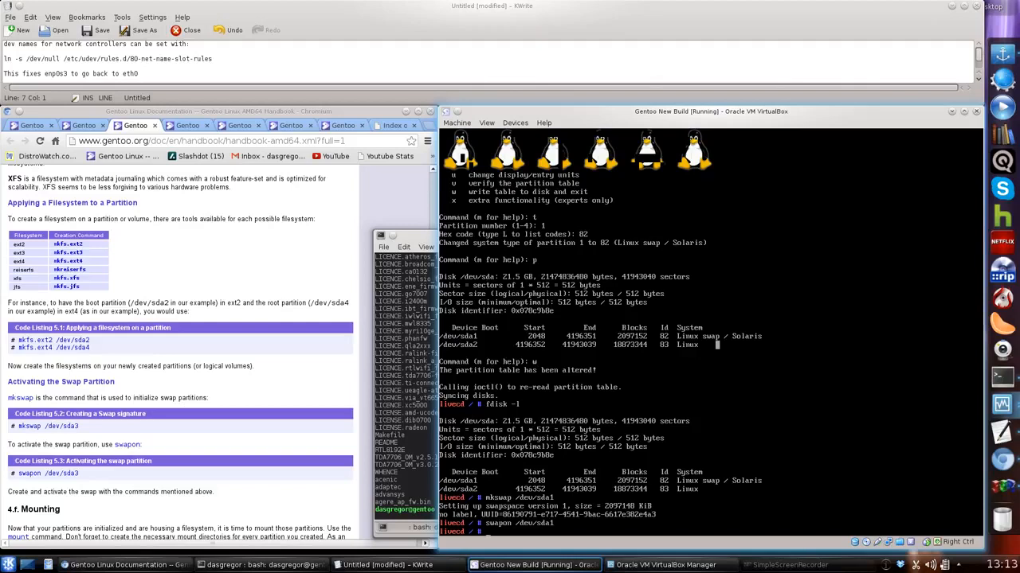
# - Format /dev/sda2 as ext4 with mkfs.ext4, then change to the root directory
pyautogui.write('mkfs')
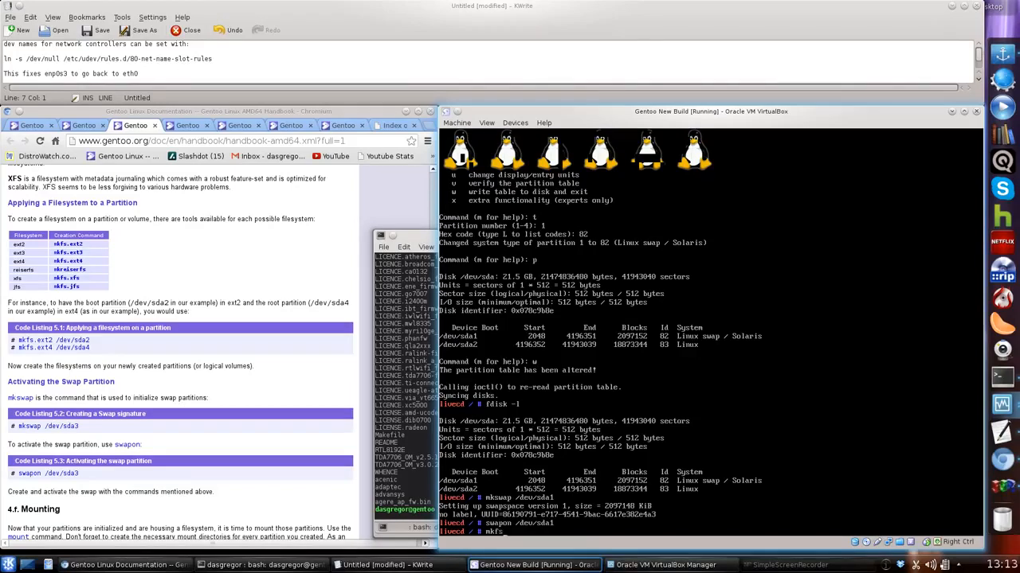
pyautogui.write('.ext4')
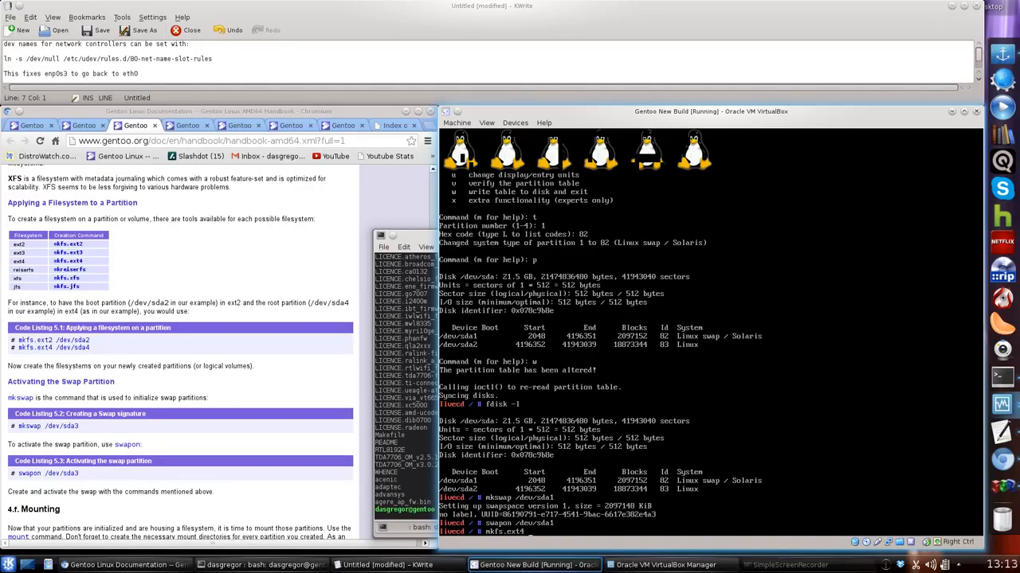
pyautogui.write('/dev/sda2')
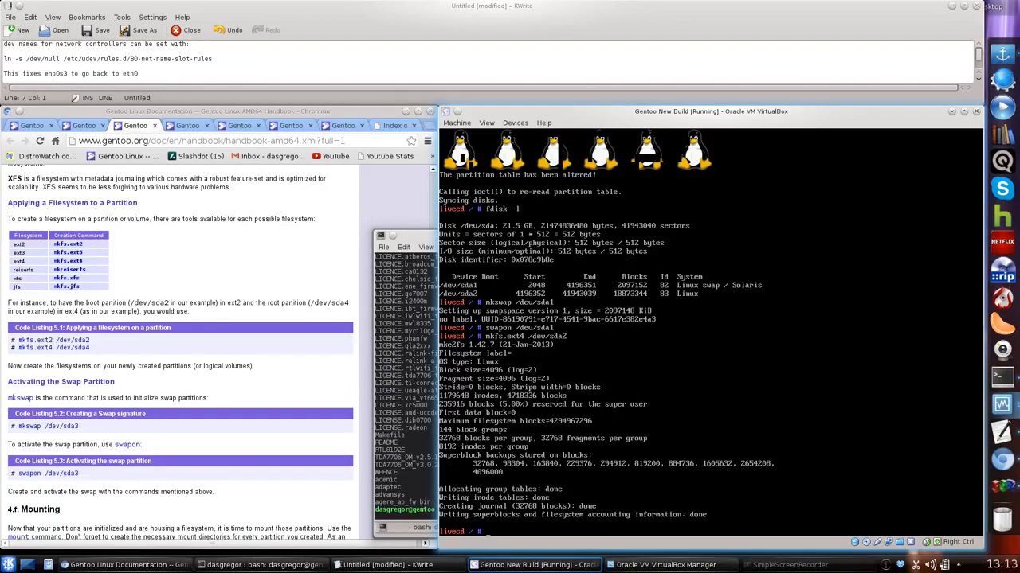
pyautogui.write('cd /')
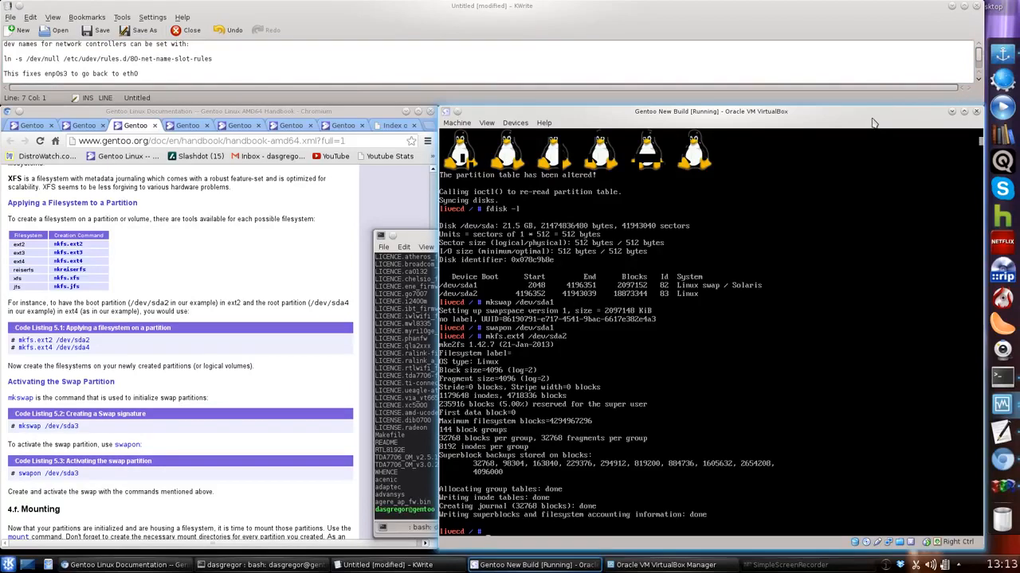
pyautogui.moveTo(211, 96)
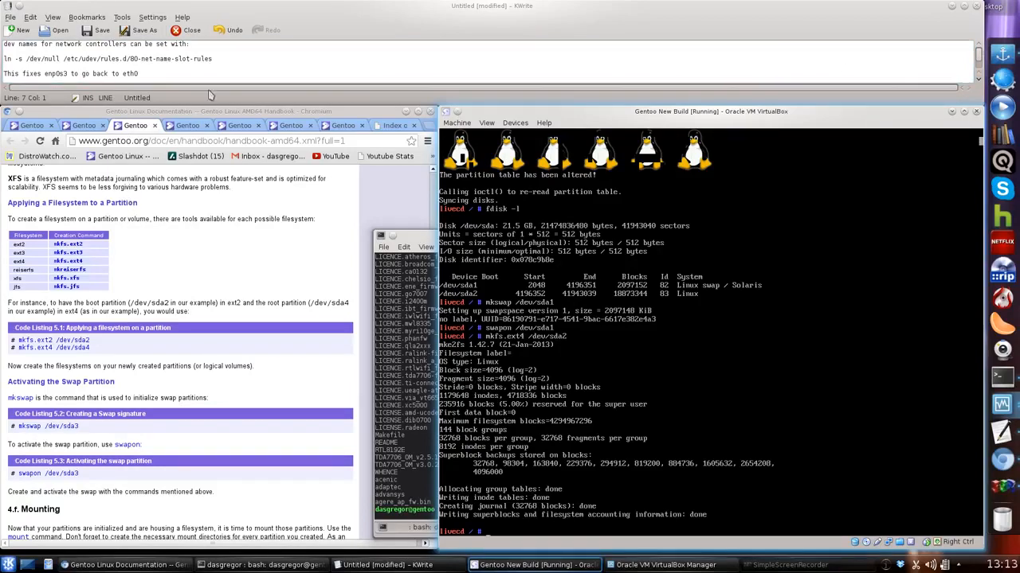
# - Mount /dev/sda2 on /mnt/gentoo following the handbook
pyautogui.scroll(-3)
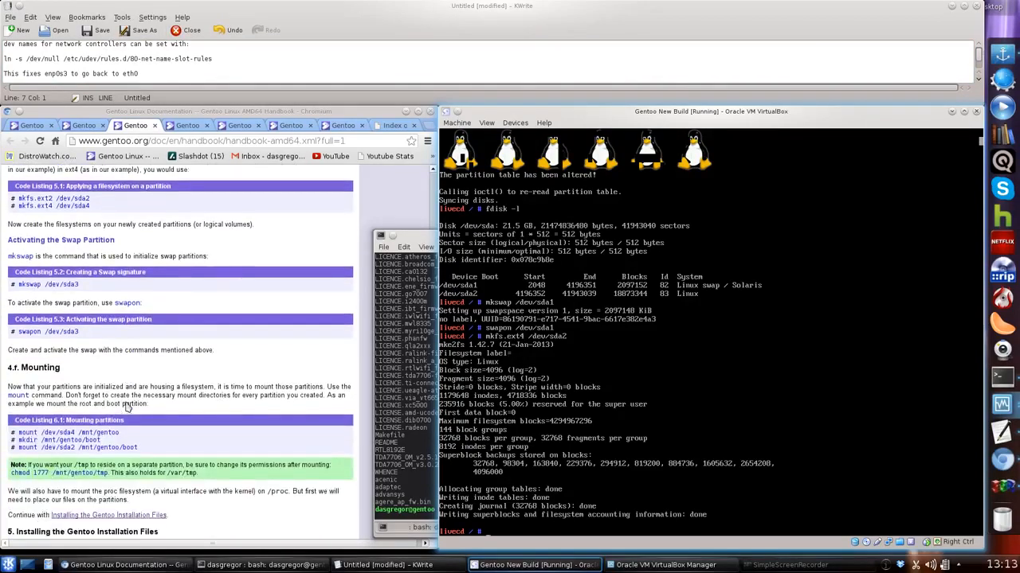
pyautogui.scroll(-3)
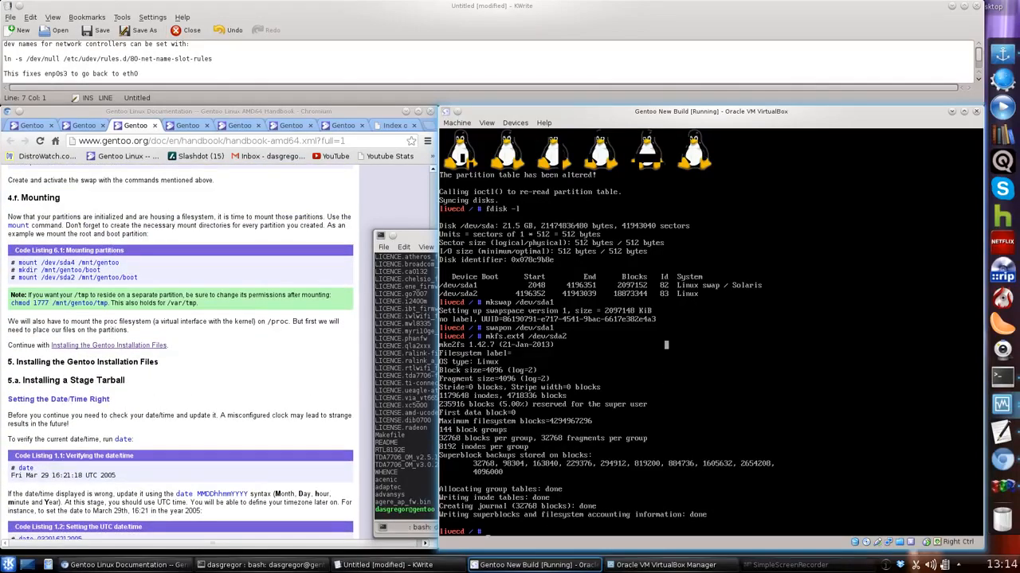
pyautogui.write('mount')
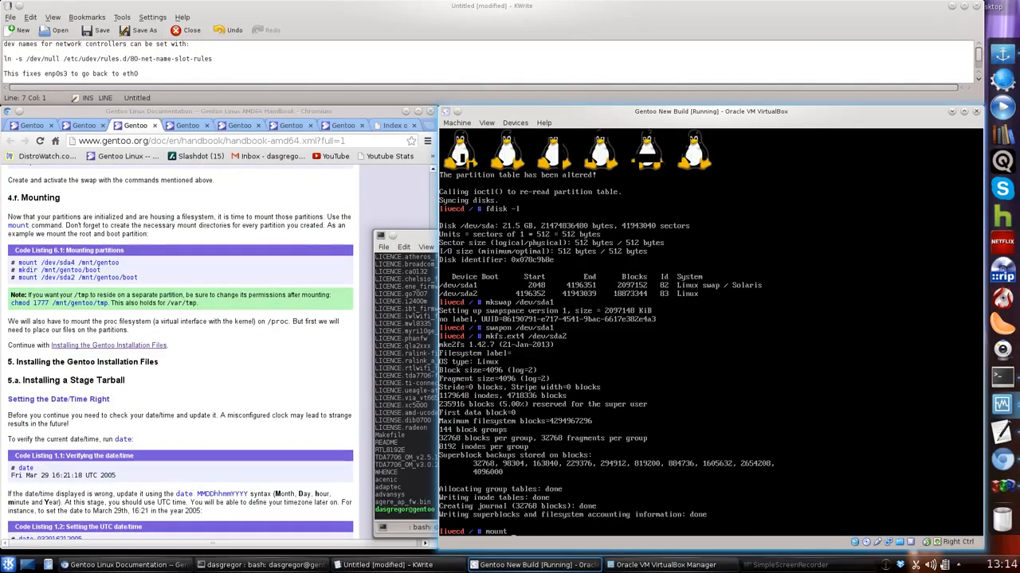
pyautogui.write('/dev')
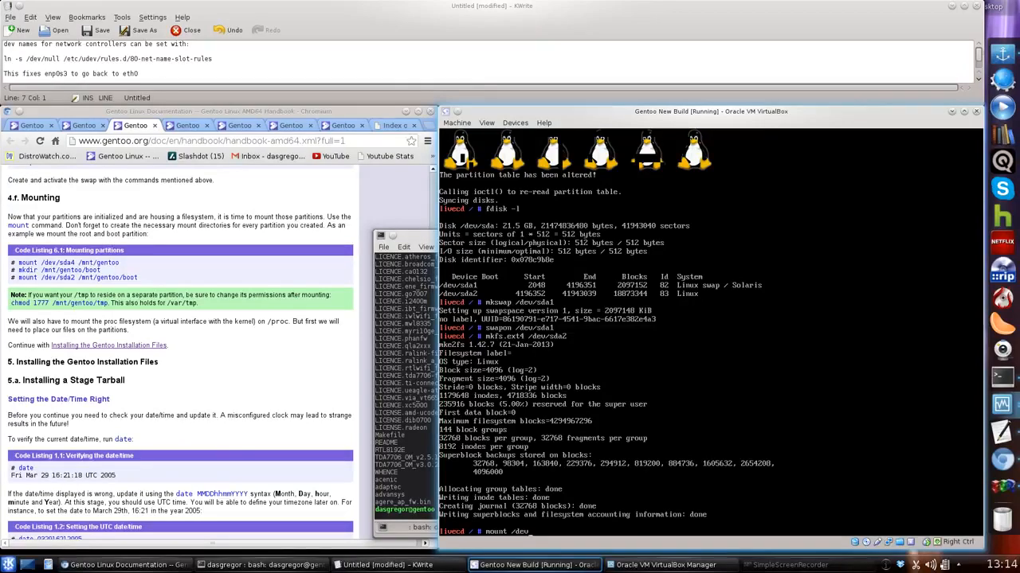
pyautogui.write('sda2')
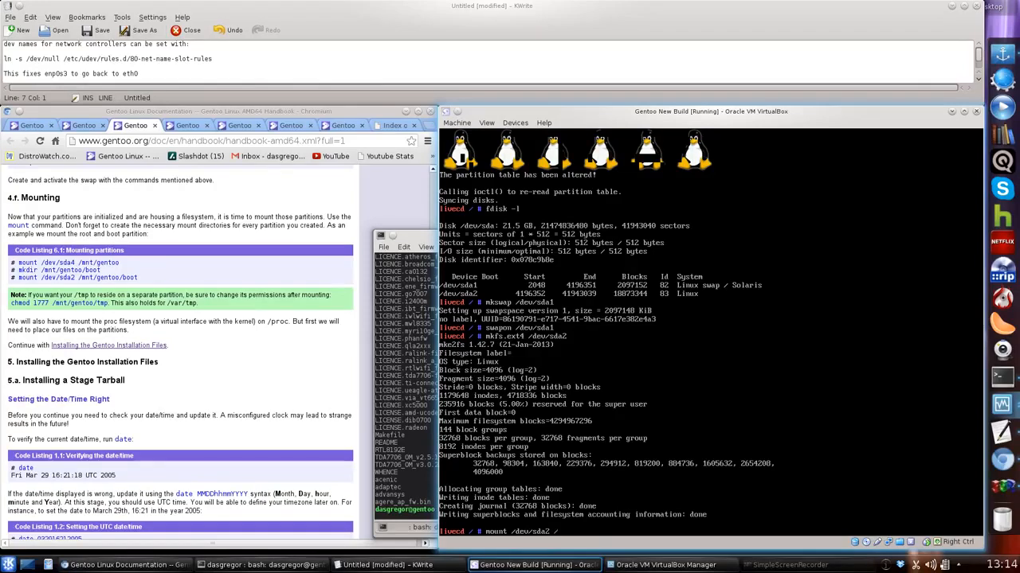
pyautogui.write('/mnt/gentoo')
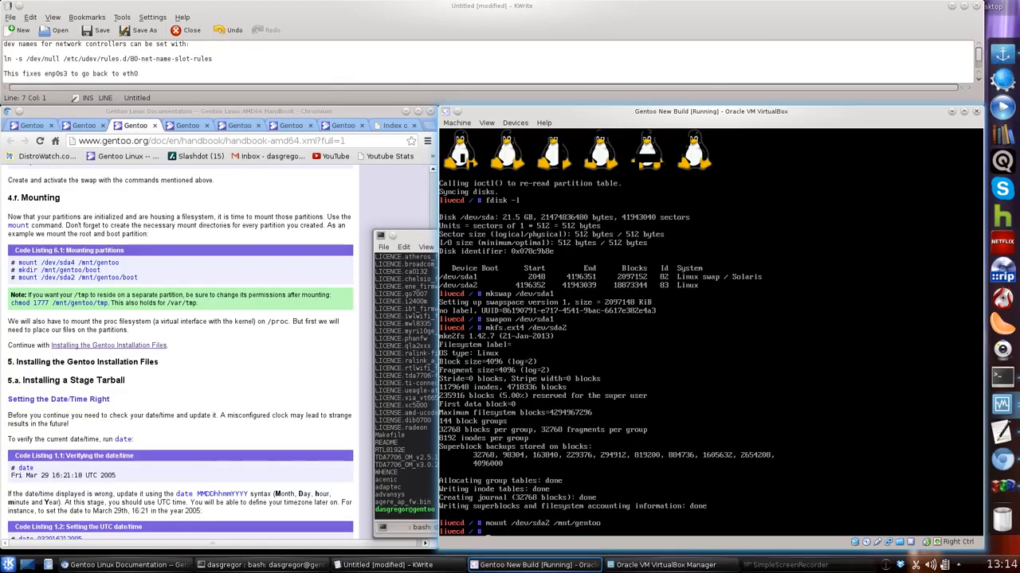
# - Create the /mnt/gentoo/boot directory with mkdir
pyautogui.write('mkdir')
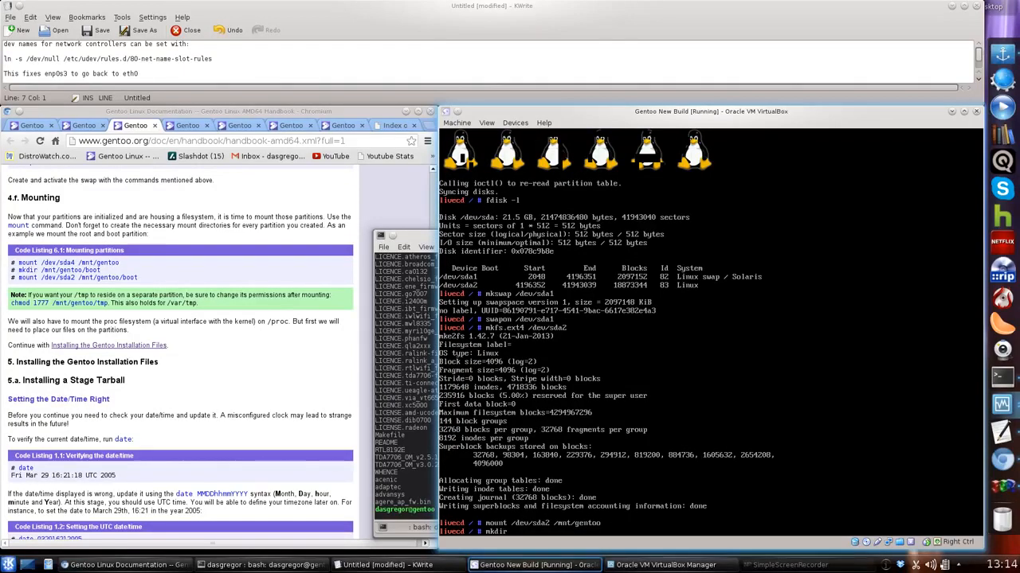
pyautogui.write('/mnt/gentoo/boot')
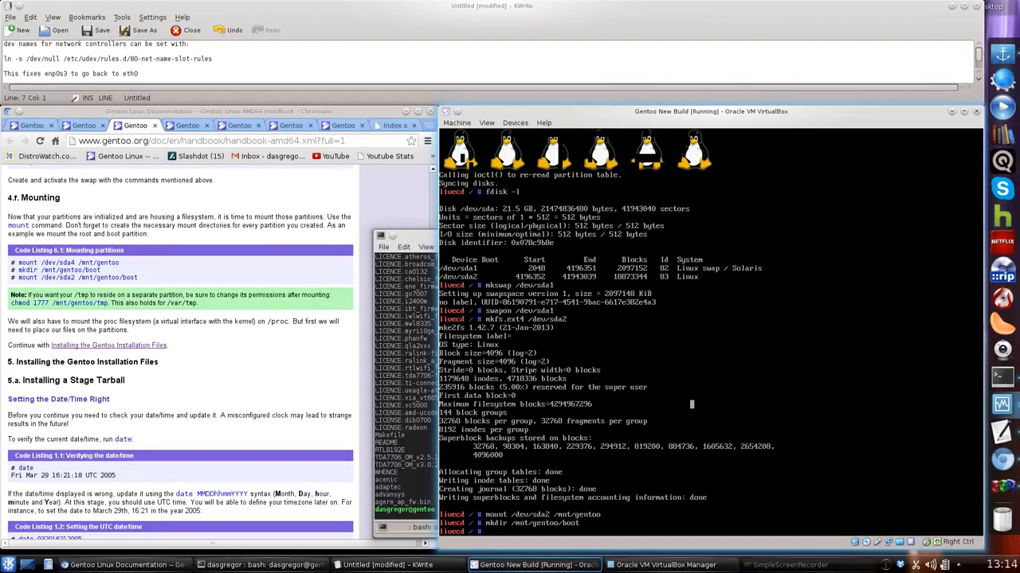
# - Run date to show the guest's current date, then scroll the handbook to the stage tarball section
pyautogui.scroll(-3)
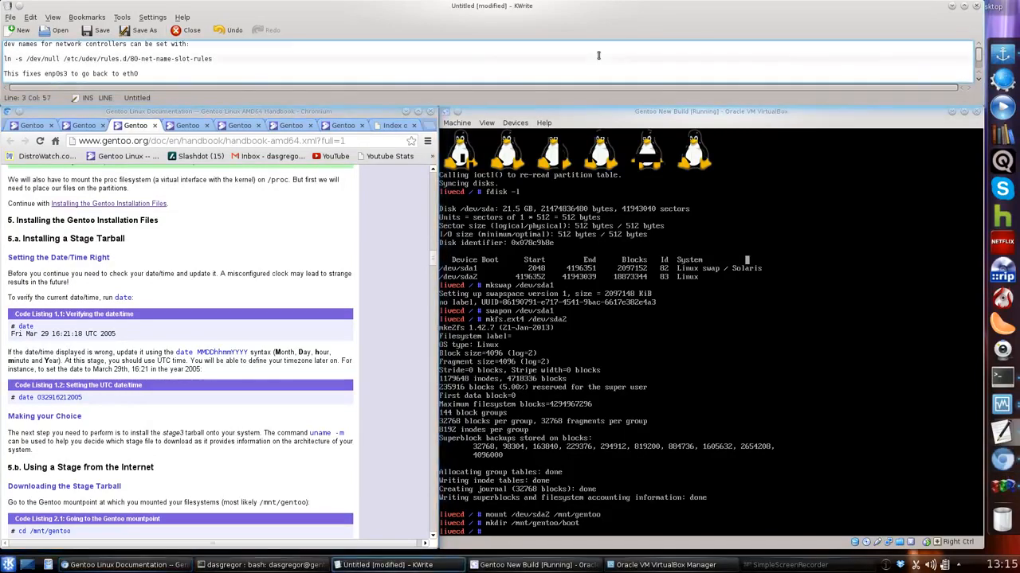
pyautogui.write('da')
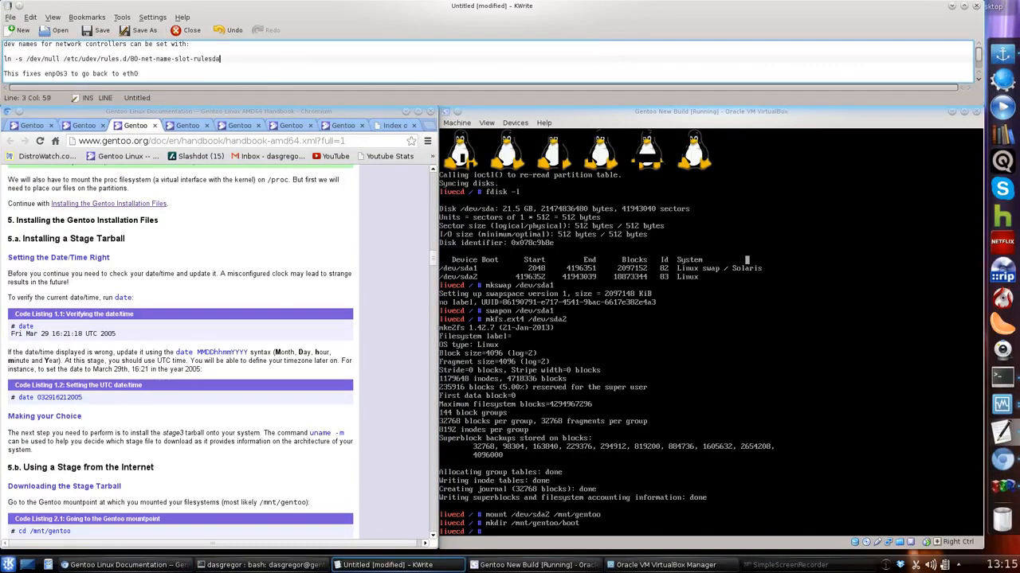
pyautogui.write('t3e')
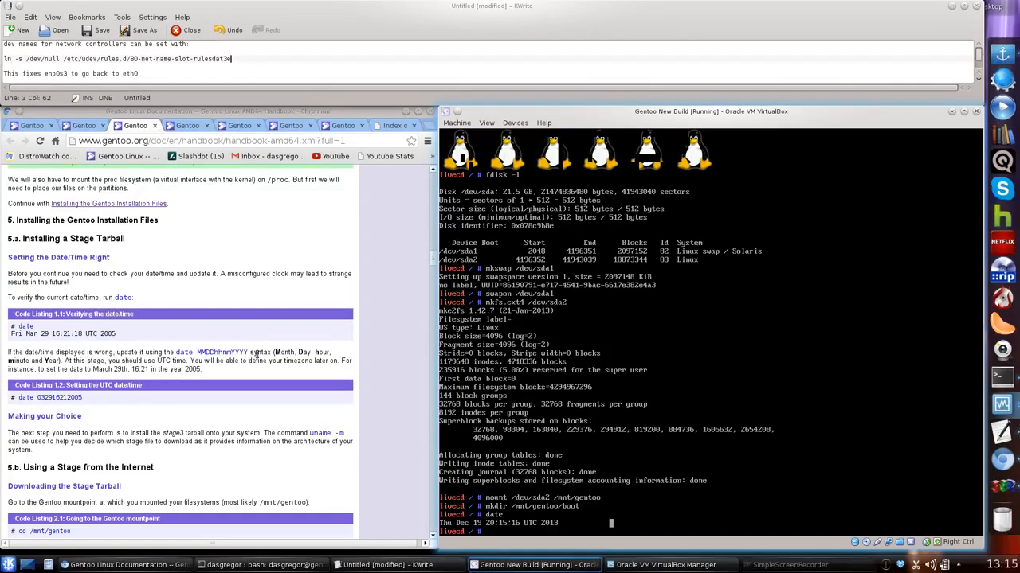
pyautogui.scroll(-3)
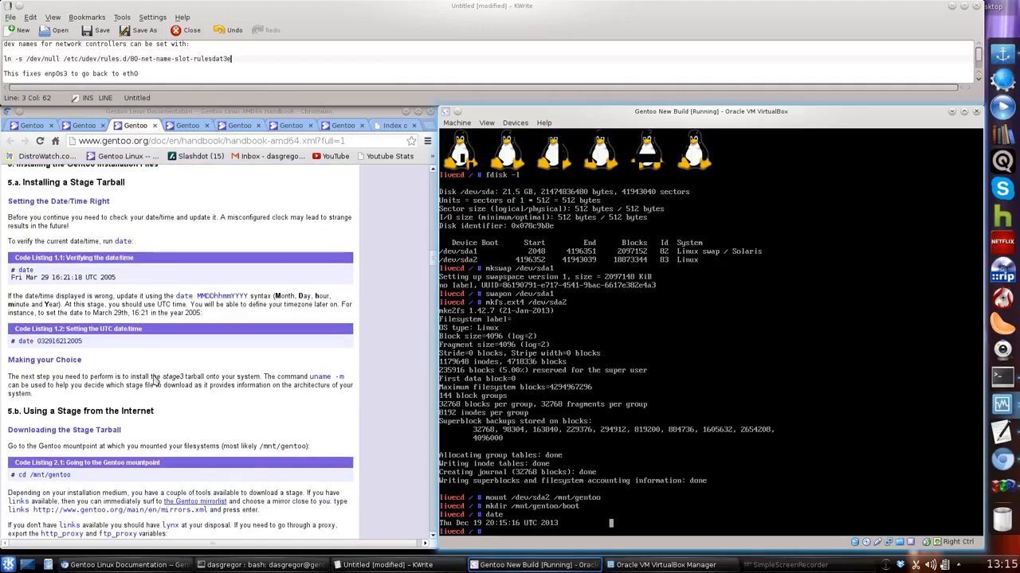
pyautogui.scroll(-3)
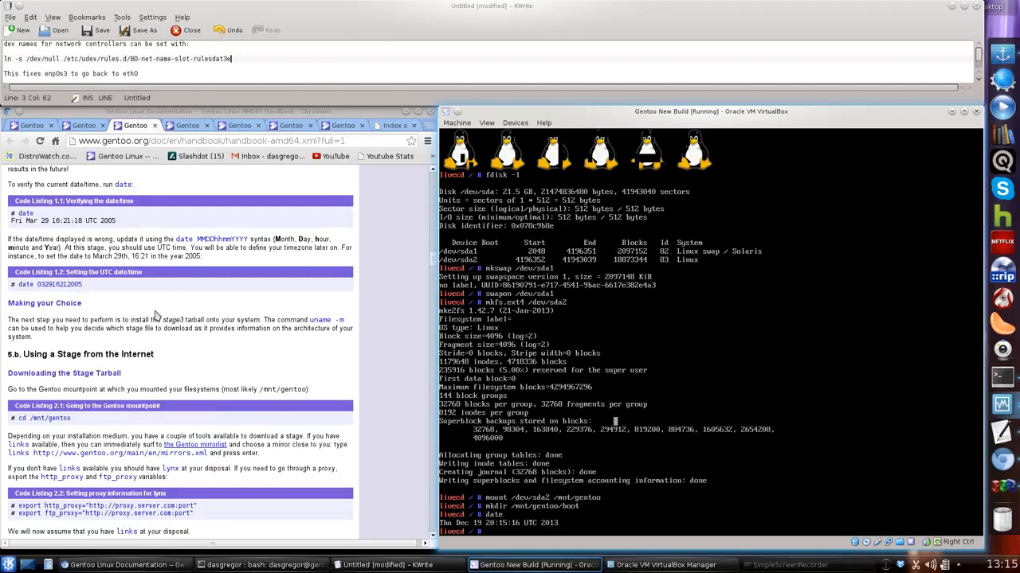
pyautogui.scroll(-3)
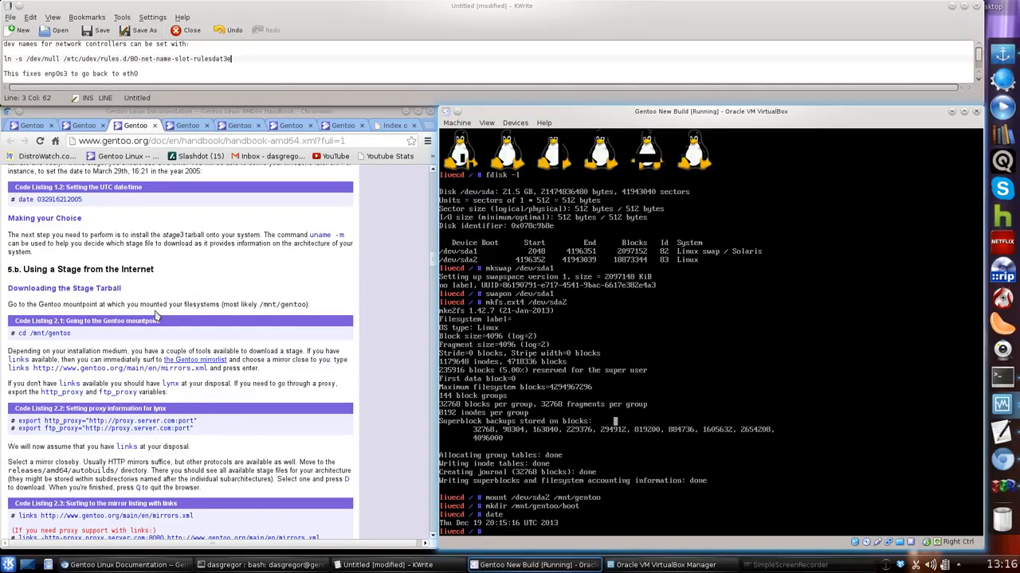
pyautogui.moveTo(169, 216)
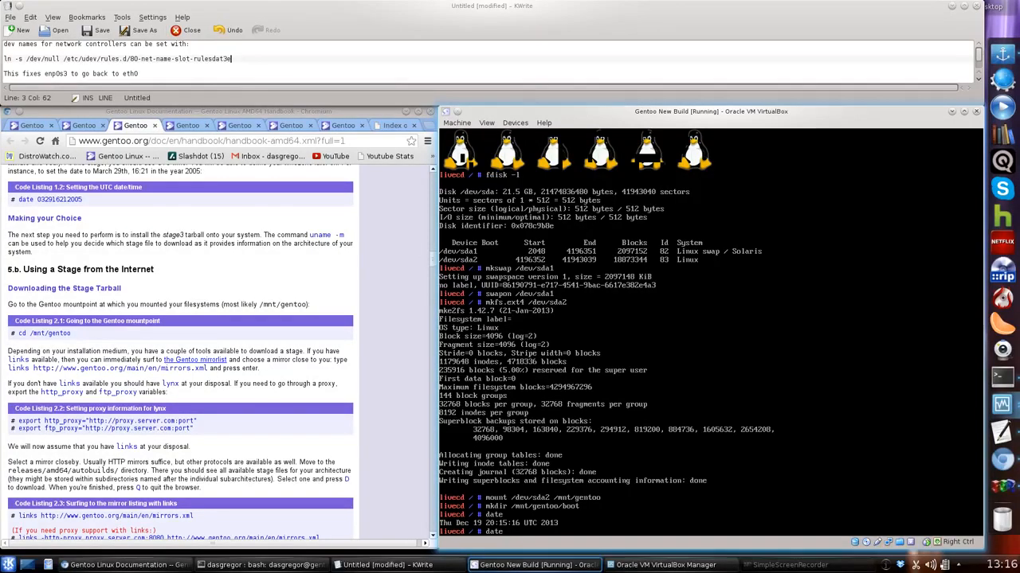
pyautogui.write('121')
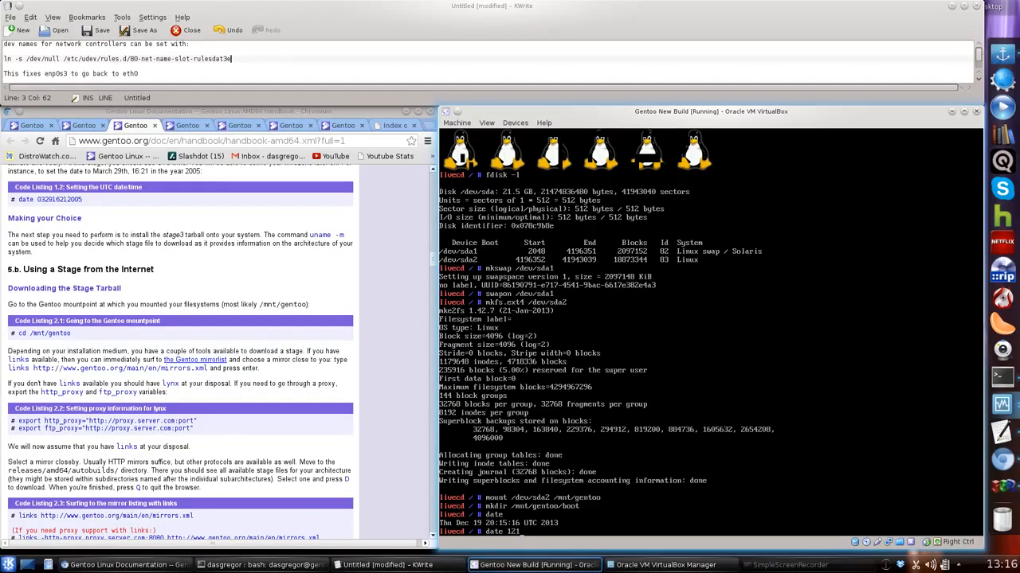
pyautogui.write('9')
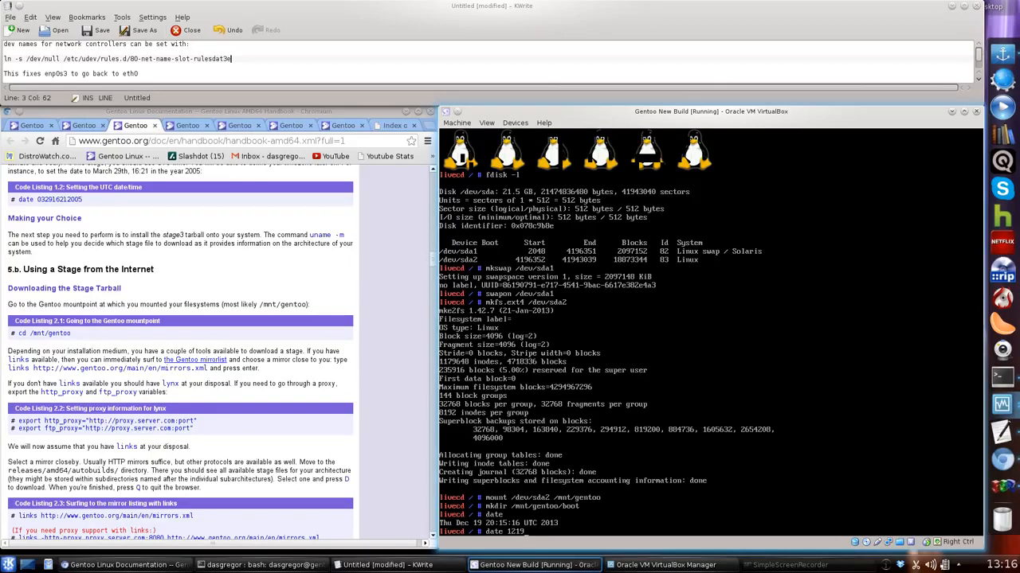
pyautogui.write('13162013')
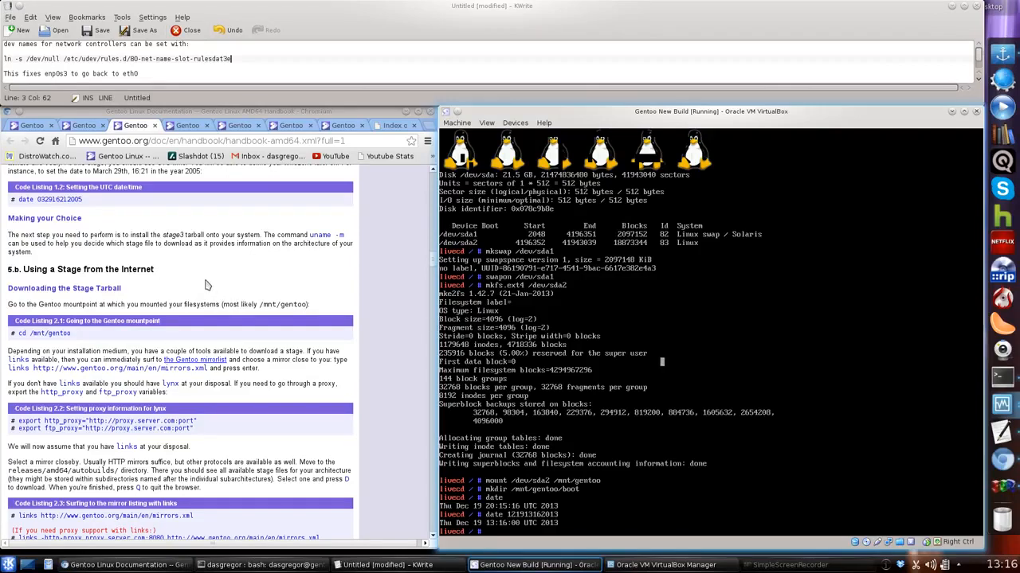
# - Enter /mnt/gen in the console, then switch to the host Konsole terminal window
pyautogui.scroll(-3)
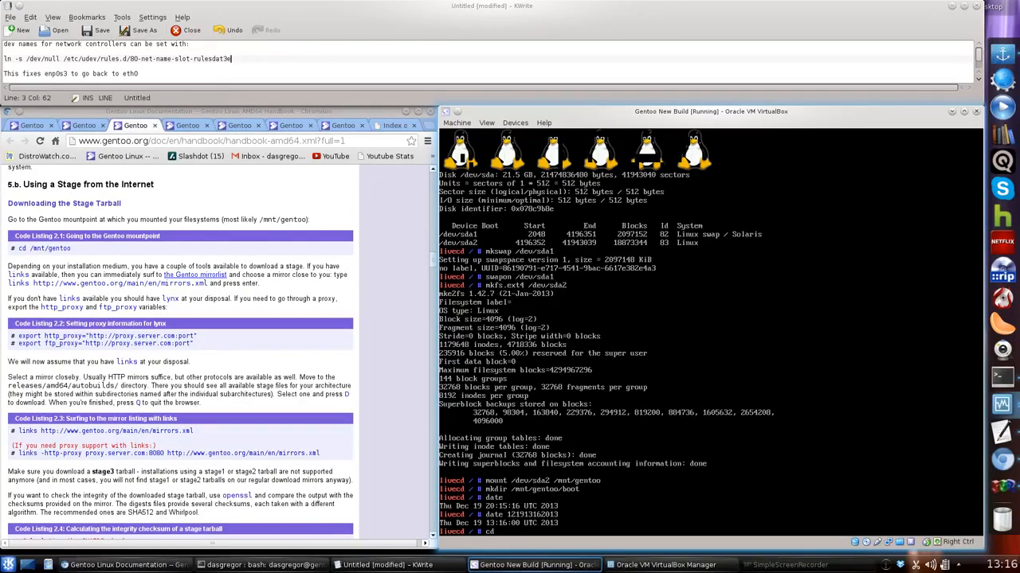
pyautogui.write('/mnt/gen')
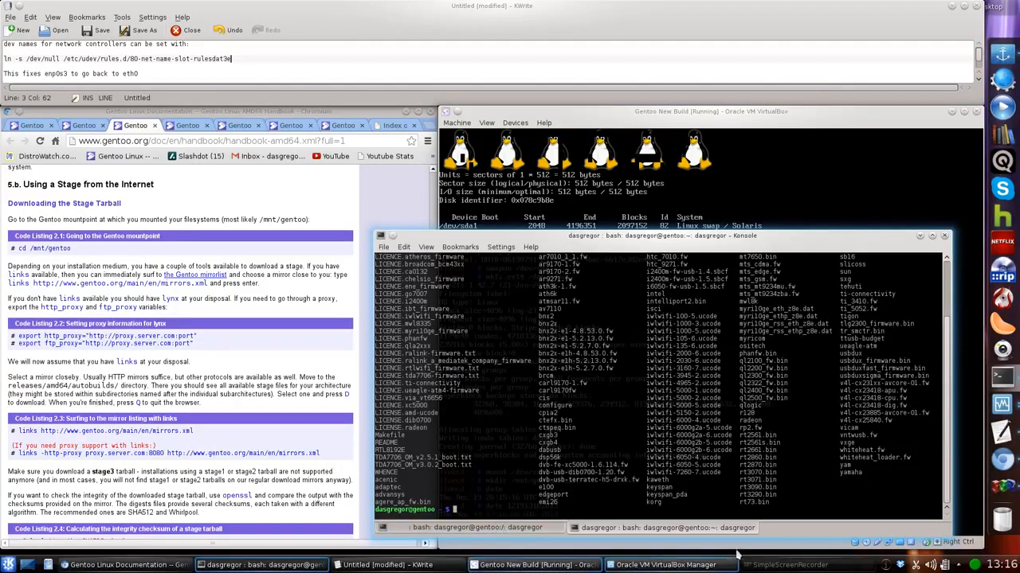
pyautogui.click(787, 564)
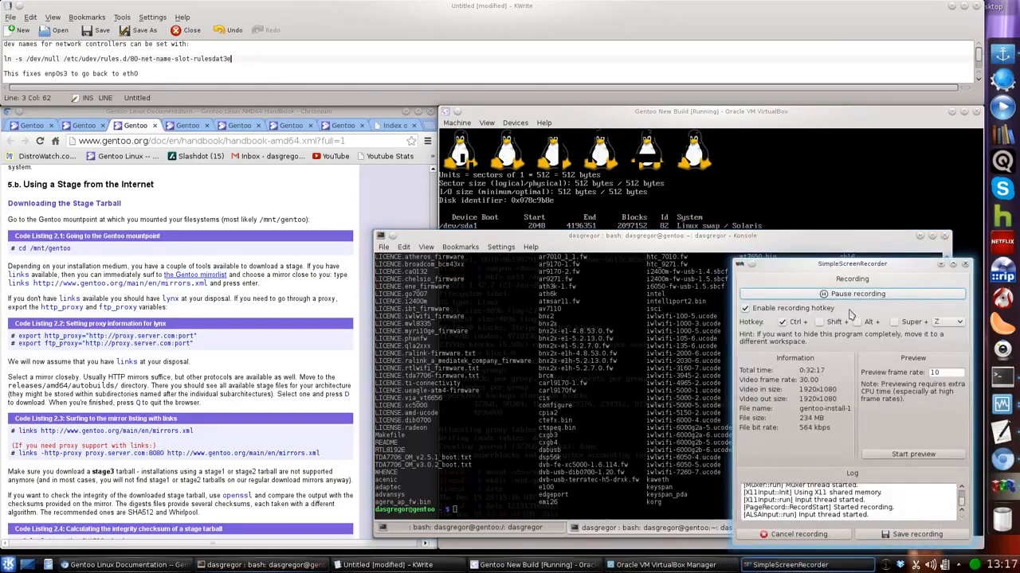